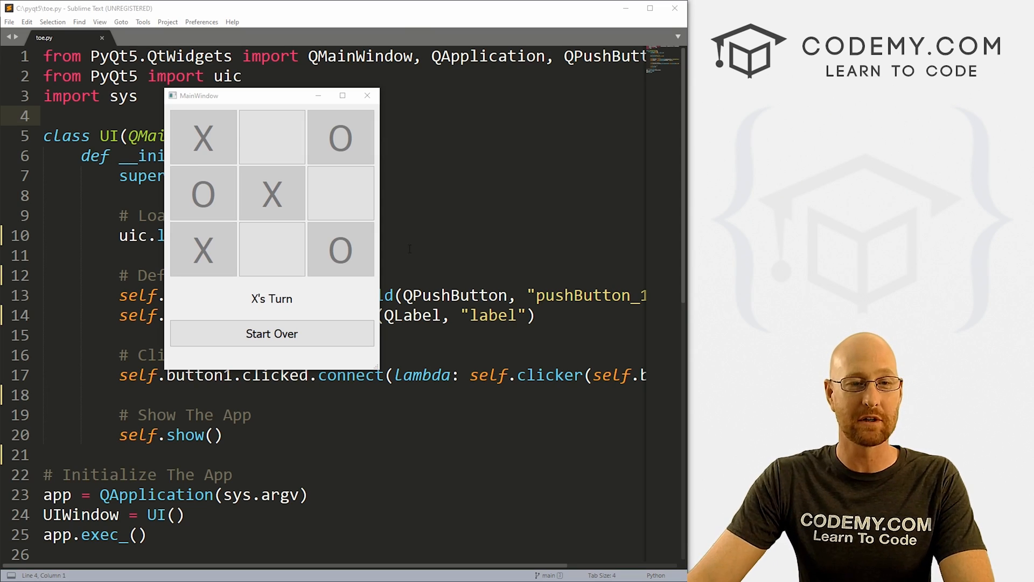
- Place an X in the top-middle square, then take O's turn in another empty square
{"action": "left_click", "coordinate": [271, 137]}
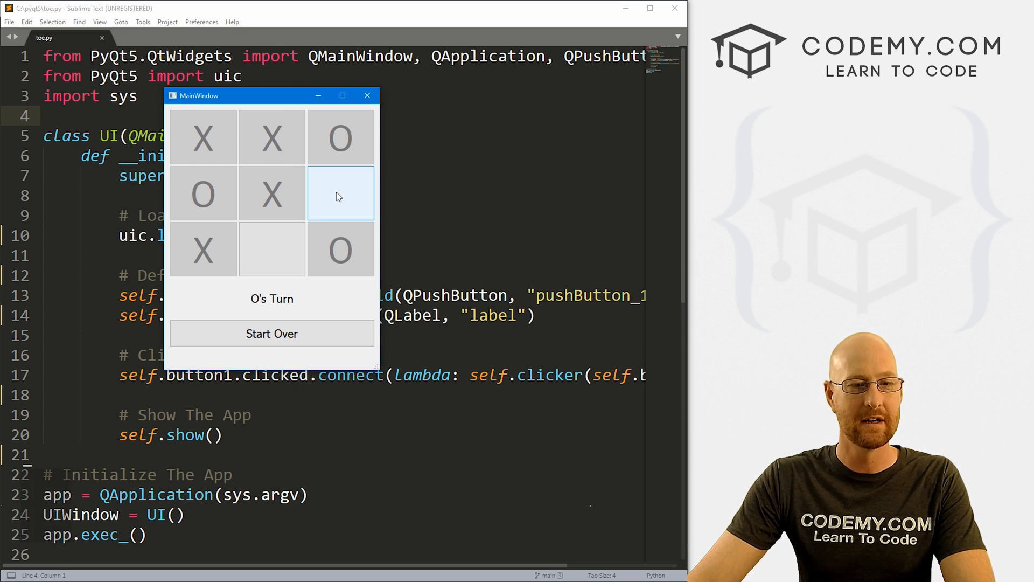
{"action": "left_click", "coordinate": [367, 95]}
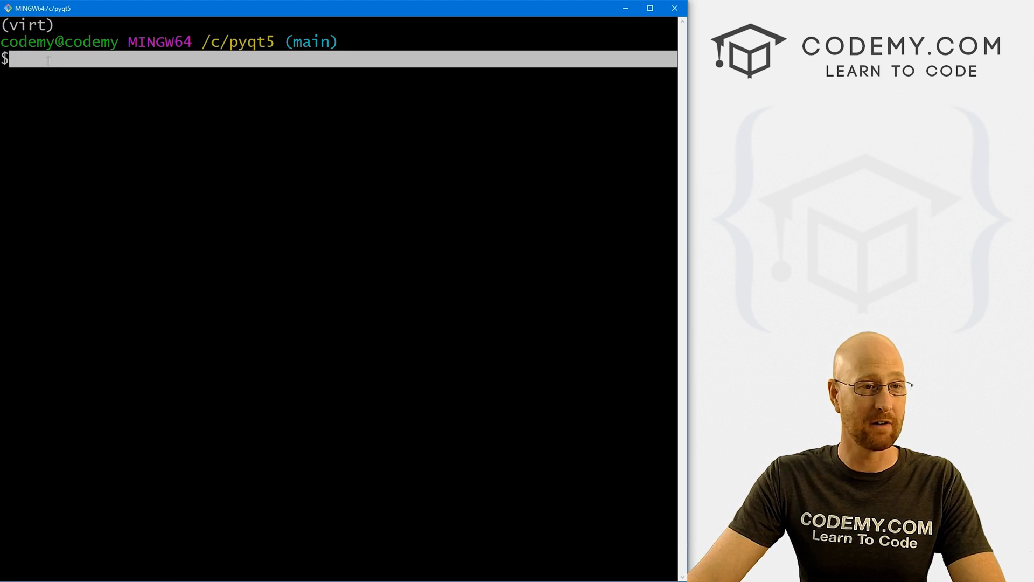
- Run the 'designer' command in Git Bash from the pyqt5 folder
{"action": "type", "text": "design"}
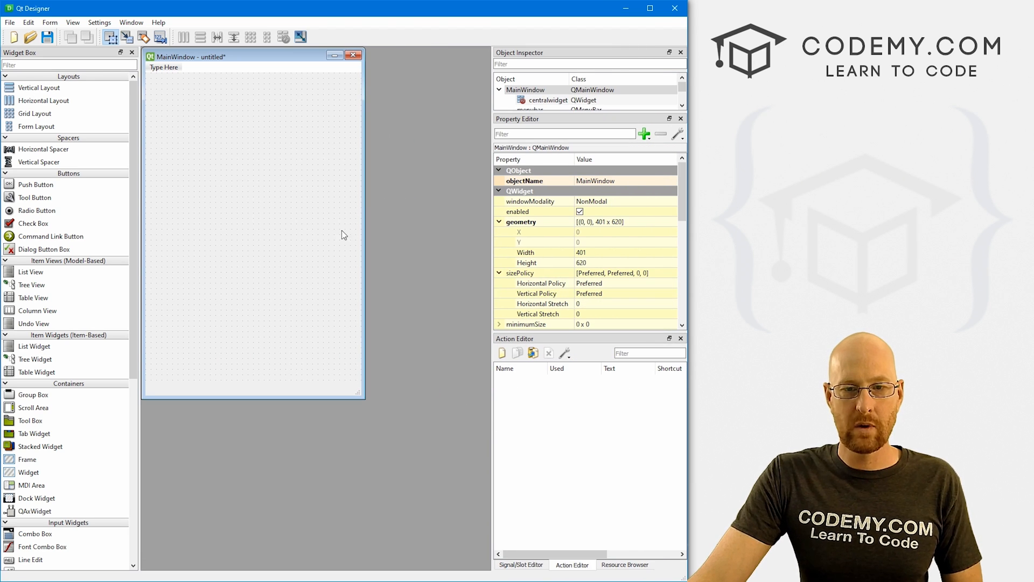
- Select the main window form so its geometry can be set to 400 by 500
{"action": "left_click", "coordinate": [623, 252]}
{"action": "type", "text": "400"}
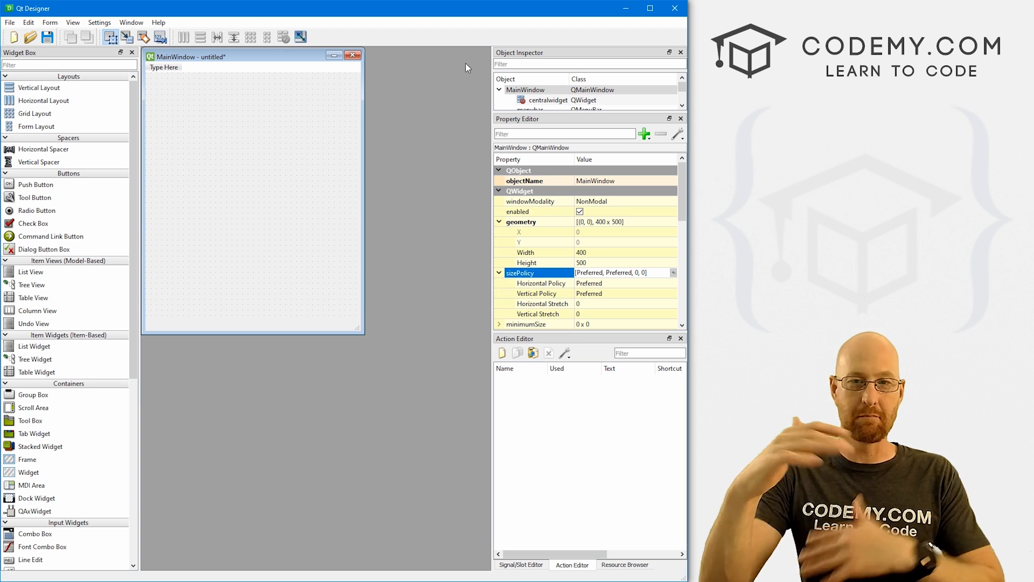
{"action": "mouse_move", "coordinate": [29, 117]}
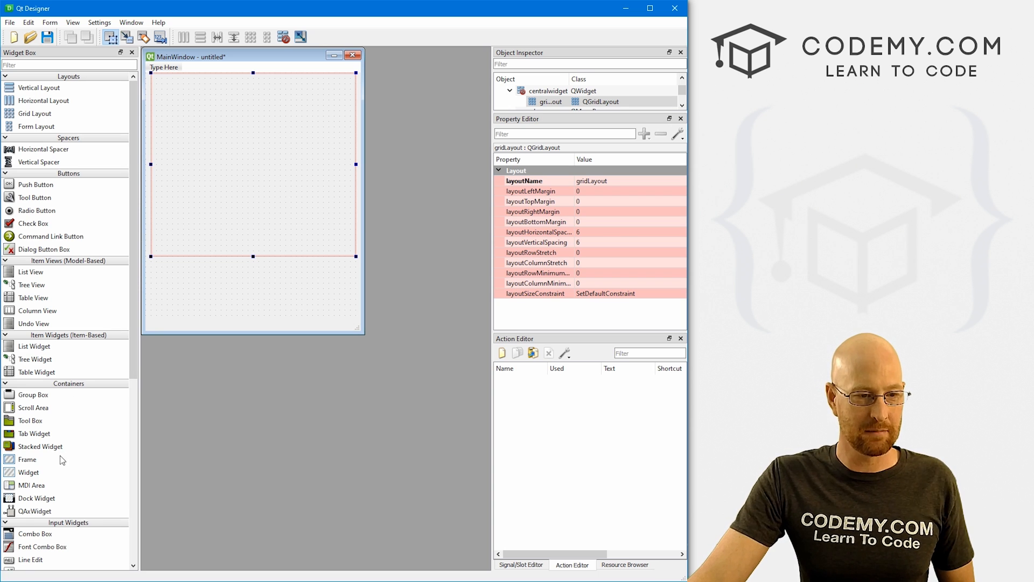
{"action": "mouse_move", "coordinate": [39, 188]}
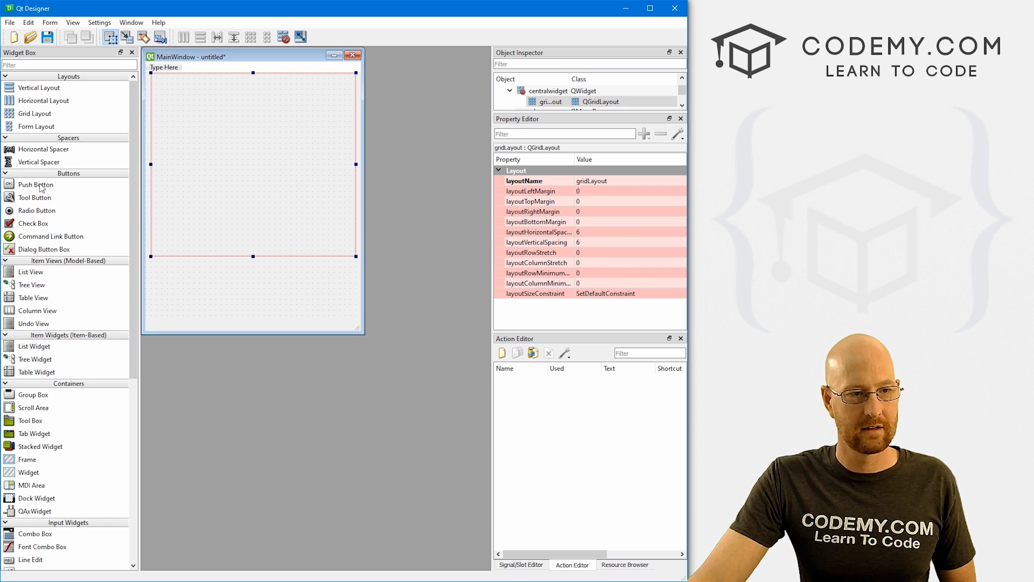
- Drag a Push Button from the Widget Box into the grid layout
{"action": "left_click_drag", "start_coordinate": [36, 185], "coordinate": [253, 164]}
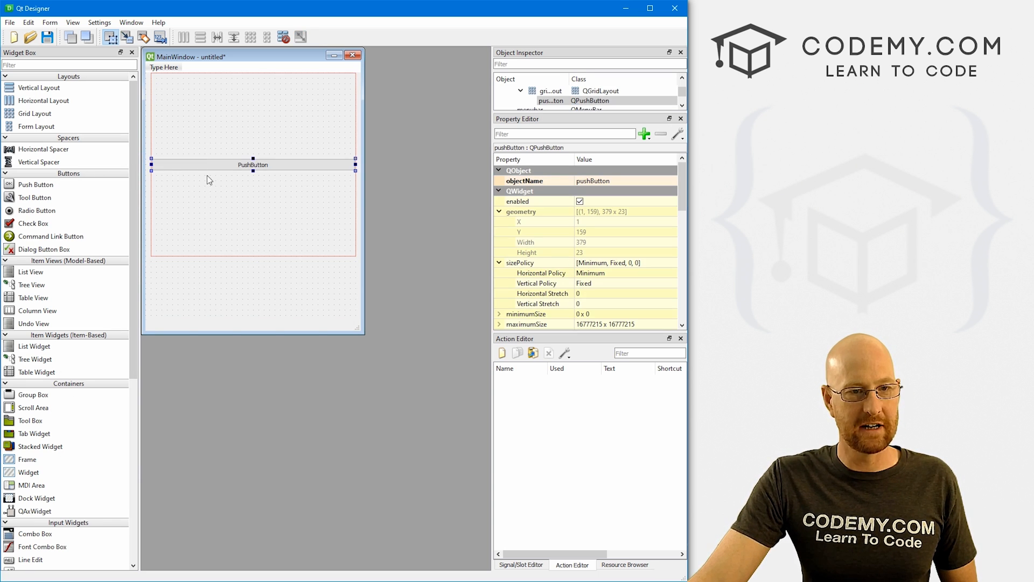
{"action": "mouse_move", "coordinate": [324, 147]}
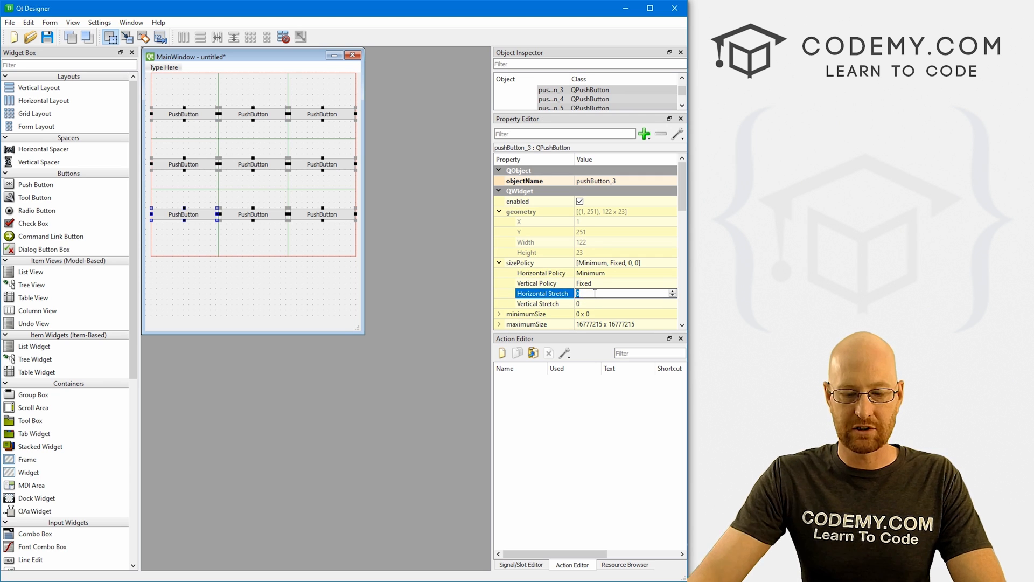
- Set the buttons' horizontal and vertical stretch to 100 and expand their minimumSize settings
{"action": "type", "text": "100"}
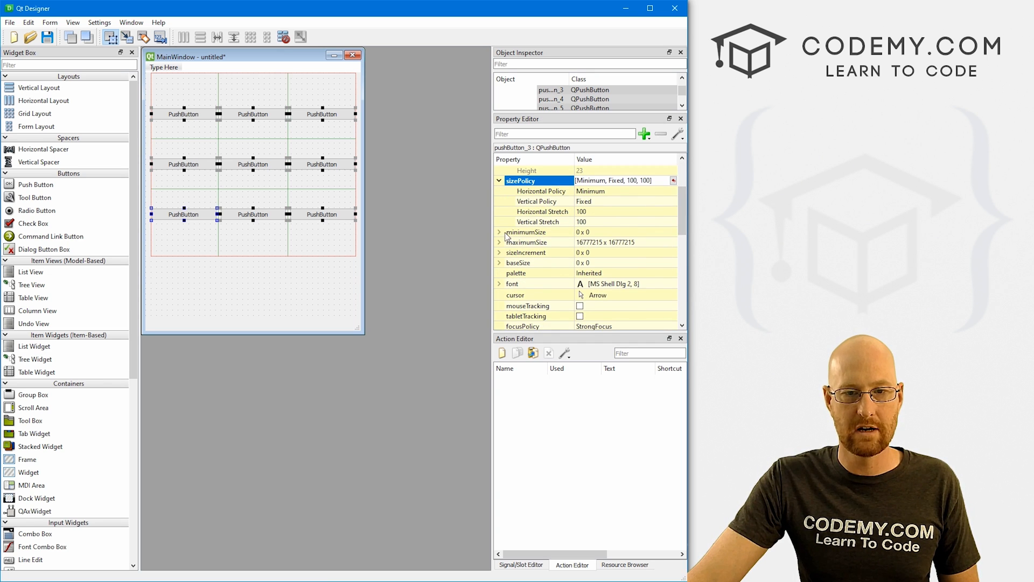
{"action": "left_click", "coordinate": [499, 232]}
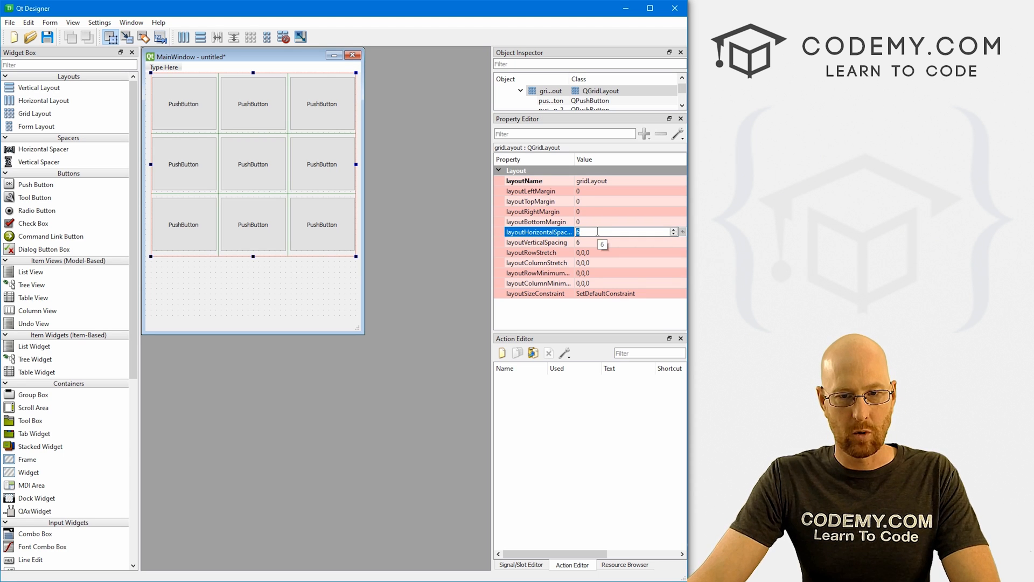
- Set grid spacing to 1 both ways and pull its bottom edge up to hug the buttons
{"action": "type", "text": "1"}
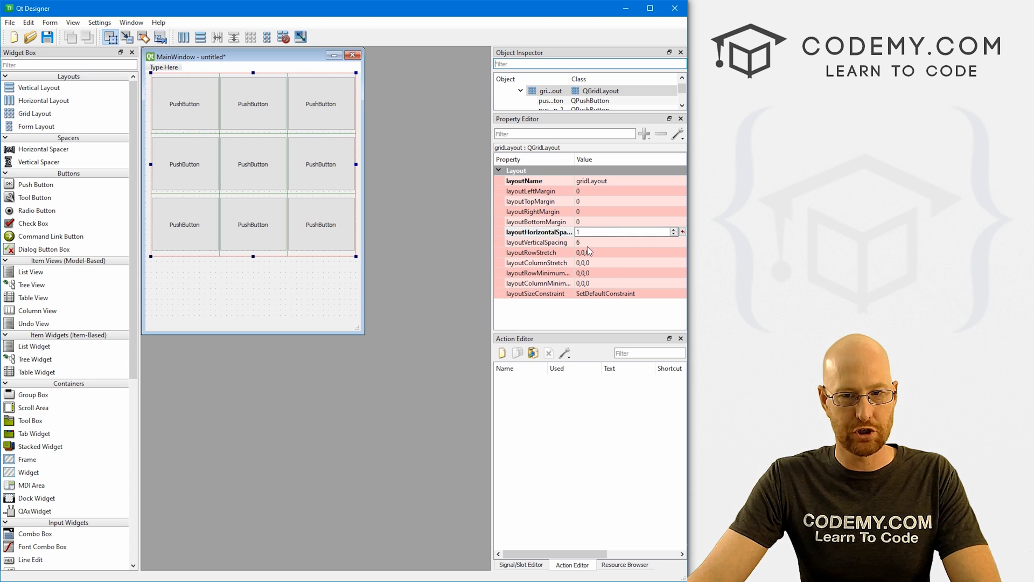
{"action": "left_click", "coordinate": [623, 242]}
{"action": "type", "text": "1"}
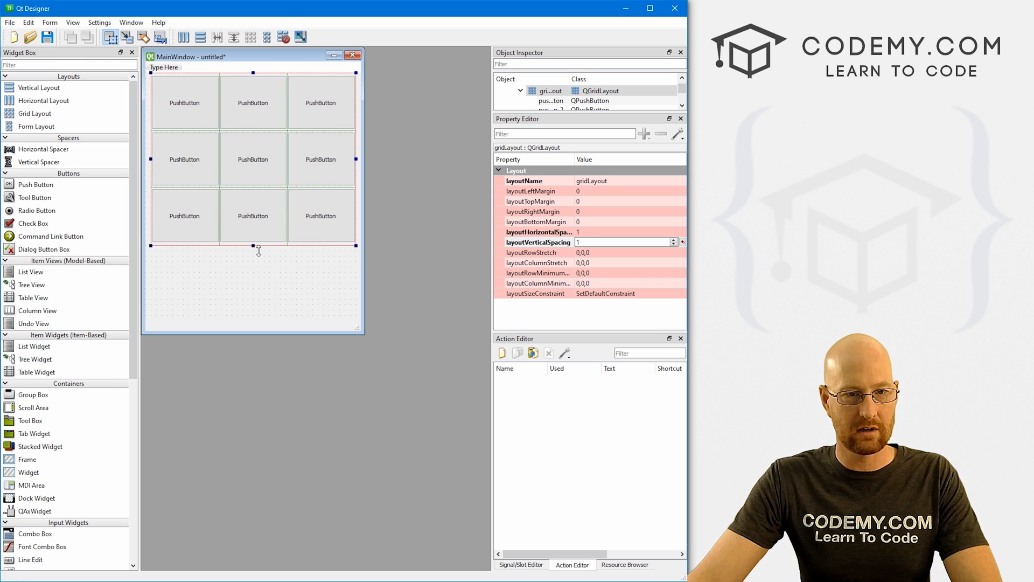
{"action": "left_click_drag", "start_coordinate": [258, 251], "coordinate": [258, 241]}
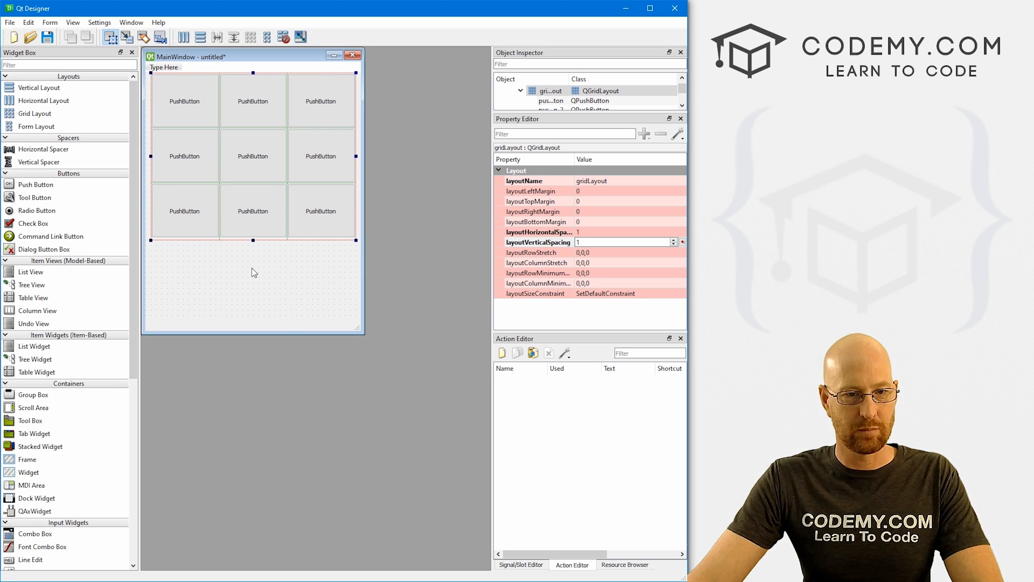
{"action": "mouse_move", "coordinate": [281, 298]}
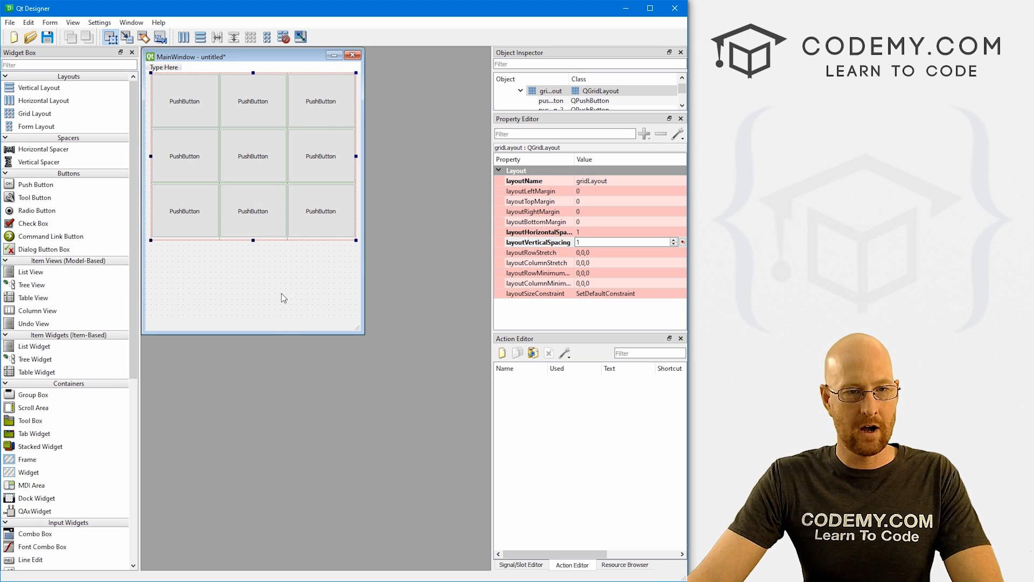
{"action": "left_click", "coordinate": [252, 100]}
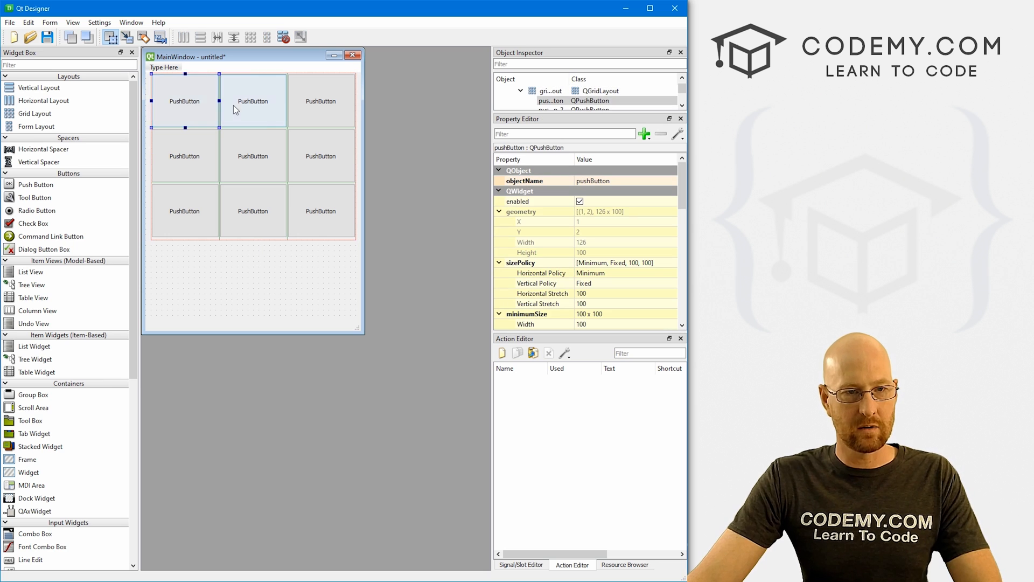
- Give the nine selected squares a 48-point font and clear the squares' text
{"action": "left_click", "coordinate": [185, 211]}
{"action": "type", "text": "x"}
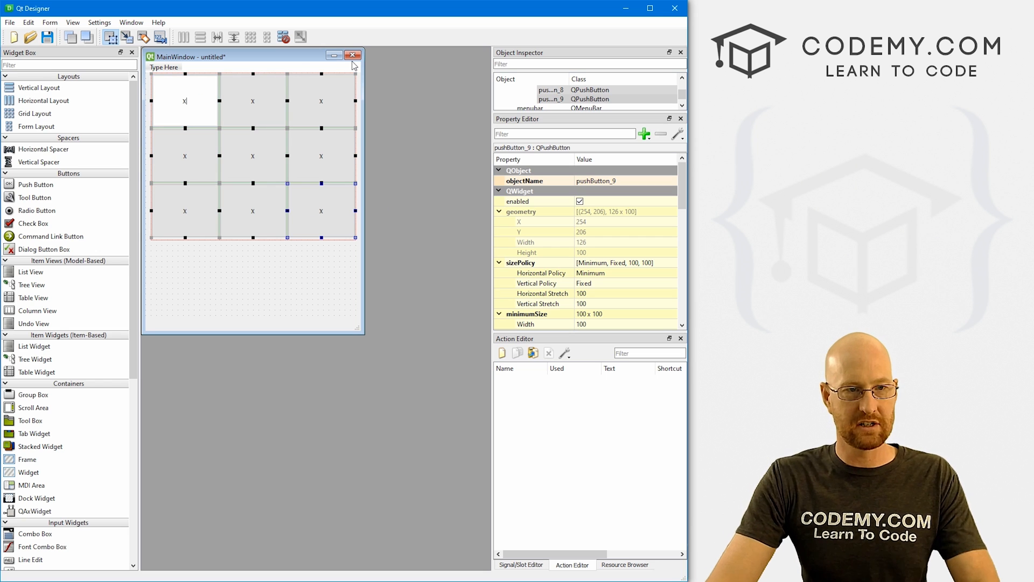
{"action": "left_click", "coordinate": [253, 156]}
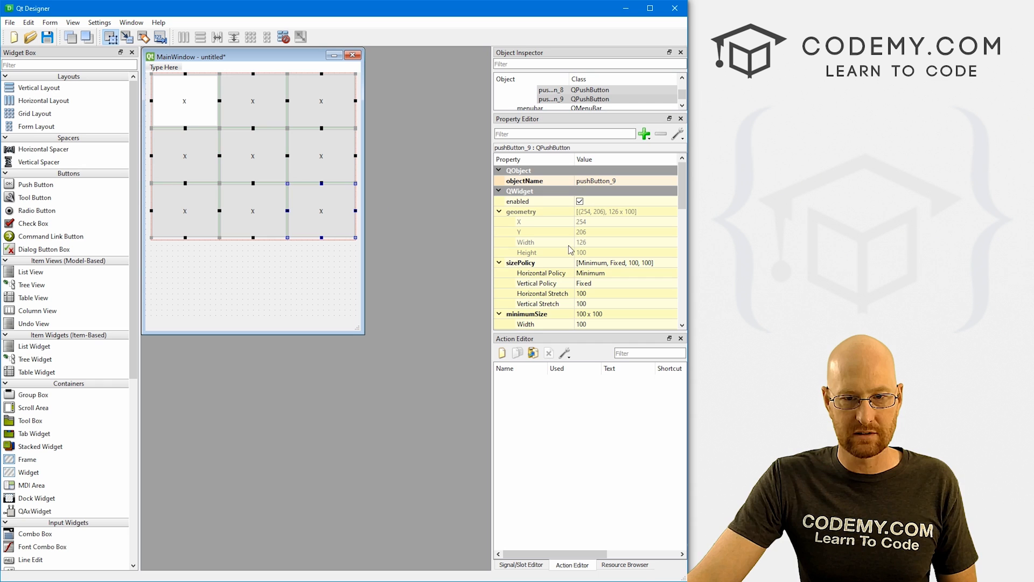
{"action": "scroll", "scroll_direction": "down", "scroll_amount": 3}
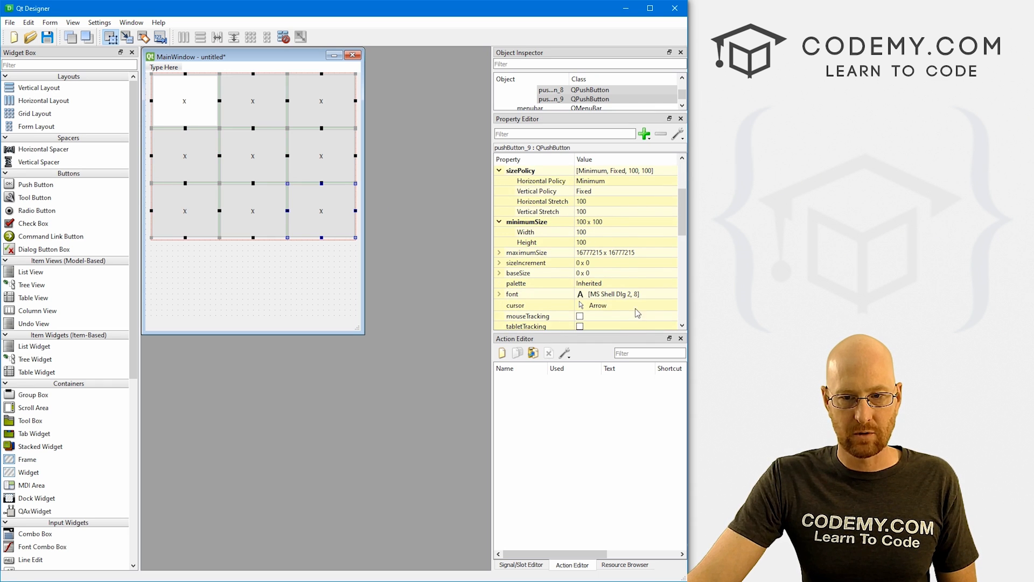
{"action": "left_click", "coordinate": [664, 293]}
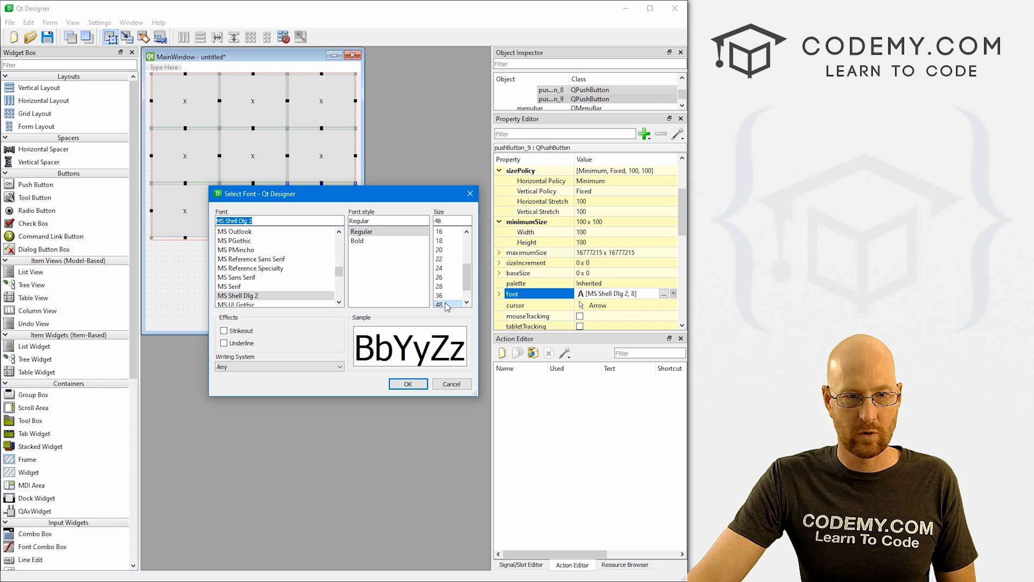
{"action": "left_click", "coordinate": [408, 384]}
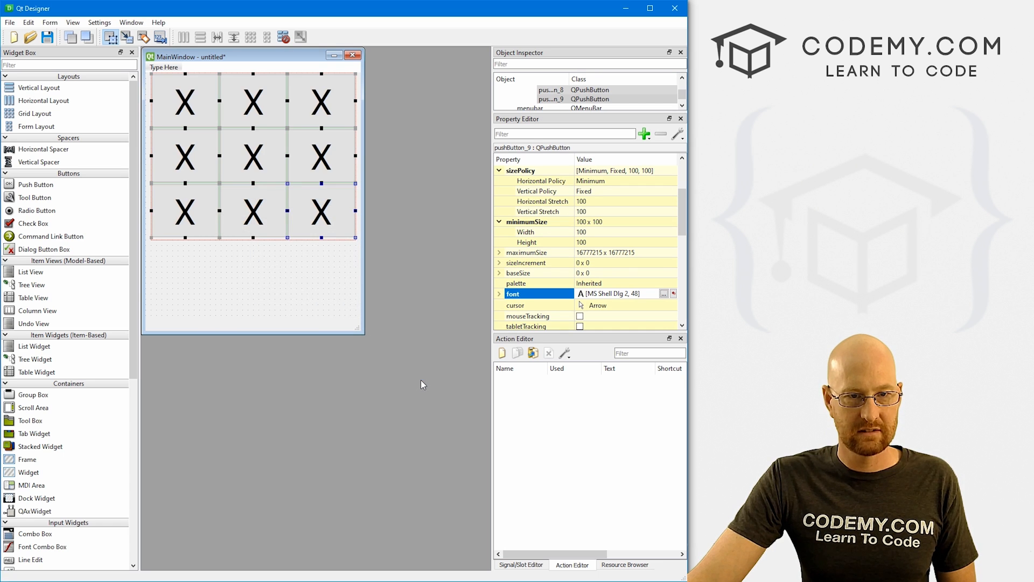
{"action": "mouse_move", "coordinate": [360, 248]}
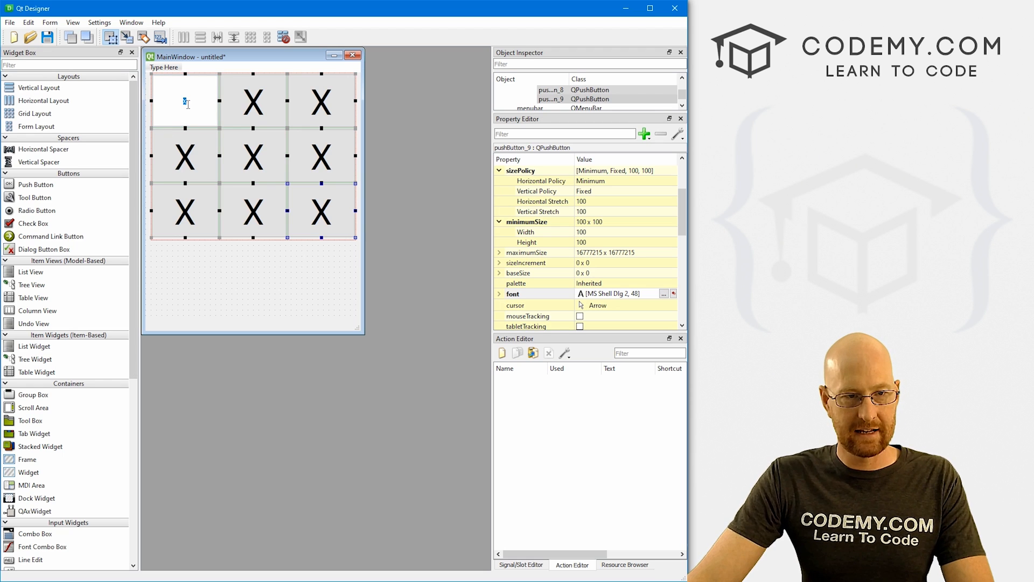
{"action": "left_click", "coordinate": [253, 102]}
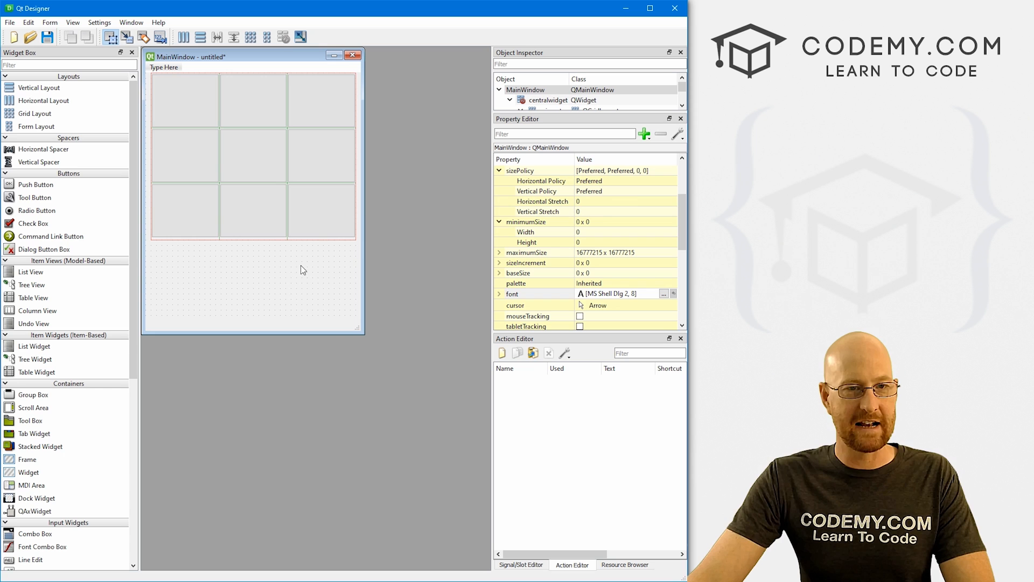
{"action": "mouse_move", "coordinate": [257, 136]}
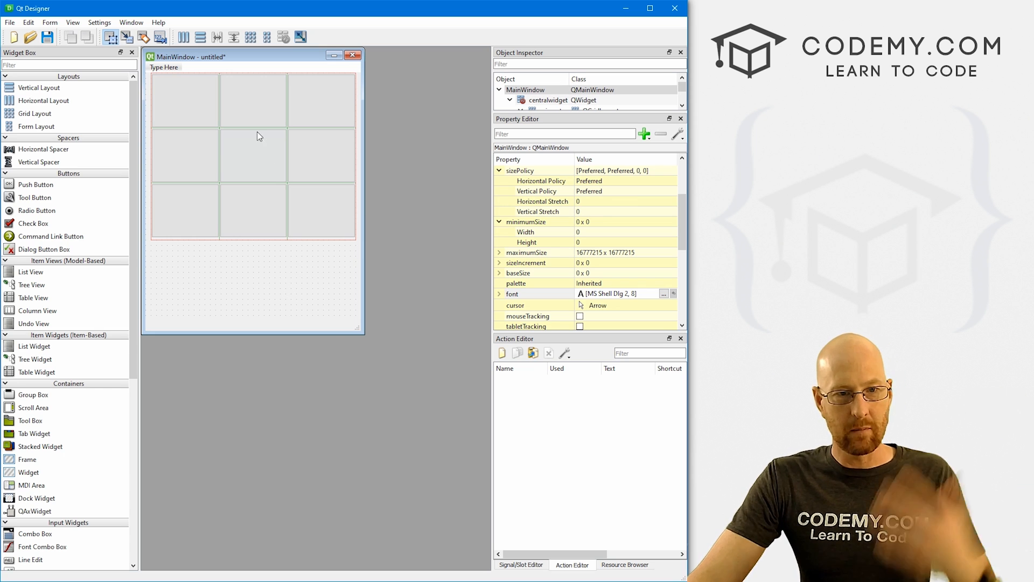
{"action": "mouse_move", "coordinate": [269, 321]}
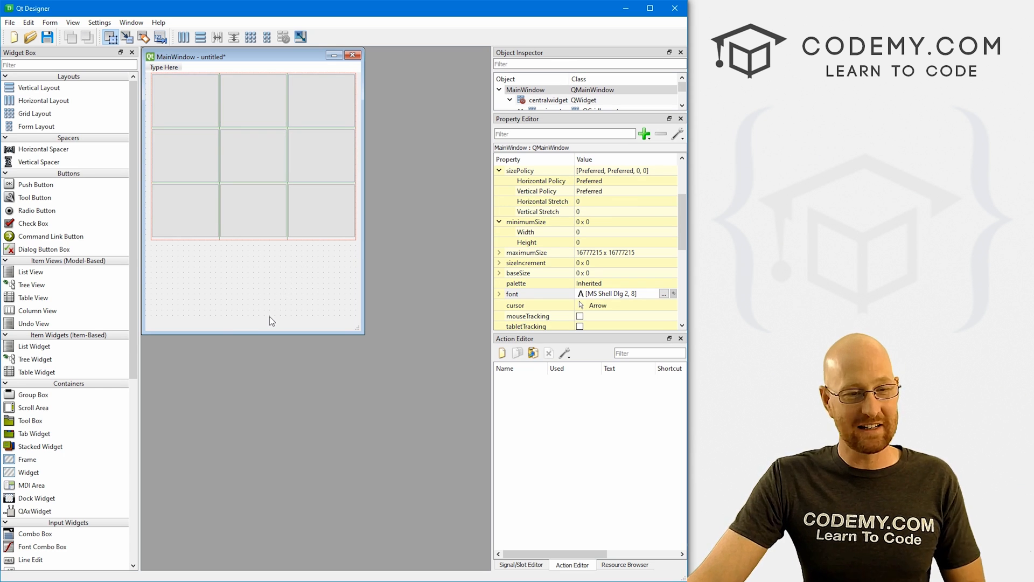
{"action": "mouse_move", "coordinate": [141, 446]}
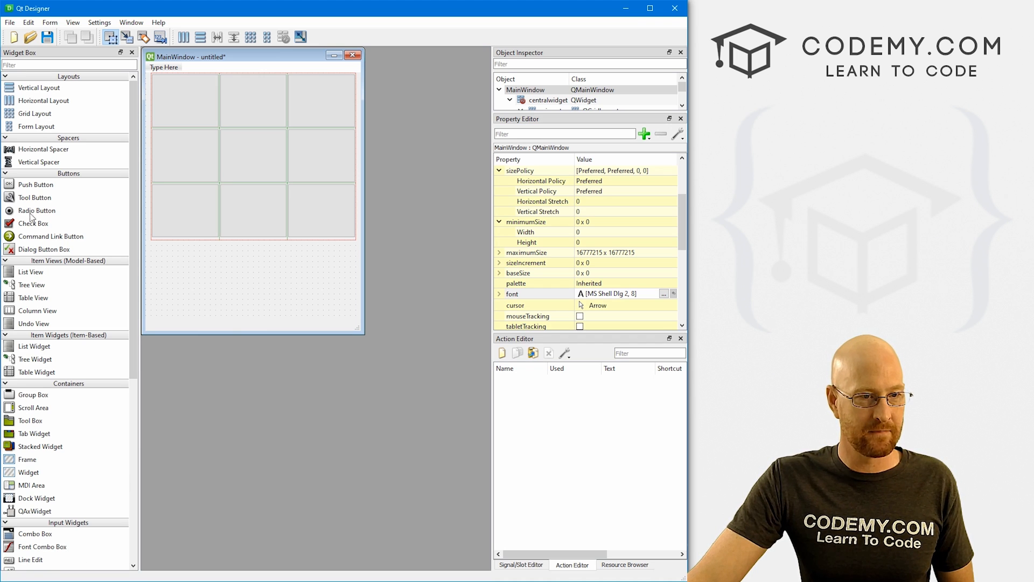
- Add a form-wide Start Over button below the board with font size 16
{"action": "left_click_drag", "start_coordinate": [36, 185], "coordinate": [200, 310]}
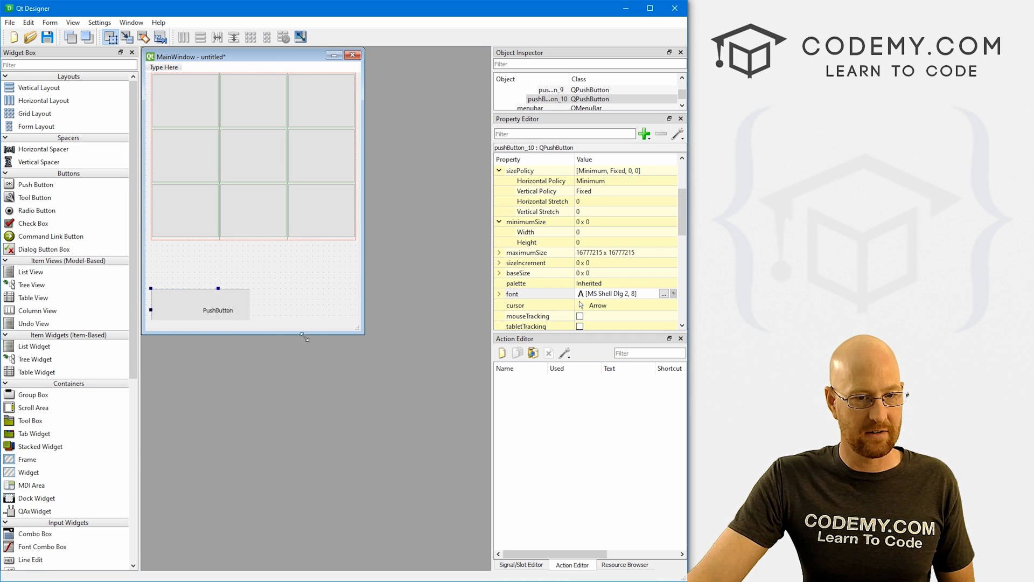
{"action": "left_click_drag", "start_coordinate": [248, 305], "coordinate": [356, 314]}
{"action": "type", "text": "Start Over"}
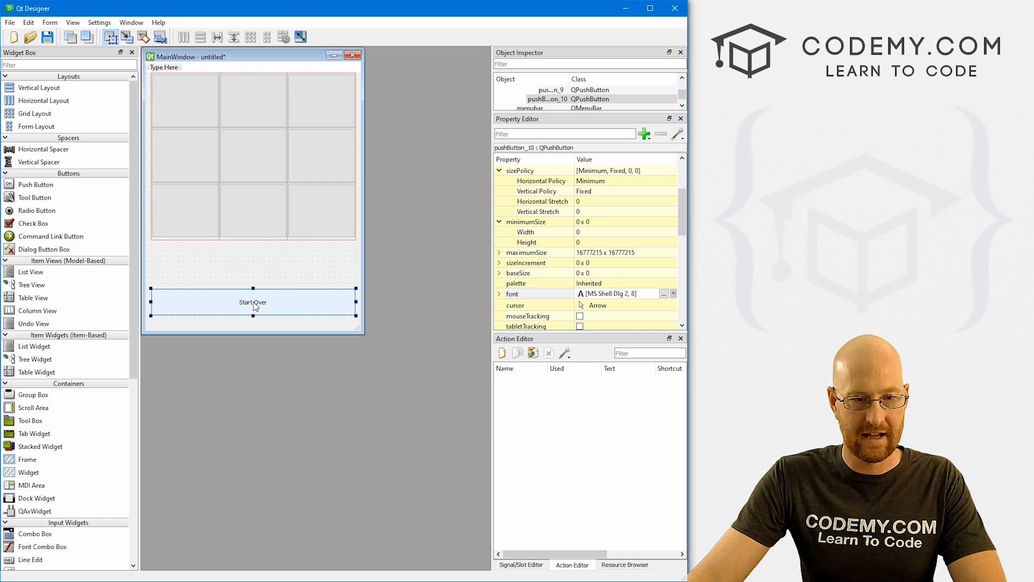
{"action": "left_click", "coordinate": [665, 293]}
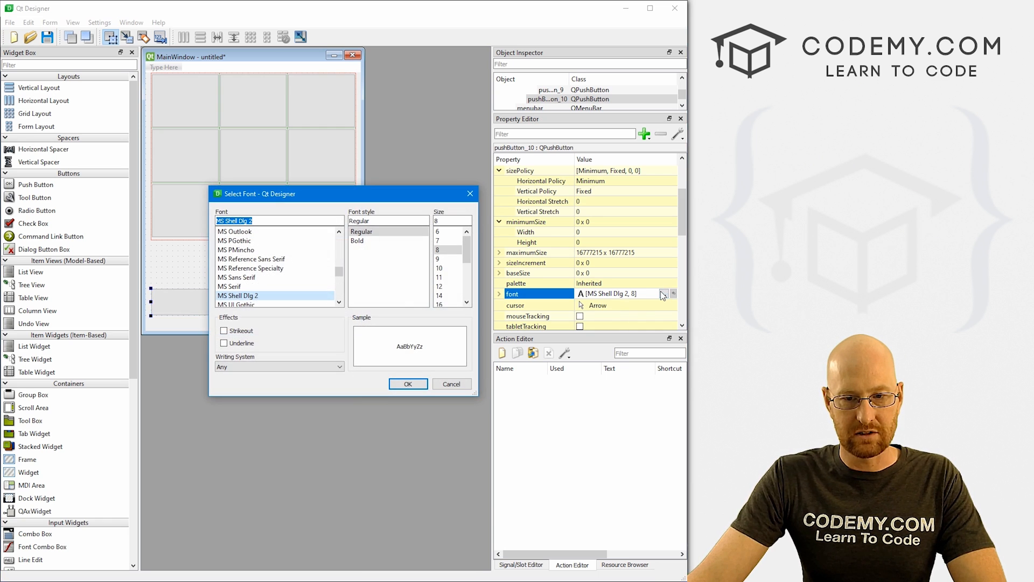
{"action": "left_click", "coordinate": [408, 383]}
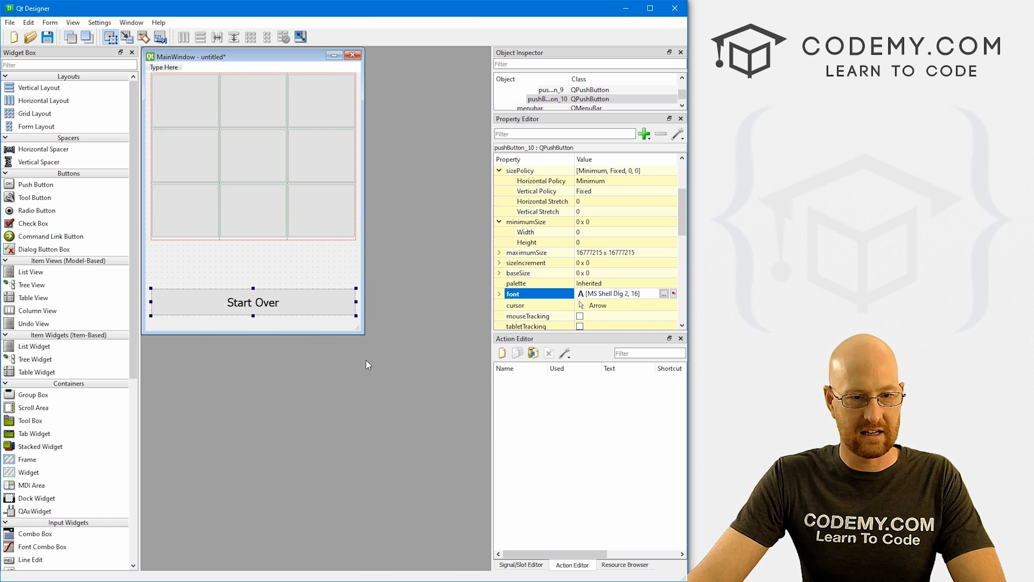
{"action": "mouse_move", "coordinate": [221, 267]}
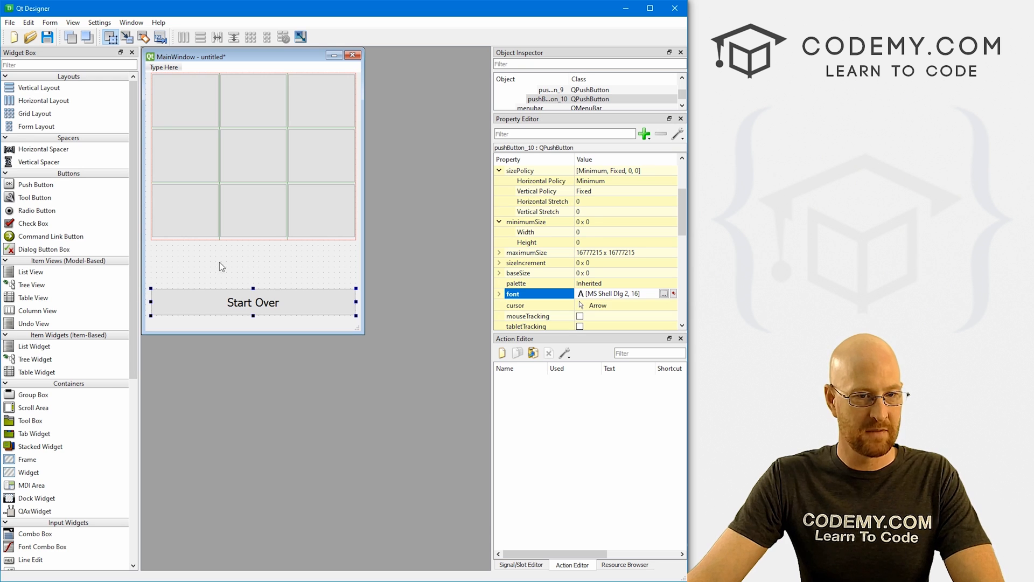
{"action": "mouse_move", "coordinate": [238, 261]}
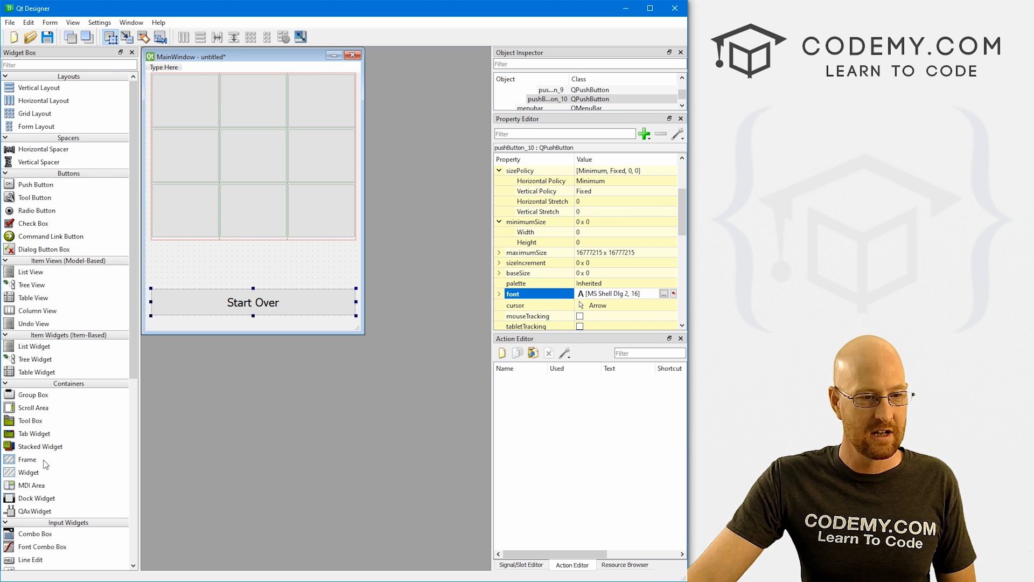
- Set the label text to 'X Goes First!', enlarge its font, and align it AlignHCenter
{"action": "scroll", "scroll_direction": "down", "scroll_amount": 3}
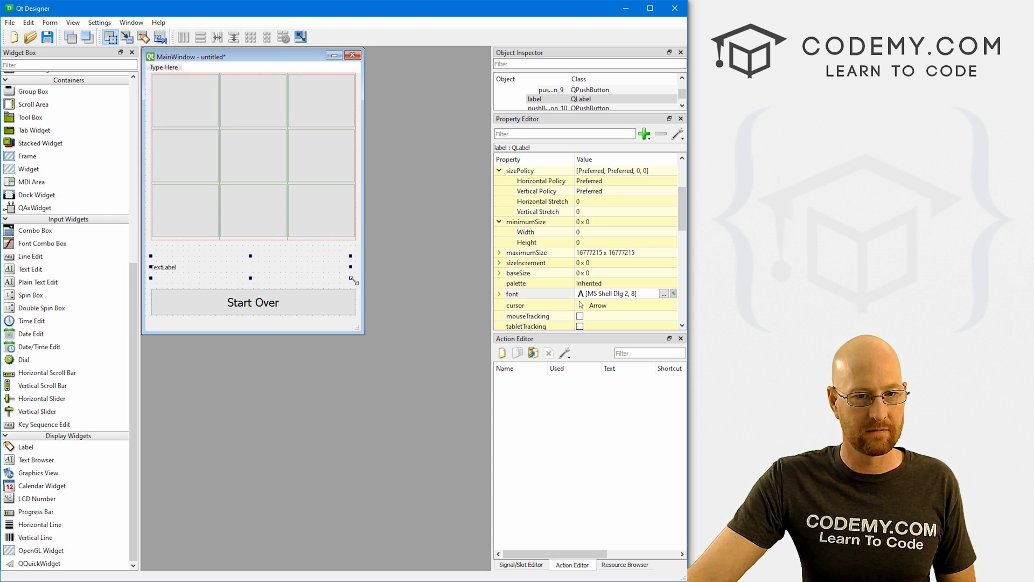
{"action": "double_click", "coordinate": [164, 267]}
{"action": "type", "text": "X Goes First!"}
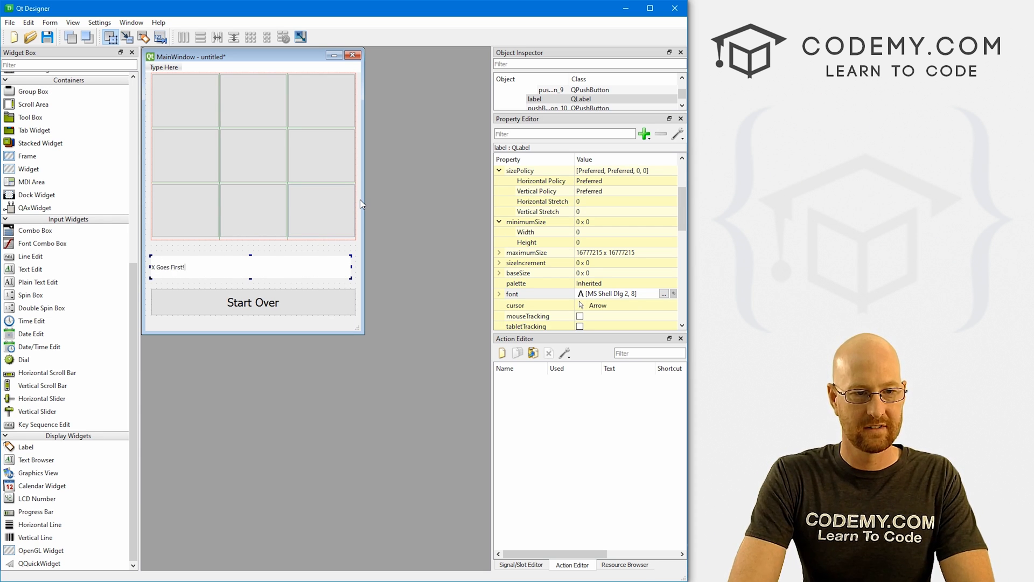
{"action": "left_click", "coordinate": [168, 267]}
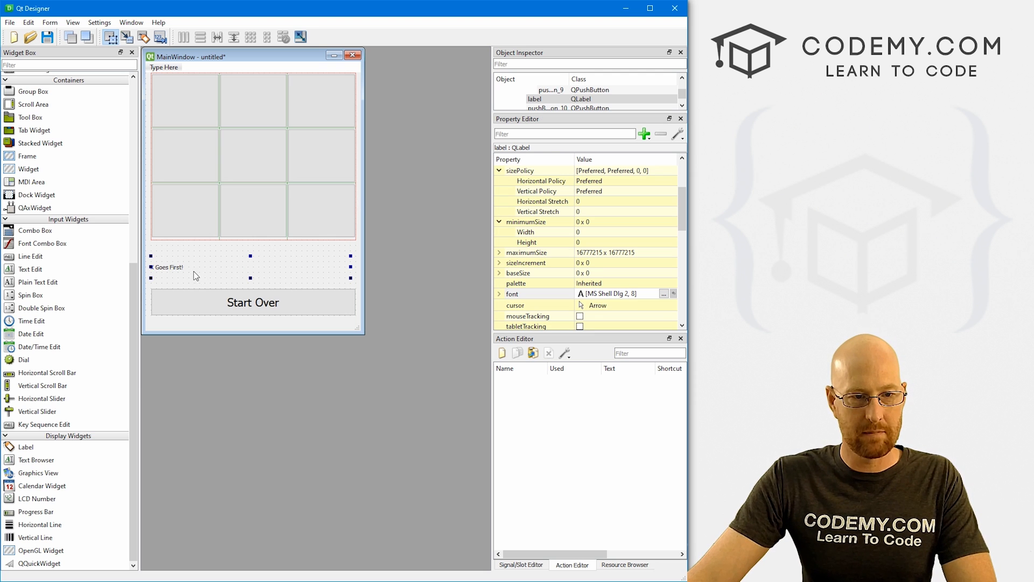
{"action": "left_click", "coordinate": [664, 293]}
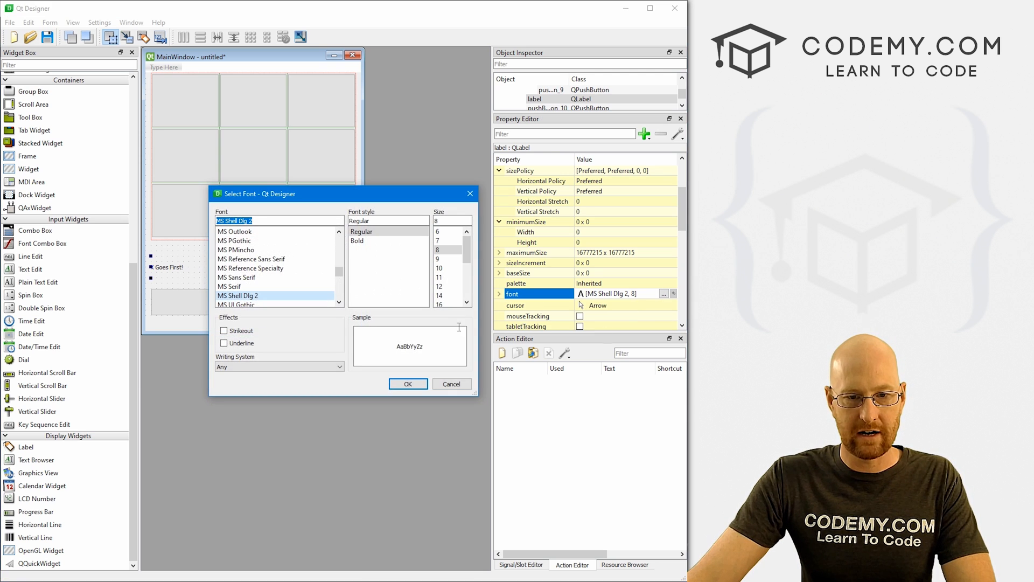
{"action": "left_click", "coordinate": [407, 384]}
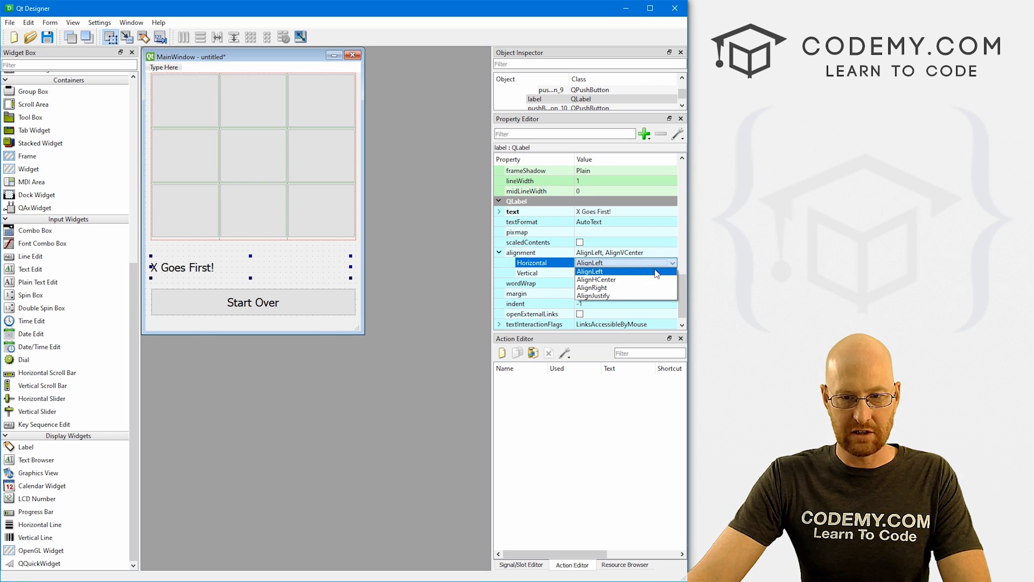
{"action": "left_click", "coordinate": [596, 279]}
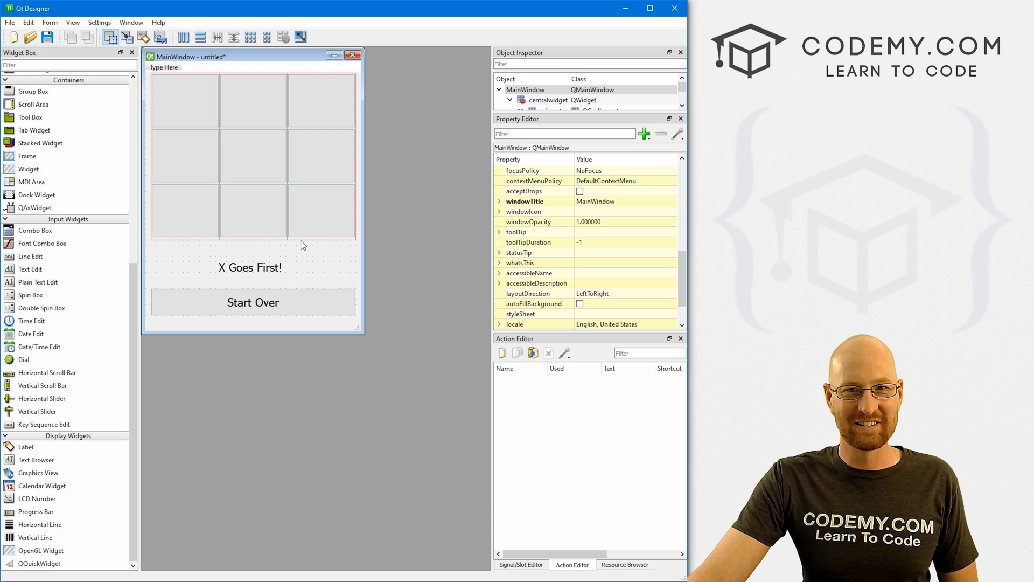
- Save the form with Save As under the name 'toe' in C:\pyqt5
{"action": "left_click", "coordinate": [9, 22]}
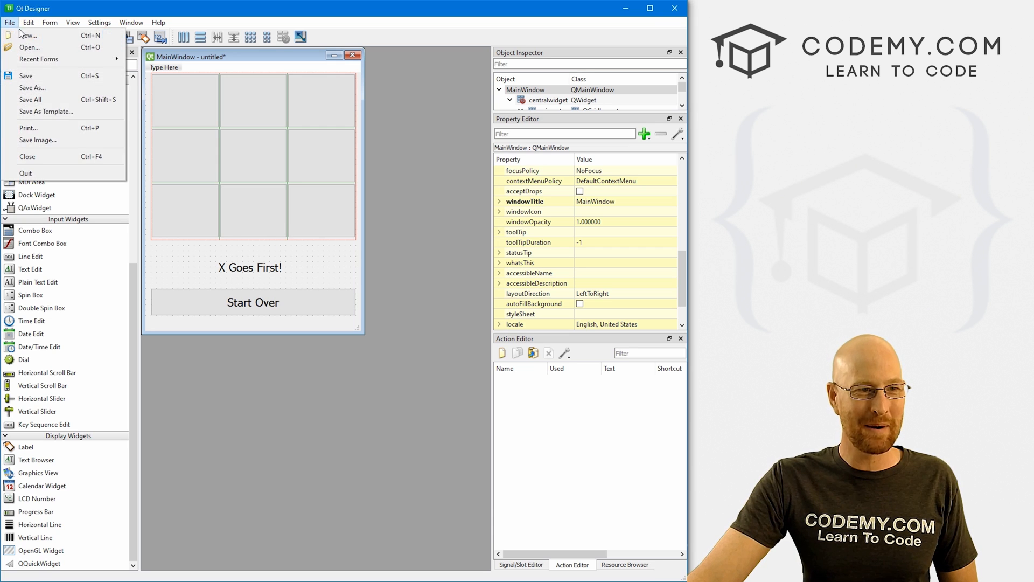
{"action": "left_click", "coordinate": [32, 88]}
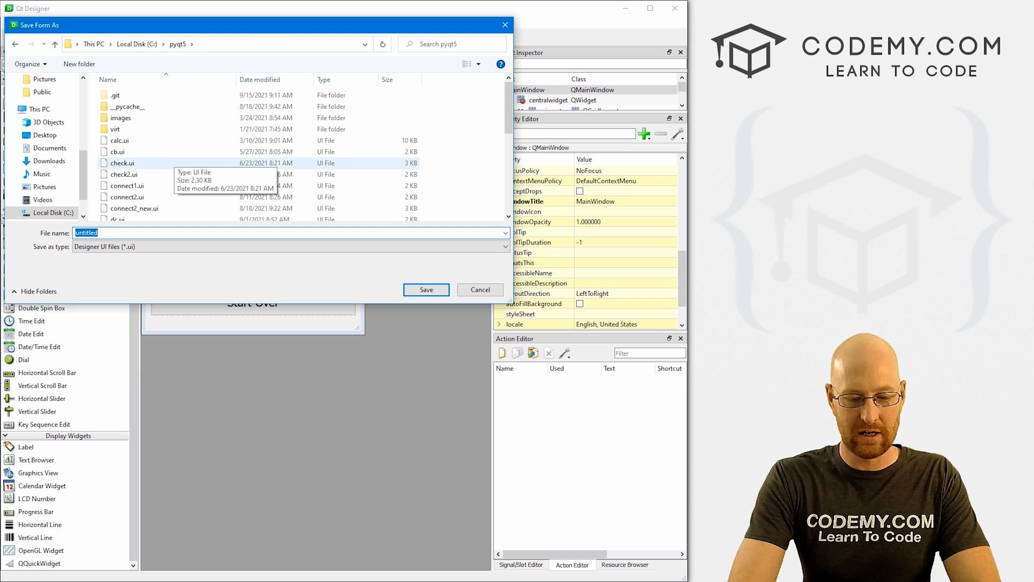
{"action": "type", "text": "toe"}
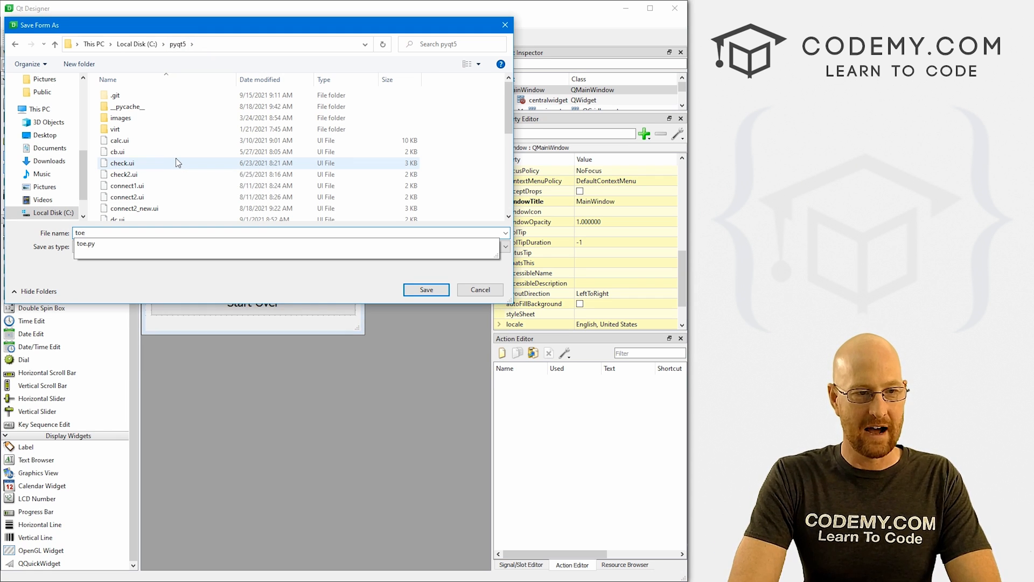
{"action": "left_click", "coordinate": [425, 290]}
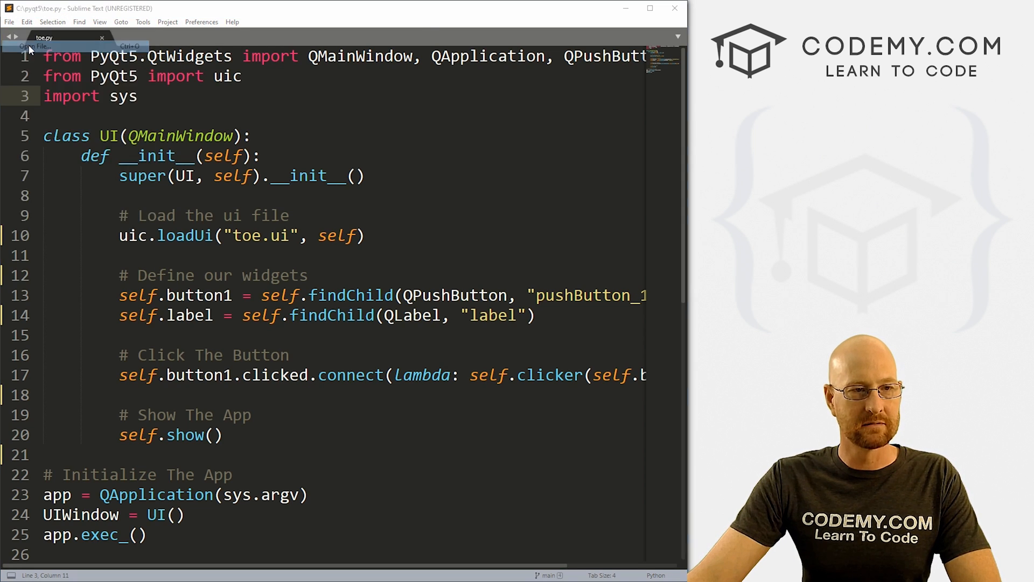
- Switch to the toe.ui tab in Sublime Text and scroll through its form XML
{"action": "left_click", "coordinate": [36, 47]}
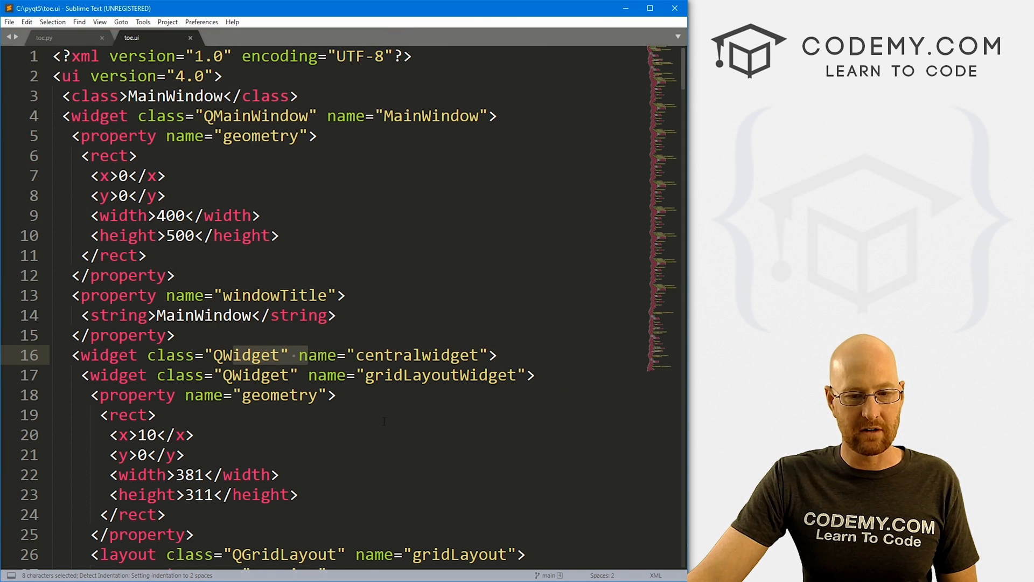
{"action": "scroll", "scroll_direction": "down", "scroll_amount": 3}
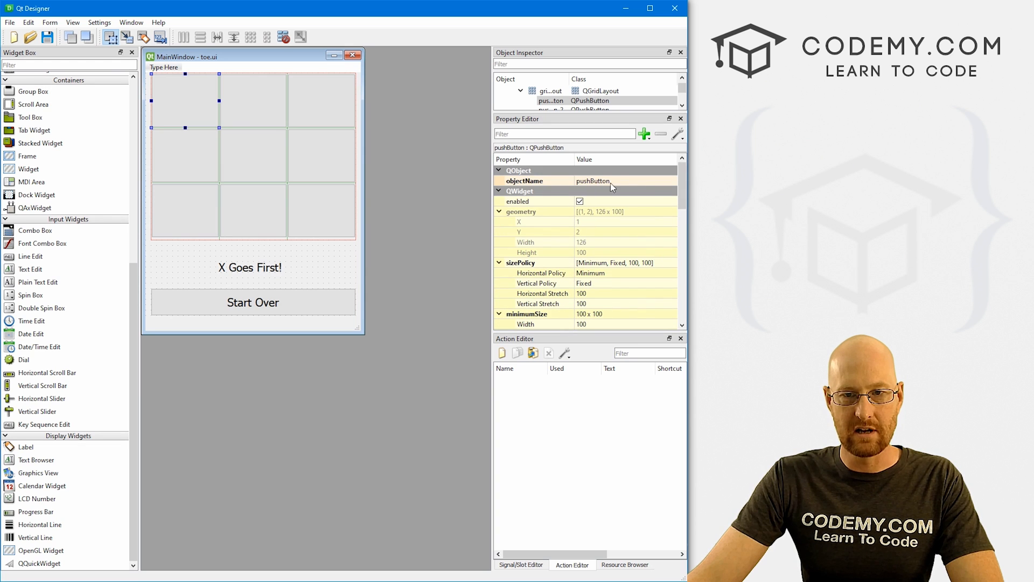
- Rename the top-left square's objectName to pushButton_1, then check Start Over's objectName
{"action": "left_click", "coordinate": [185, 155]}
{"action": "type", "text": "_1"}
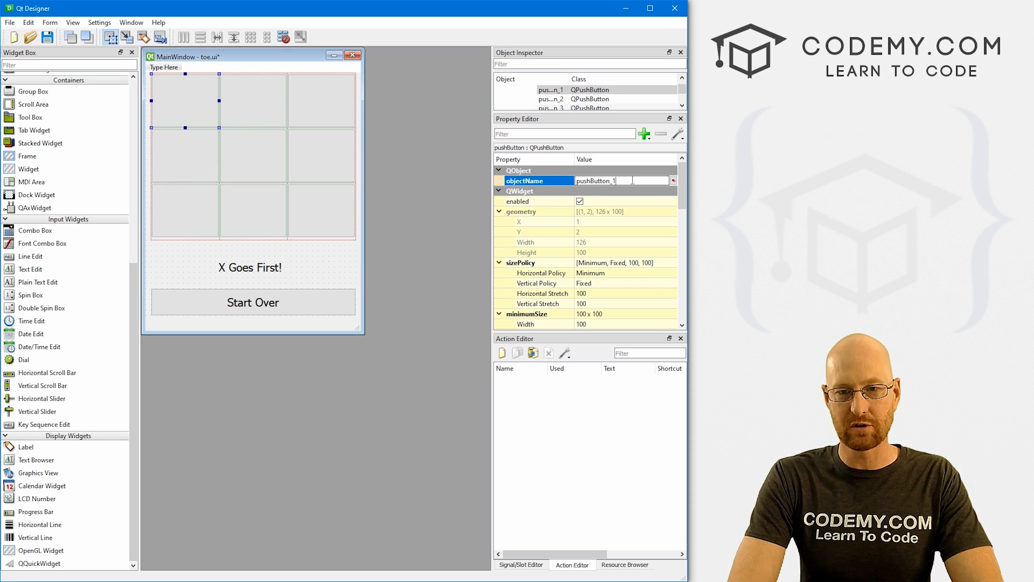
{"action": "left_click", "coordinate": [184, 155]}
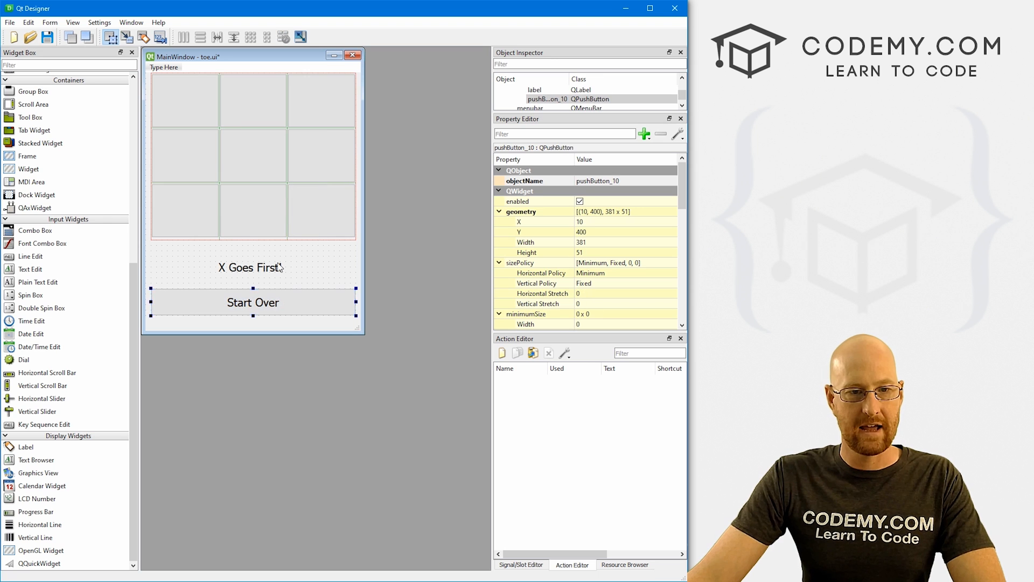
{"action": "left_click", "coordinate": [227, 248]}
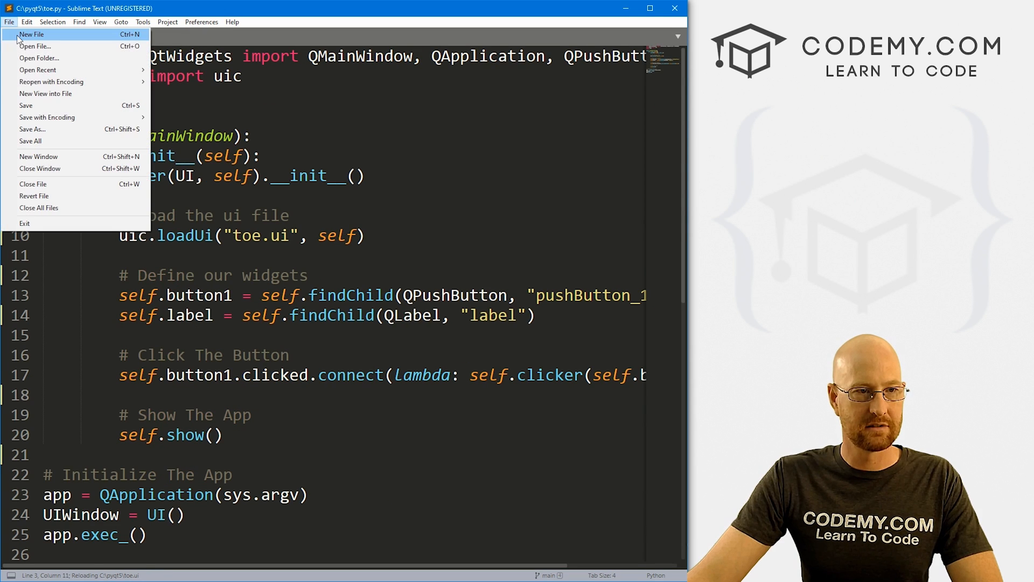
- Return to the toe.py code in Sublime Text
{"action": "left_click", "coordinate": [35, 45]}
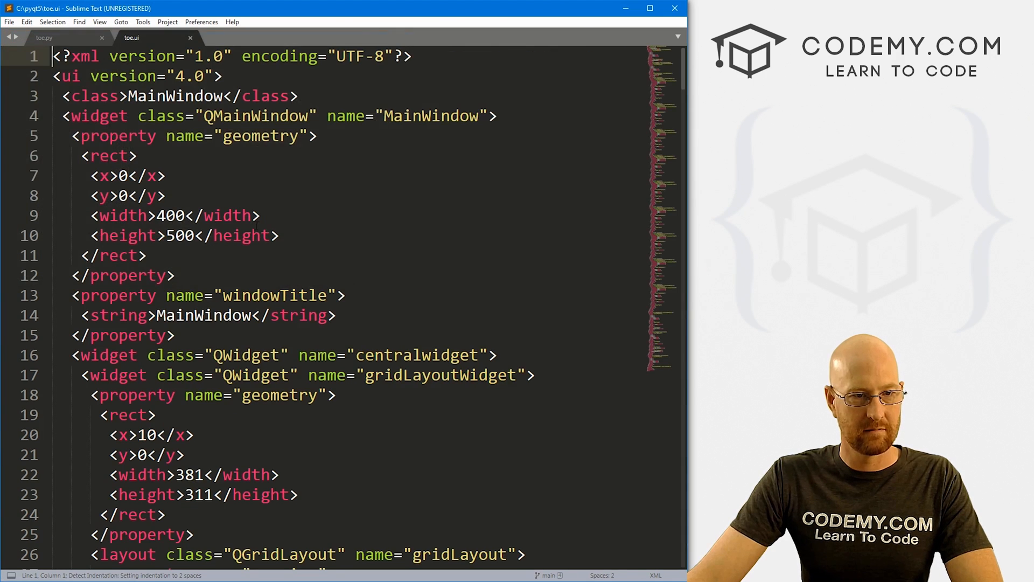
{"action": "left_click", "coordinate": [44, 38]}
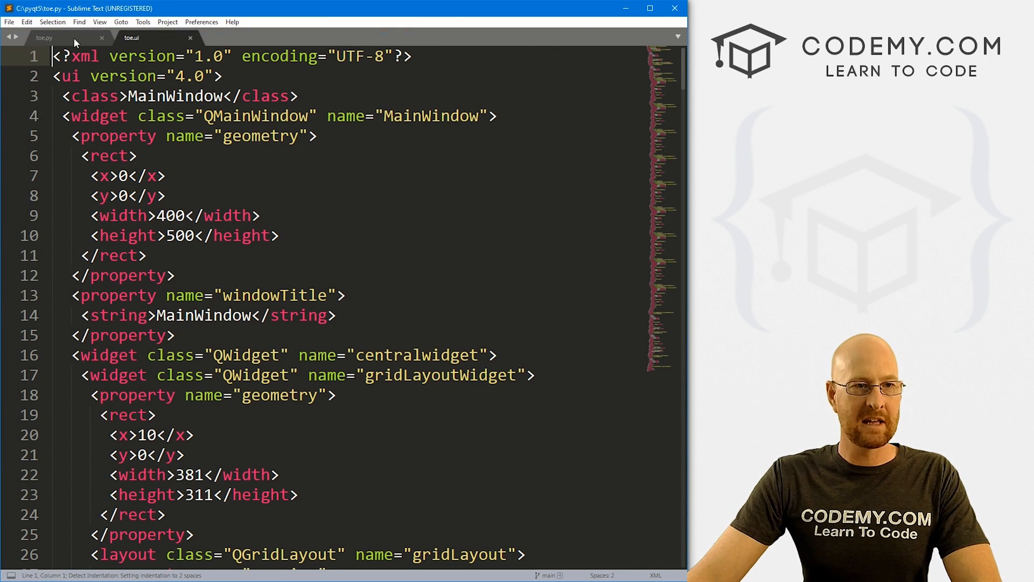
{"action": "left_click", "coordinate": [44, 38]}
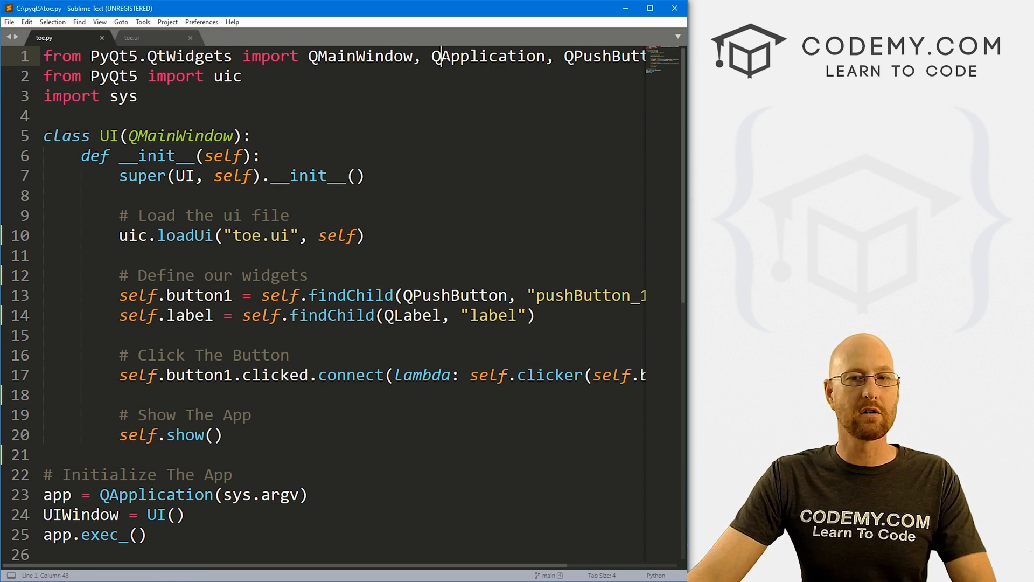
{"action": "scroll", "scroll_direction": "right", "scroll_amount": 3}
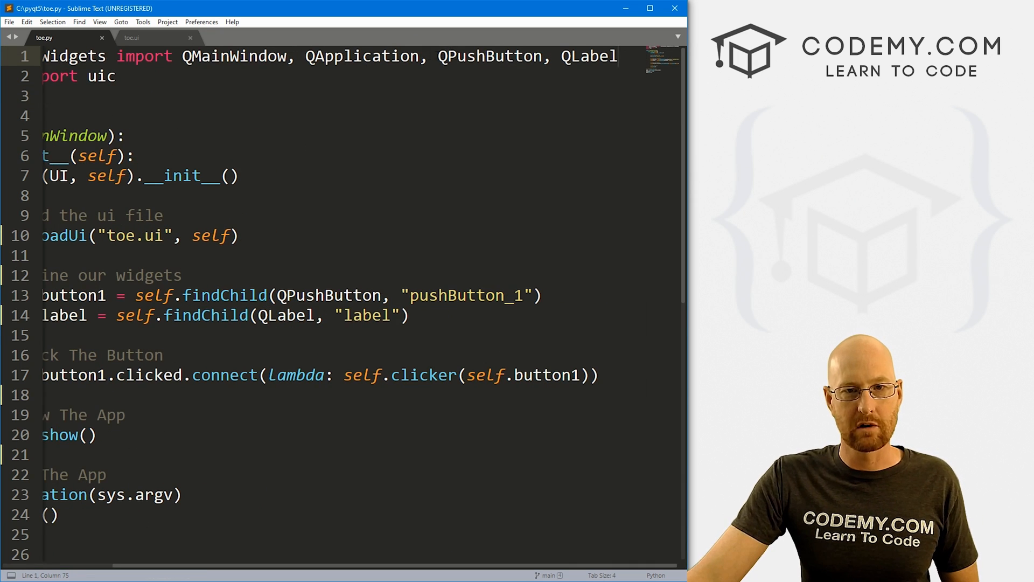
- Copy the pushButton_1 findChild line, paste copies, and renumber them toward pushButton_10
{"action": "double_click", "coordinate": [286, 314]}
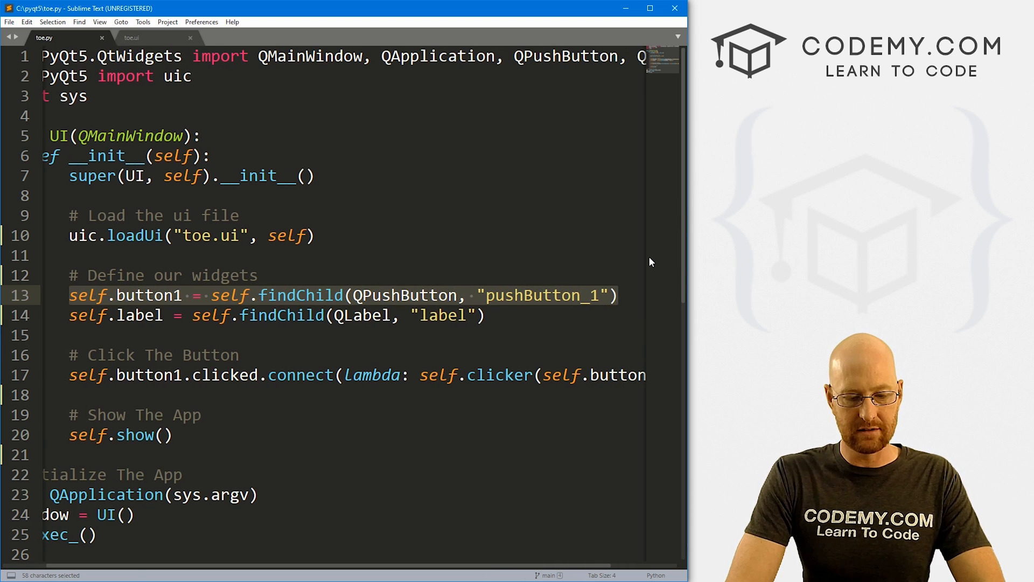
{"action": "key", "text": "ctrl+c"}
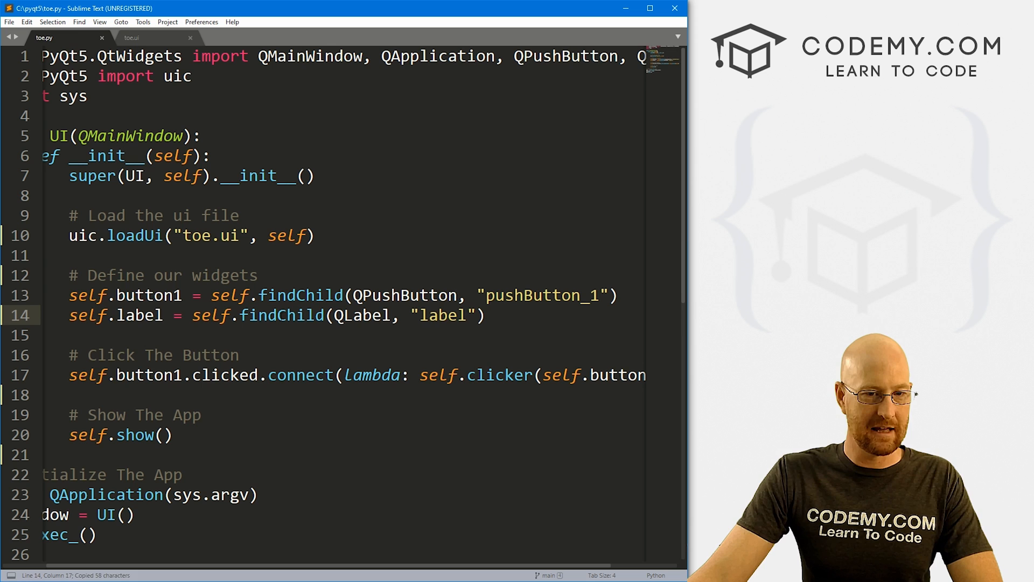
{"action": "double_click", "coordinate": [441, 314]}
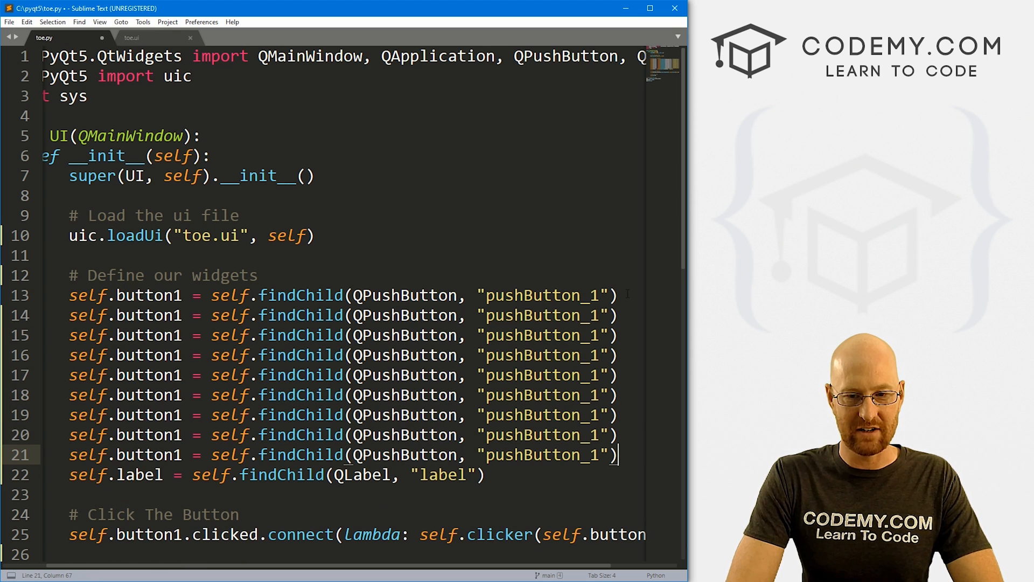
{"action": "left_click", "coordinate": [600, 315]}
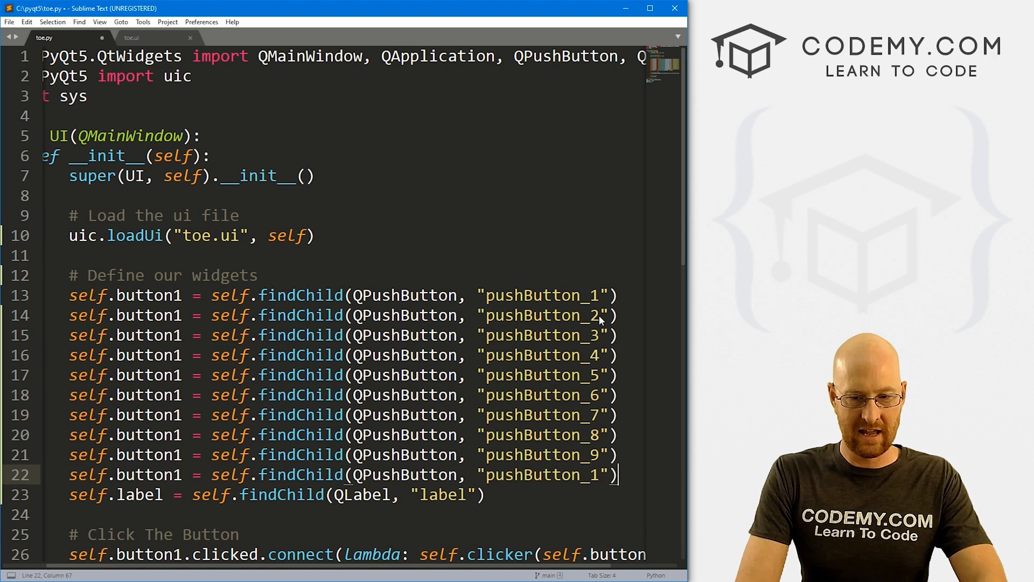
{"action": "type", "text": "0"}
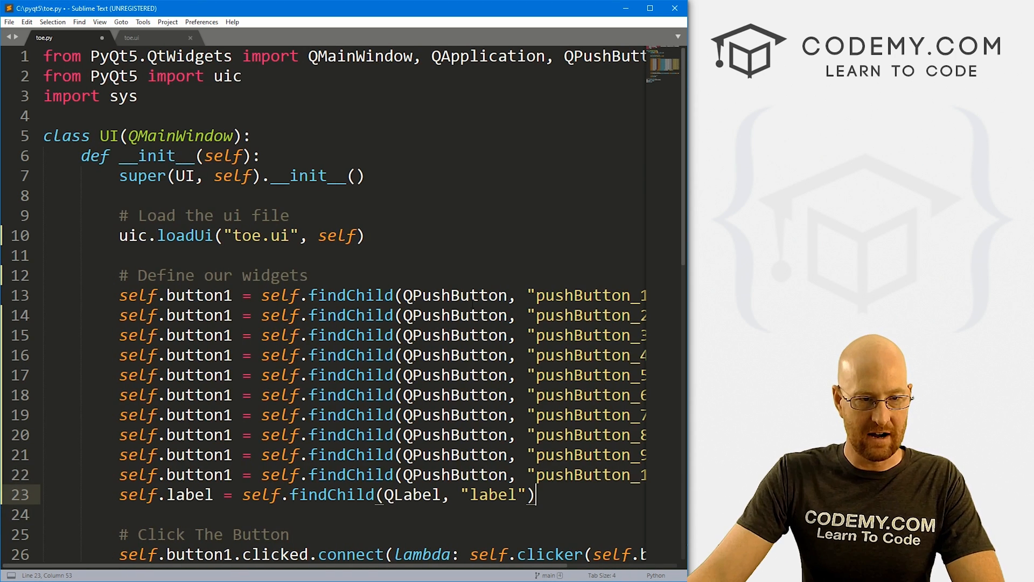
- Connect clicks to lambda: self.clicker(self.button1) and duplicate the connect line per button
{"action": "scroll", "scroll_direction": "down", "scroll_amount": 3}
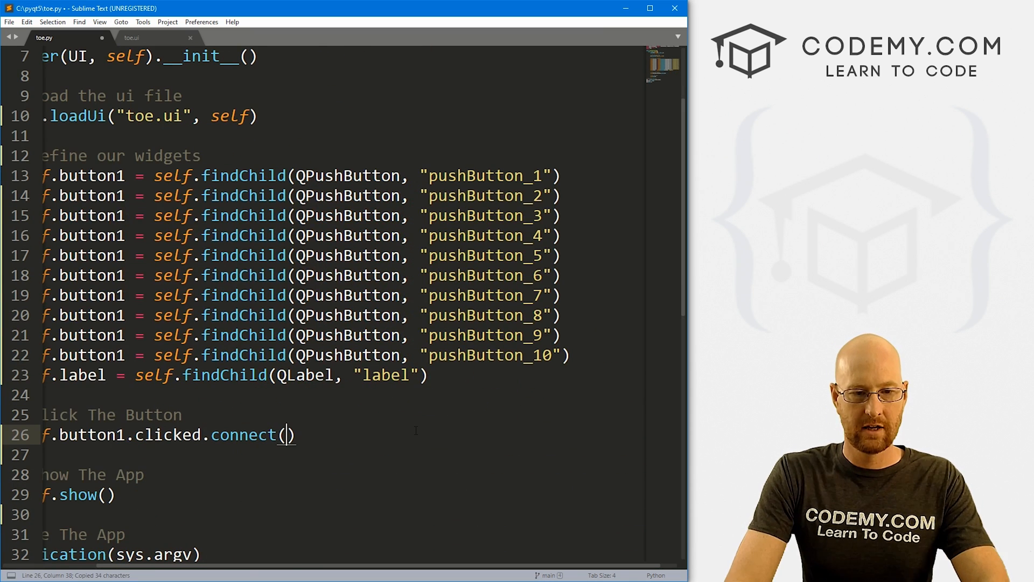
{"action": "type", "text": "self.clicker"}
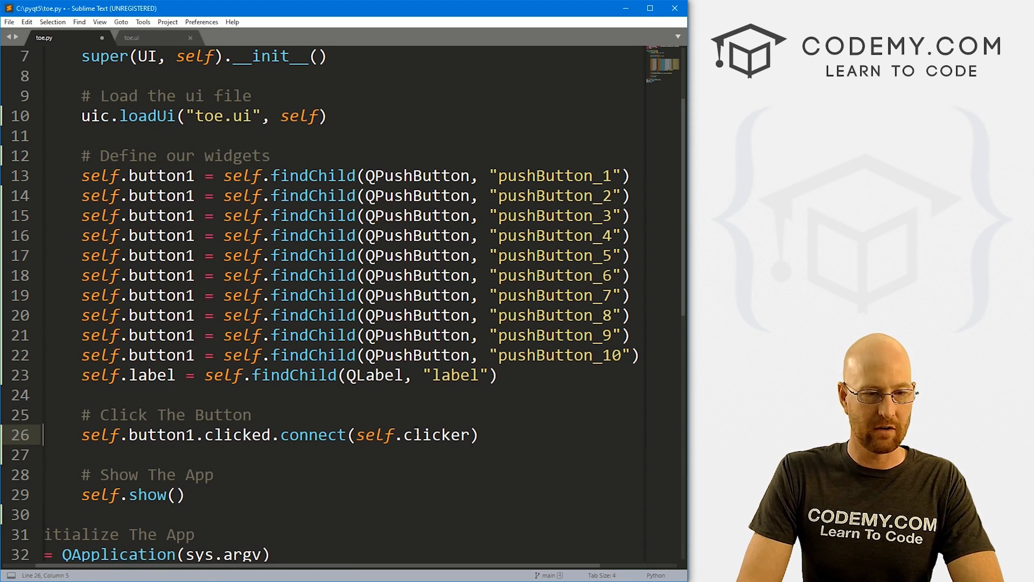
{"action": "left_click", "coordinate": [467, 435]}
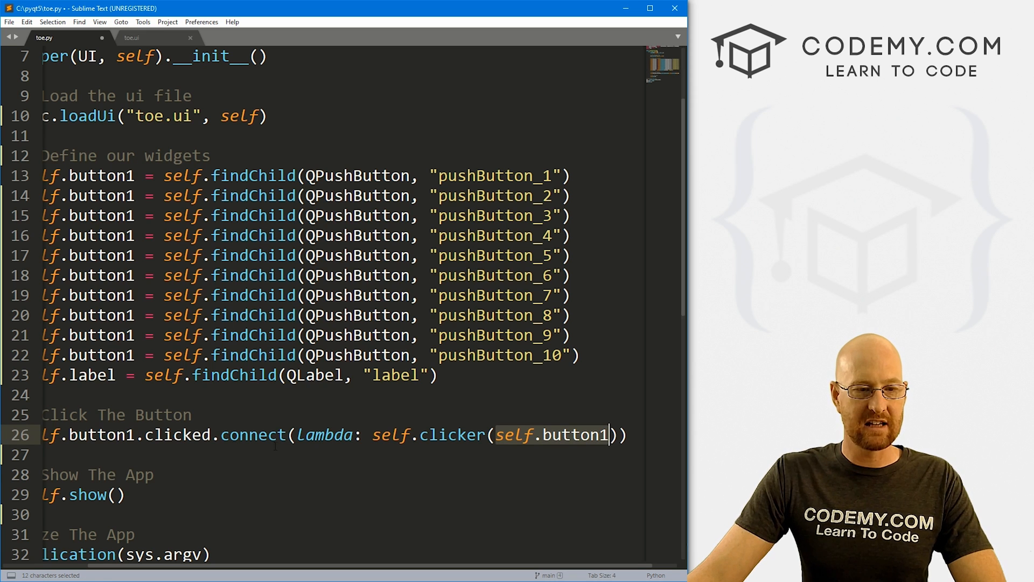
{"action": "left_click", "coordinate": [116, 176]}
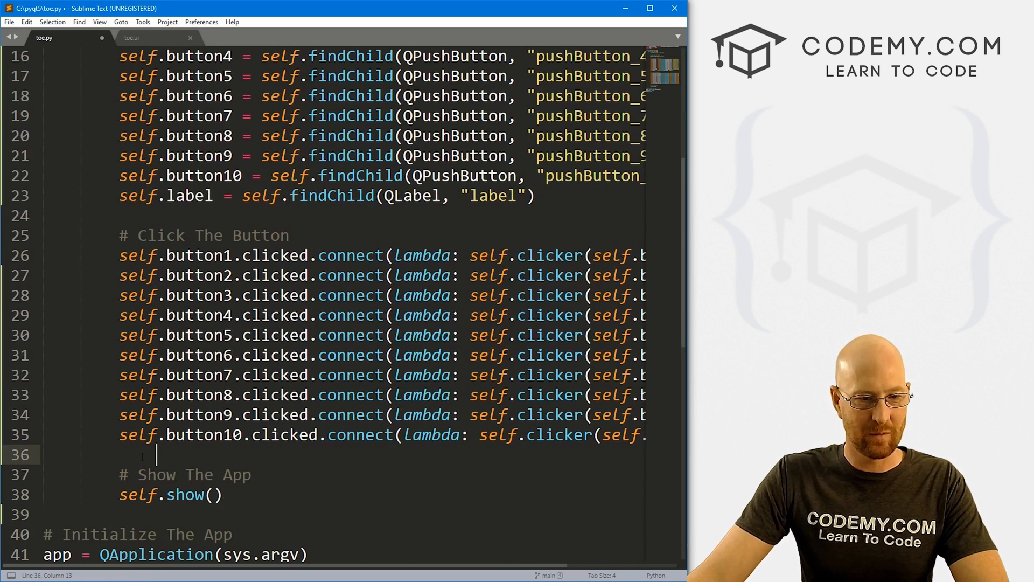
- Define clicker(self, b) with b.setText("X") and b.setEnabled(False)
{"action": "key", "text": "Enter"}
{"action": "type", "text": "def clicker(sel"}
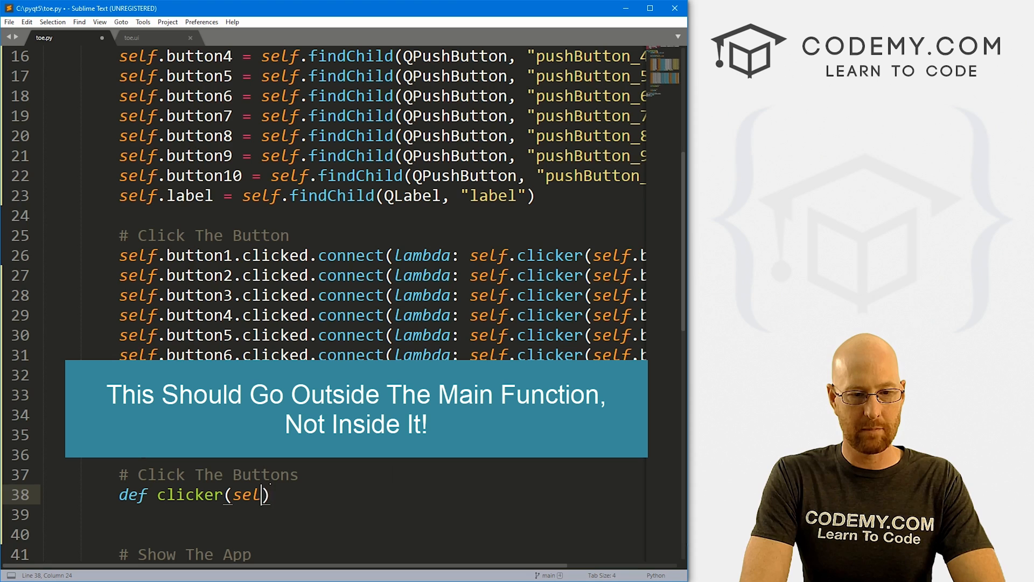
{"action": "type", "text": "f, b"}
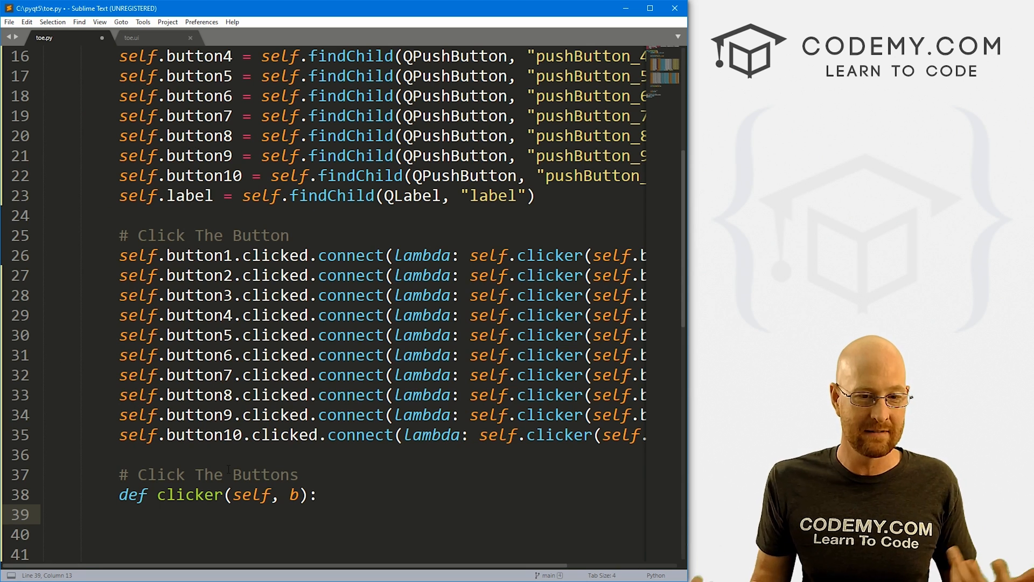
{"action": "double_click", "coordinate": [292, 495]}
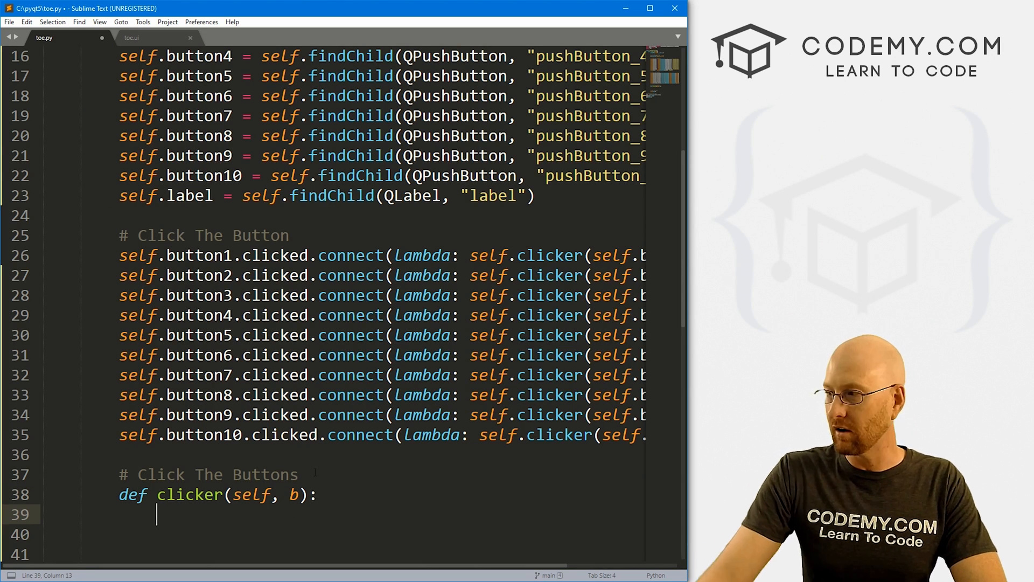
{"action": "type", "text": "b.setText()"}
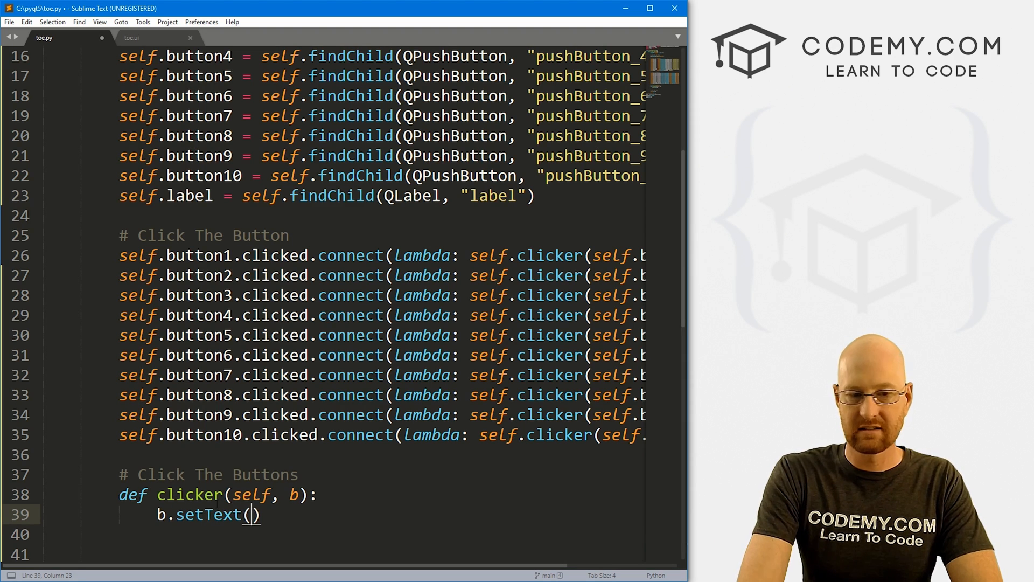
{"action": "type", "text": "\""}
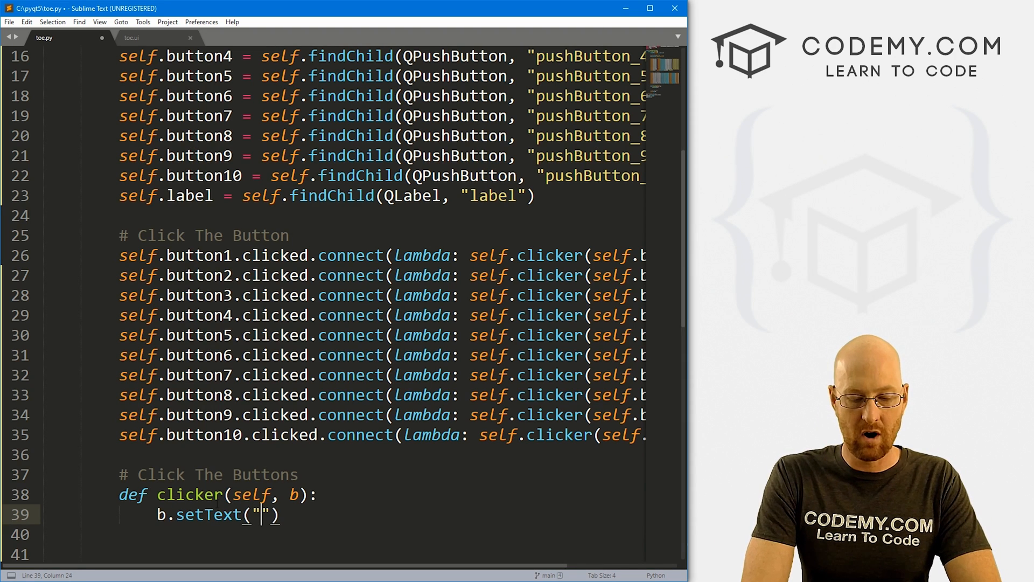
{"action": "type", "text": "X"}
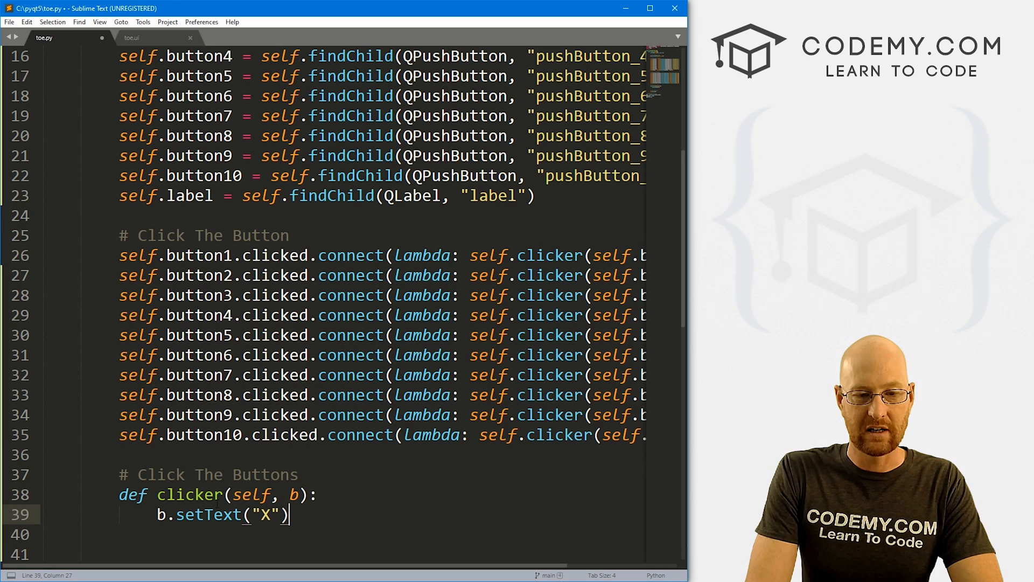
{"action": "key", "text": "enter"}
{"action": "type", "text": "b.setEnabled("}
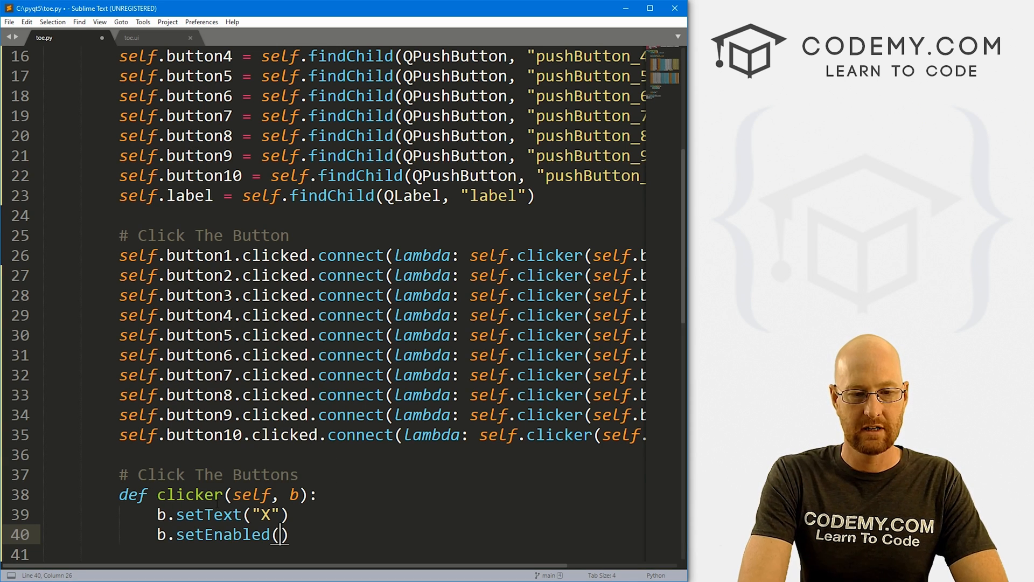
{"action": "type", "text": "False"}
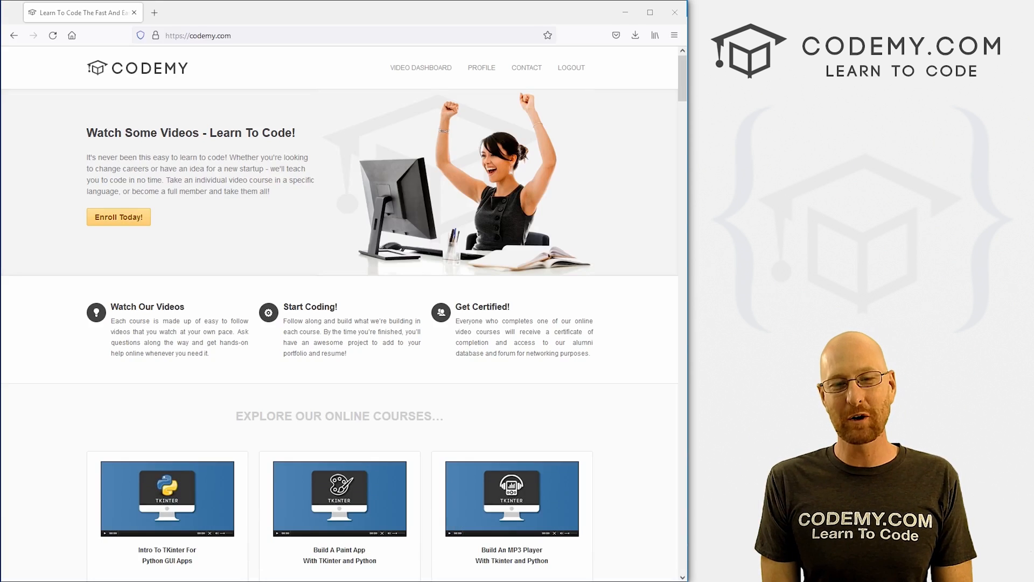
{"action": "scroll", "scroll_direction": "down", "scroll_amount": 3}
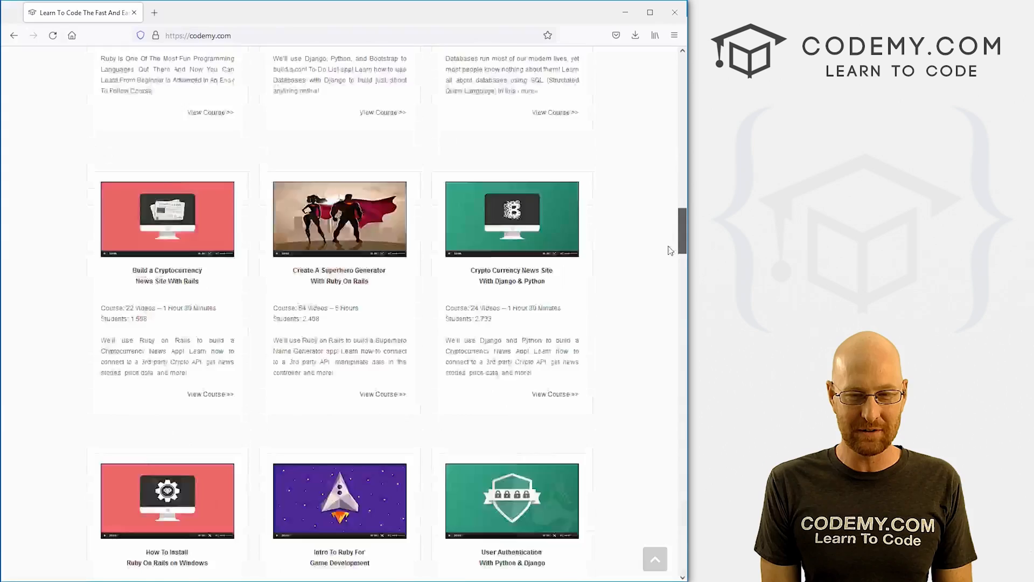
{"action": "scroll", "scroll_direction": "down", "scroll_amount": 3}
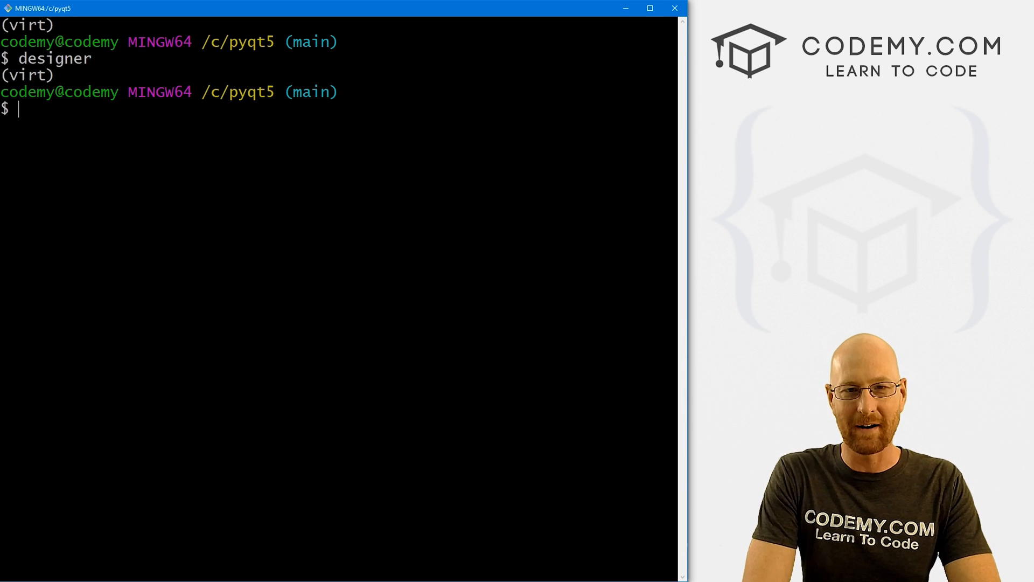
- Run python toe.py in Git Bash and read the missing-clicker AttributeError traceback
{"action": "type", "text": "python"}
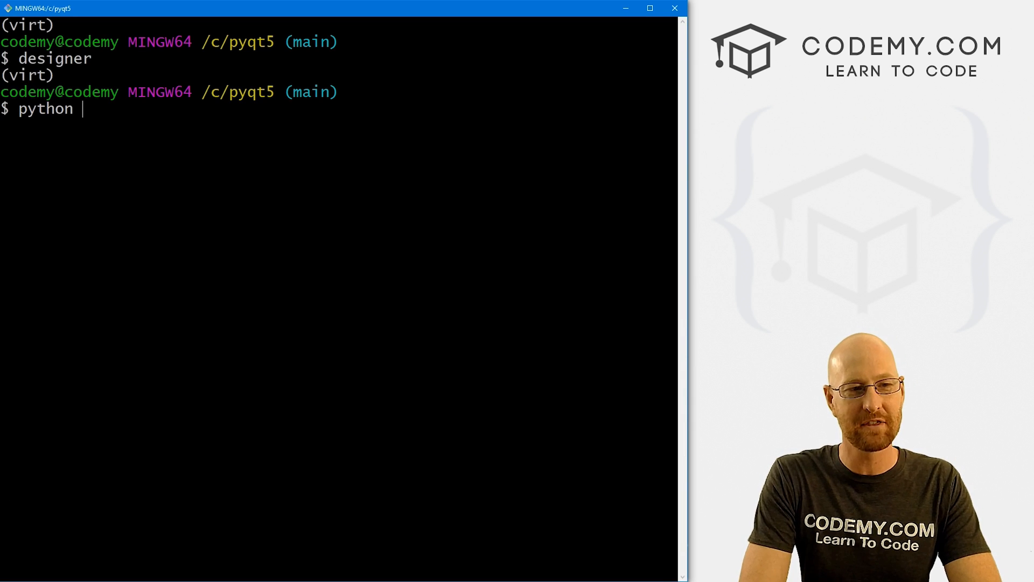
{"action": "type", "text": "toe.py"}
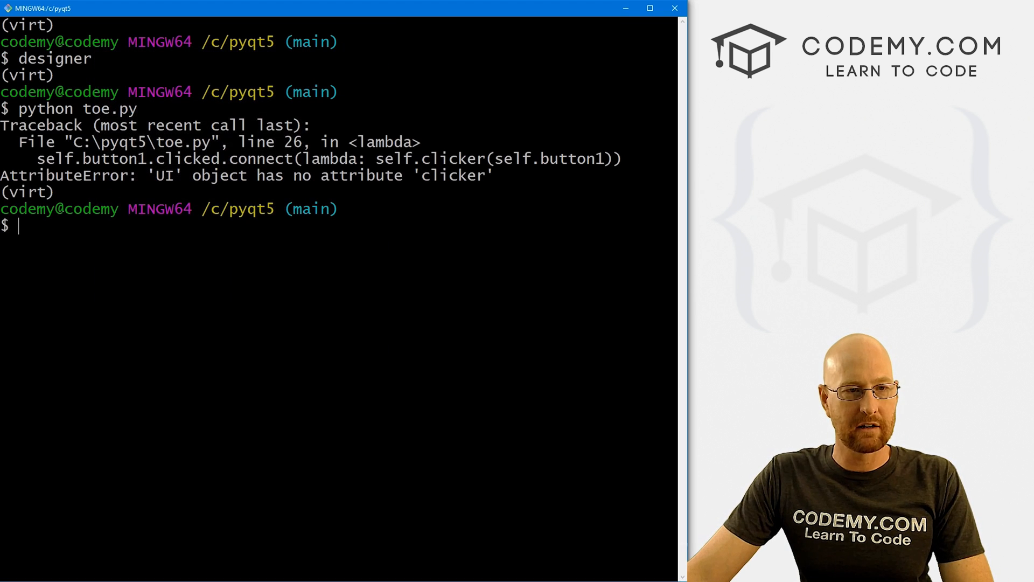
{"action": "double_click", "coordinate": [452, 175]}
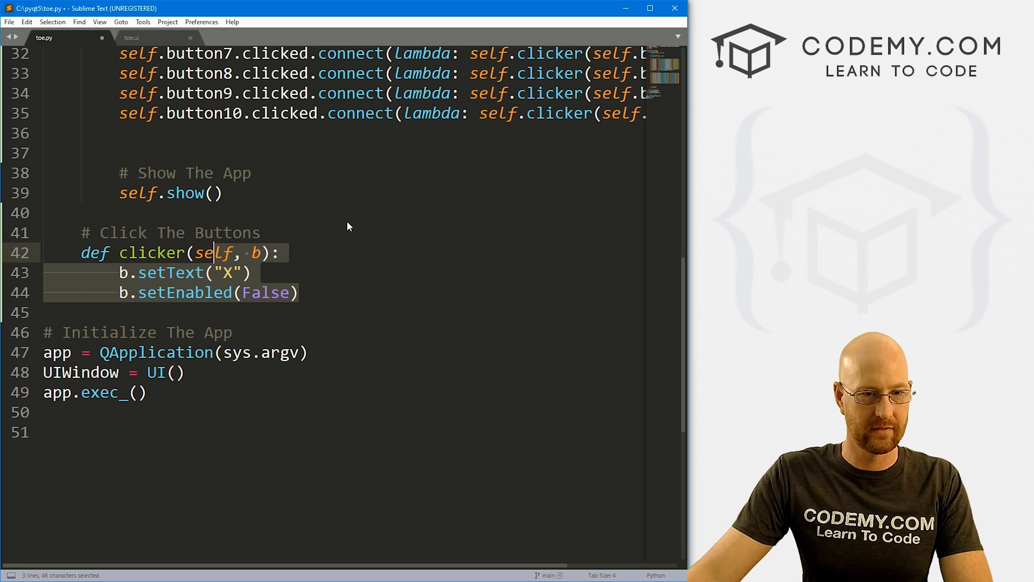
- Unindent the clicker function to class level so it becomes a method
{"action": "left_click", "coordinate": [261, 232]}
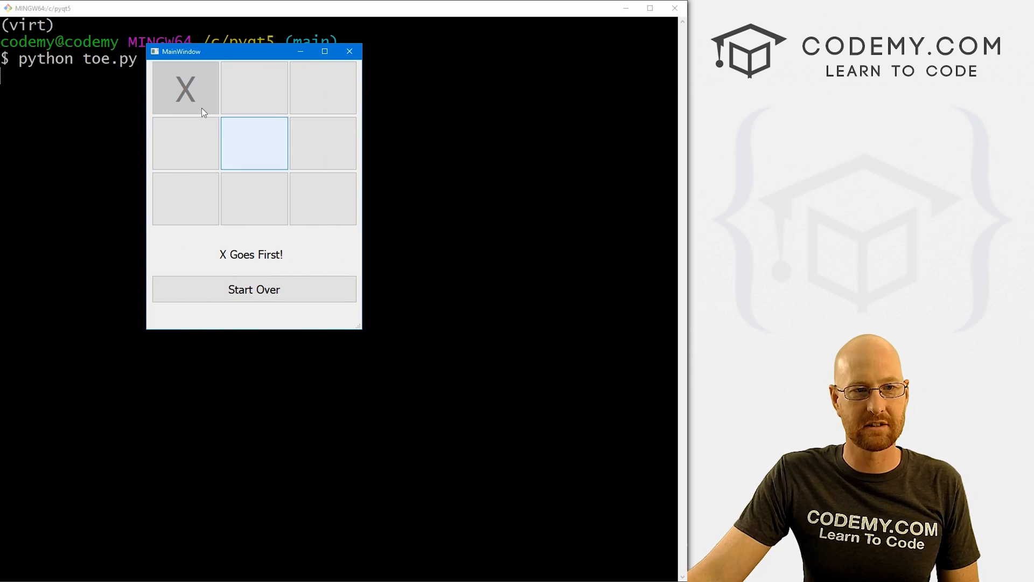
- Mark the centre, right and top-right squares; Start Over also turns X. Close the game
{"action": "left_click", "coordinate": [253, 143]}
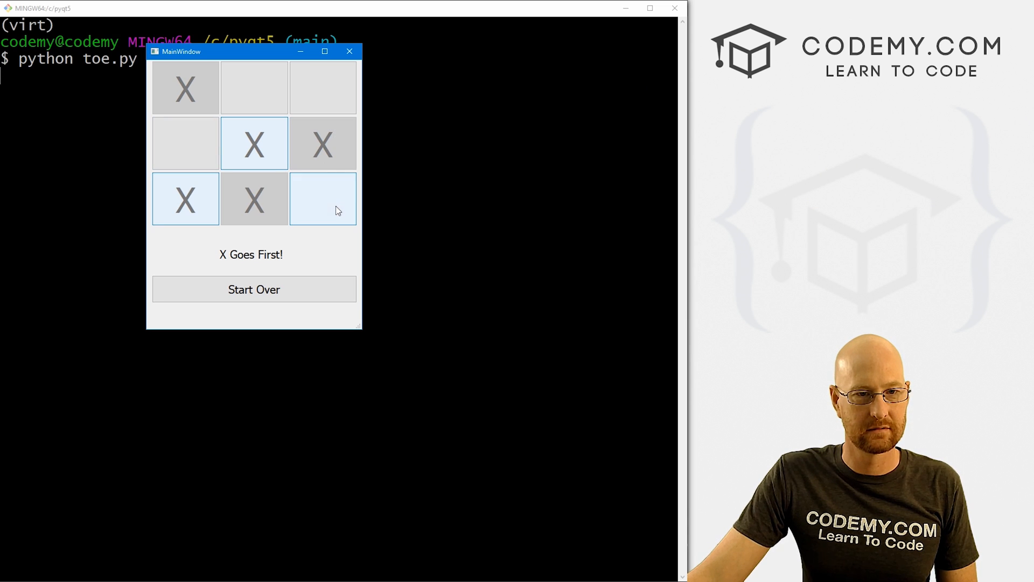
{"action": "left_click", "coordinate": [323, 199]}
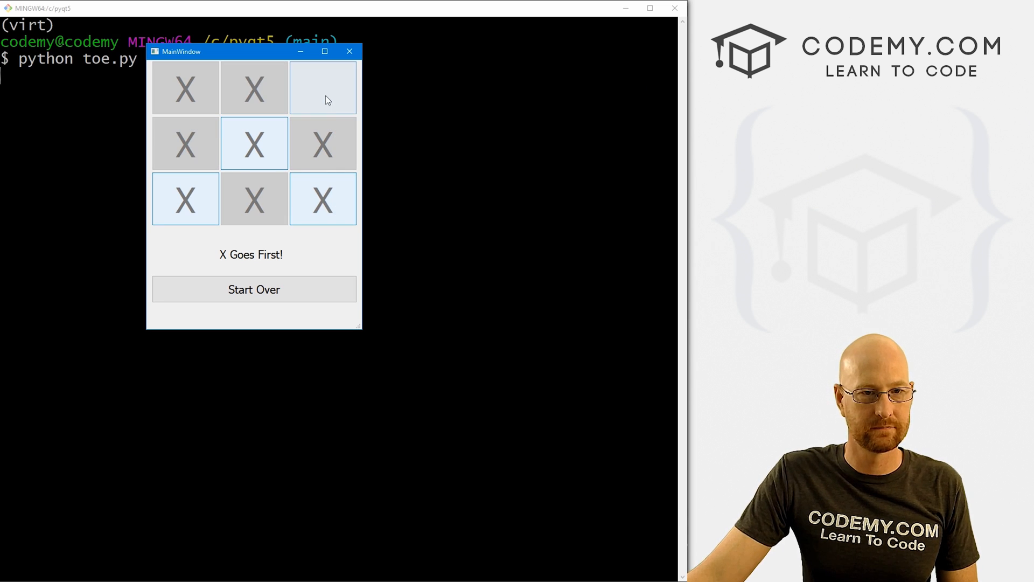
{"action": "left_click", "coordinate": [323, 88]}
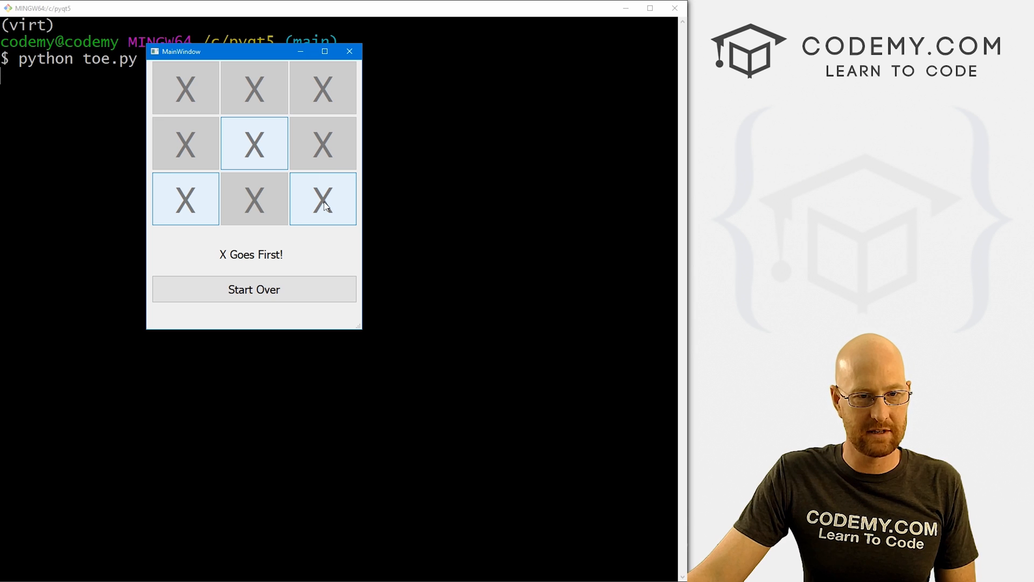
{"action": "left_click", "coordinate": [253, 289]}
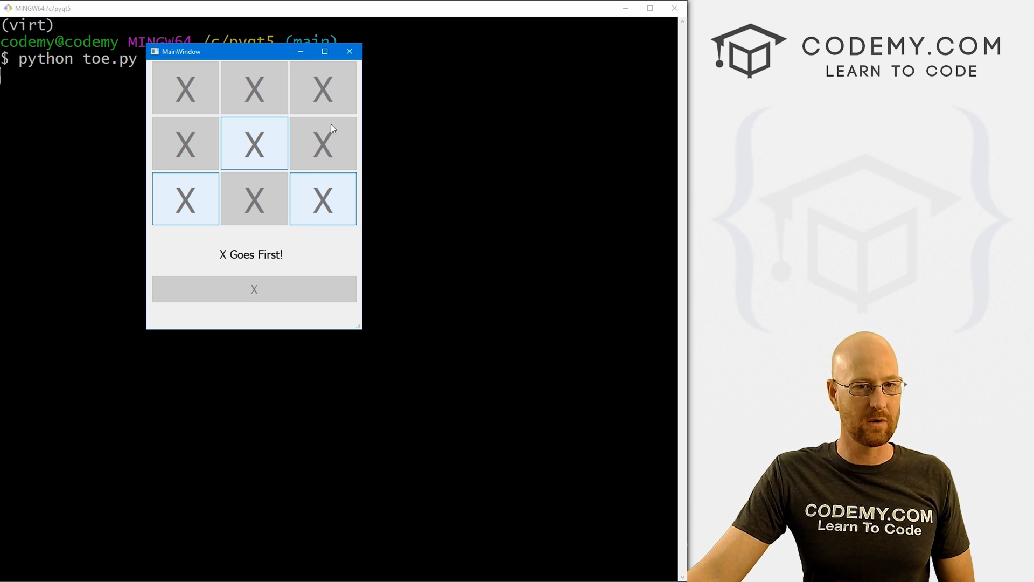
{"action": "left_click", "coordinate": [349, 51]}
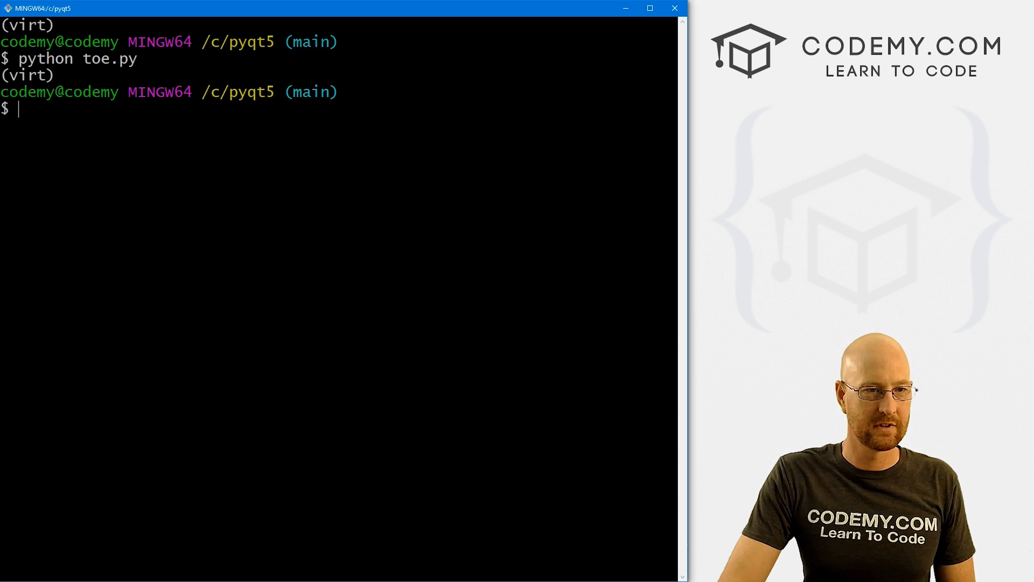
- Rerun the game to retest Start Over, then wire button10's connect to self.reset
{"action": "type", "text": "python toe.py"}
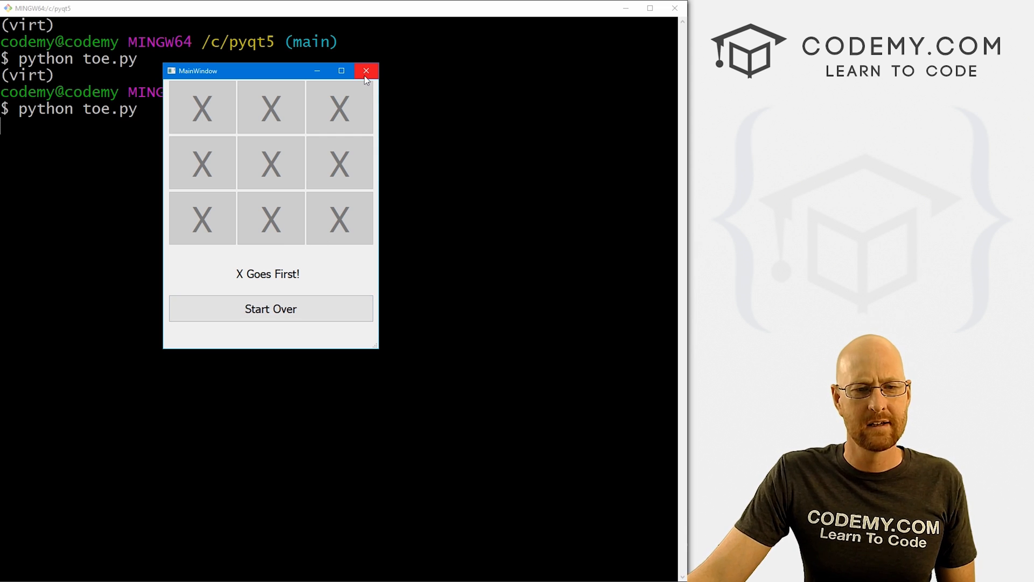
{"action": "mouse_move", "coordinate": [289, 165]}
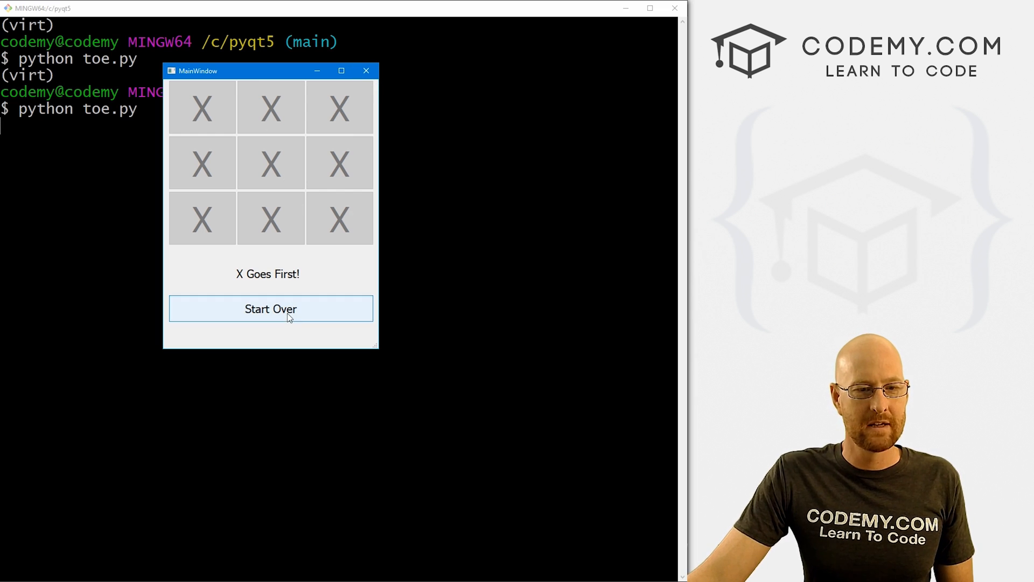
{"action": "left_click", "coordinate": [271, 309]}
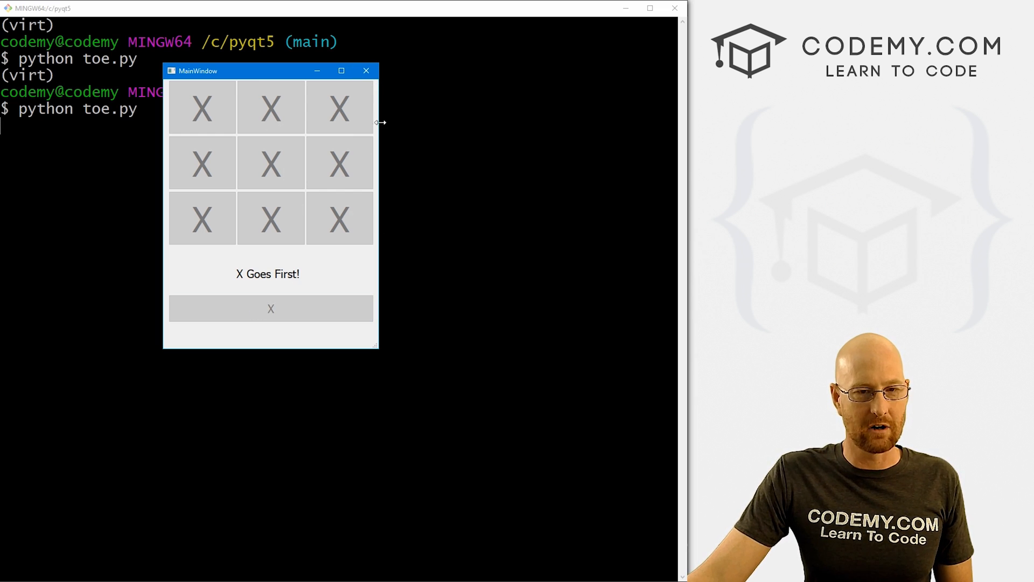
{"action": "left_click", "coordinate": [366, 70]}
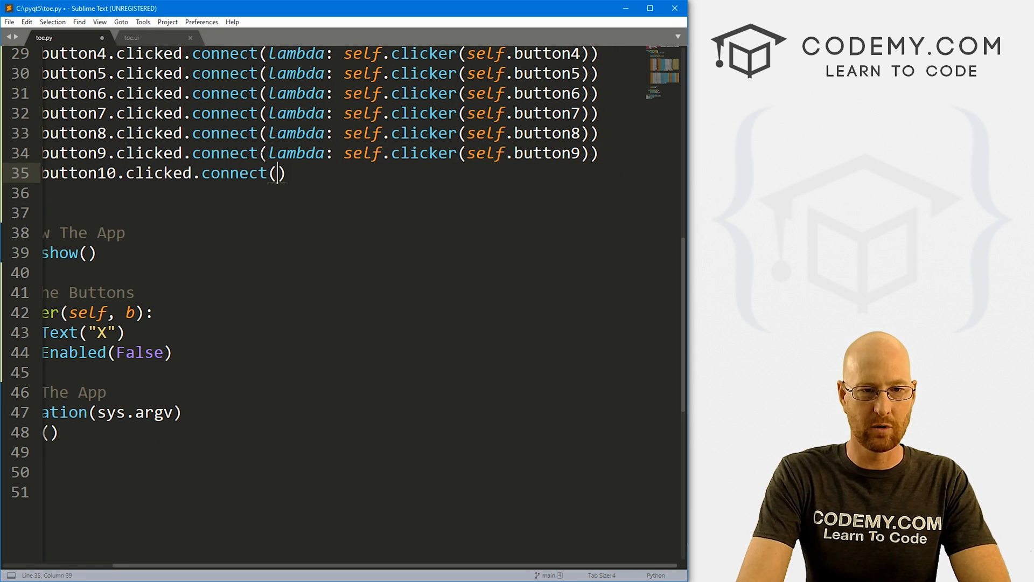
{"action": "type", "text": "self."}
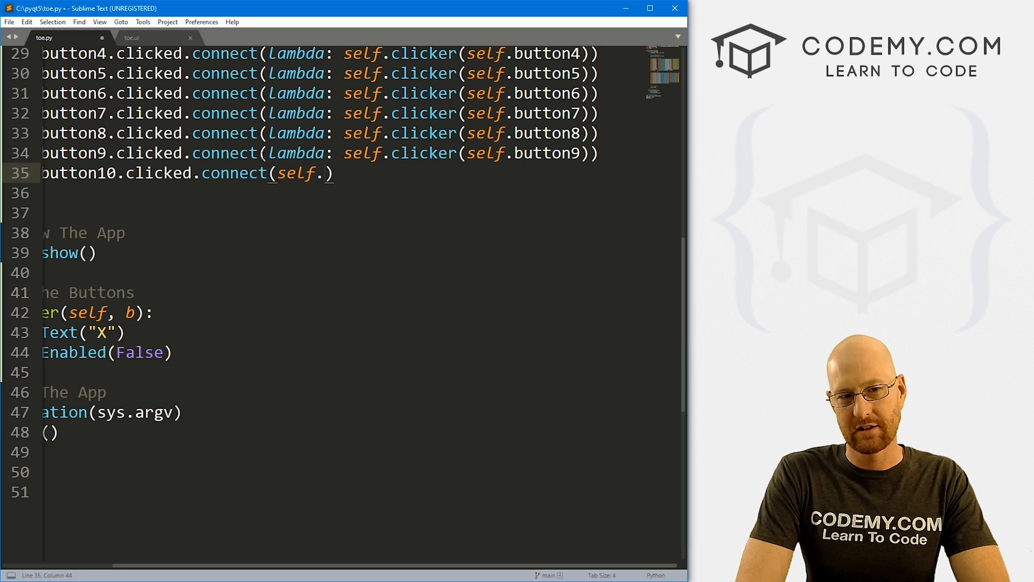
{"action": "type", "text": "reset"}
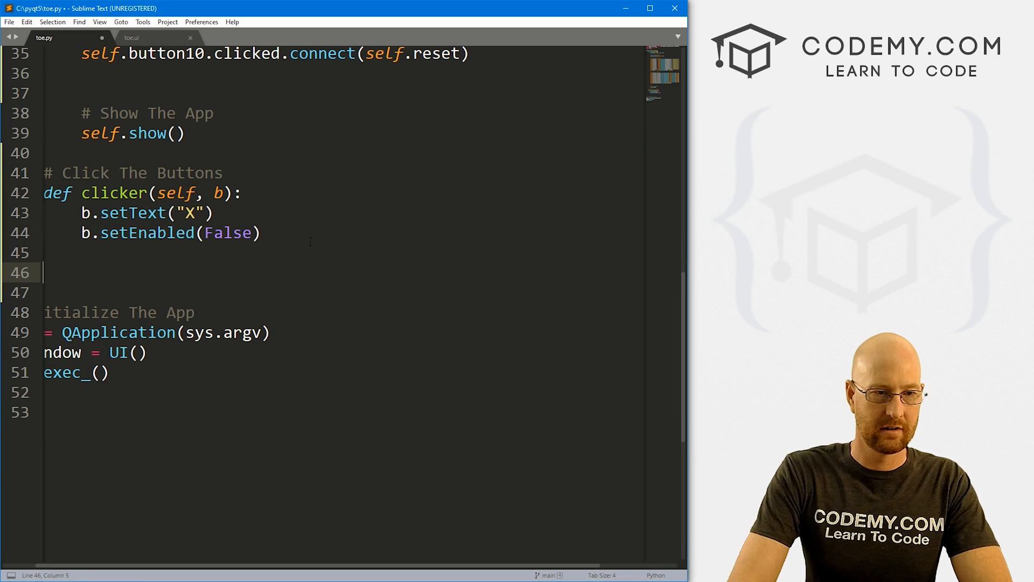
- Add a '# Start Over' comment and a def reset(self) method below clicker
{"action": "type", "text": "# Start Over"}
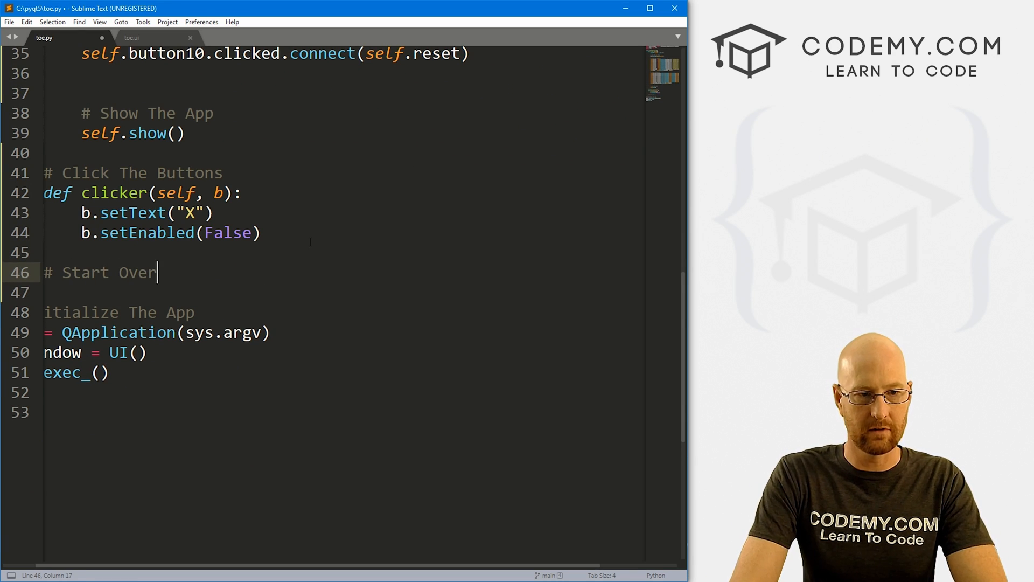
{"action": "type", "text": "de"}
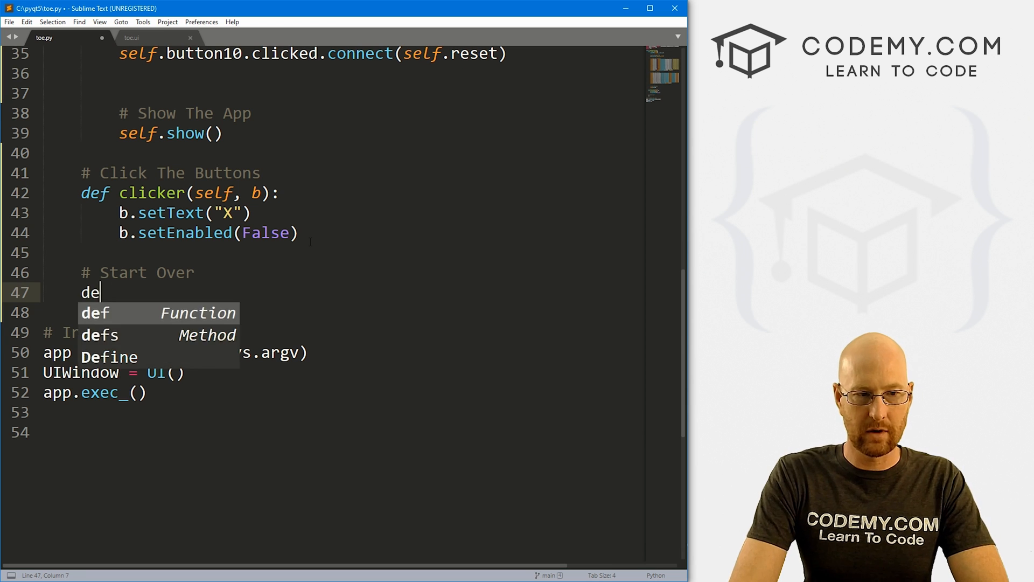
{"action": "type", "text": "f reset(self):"}
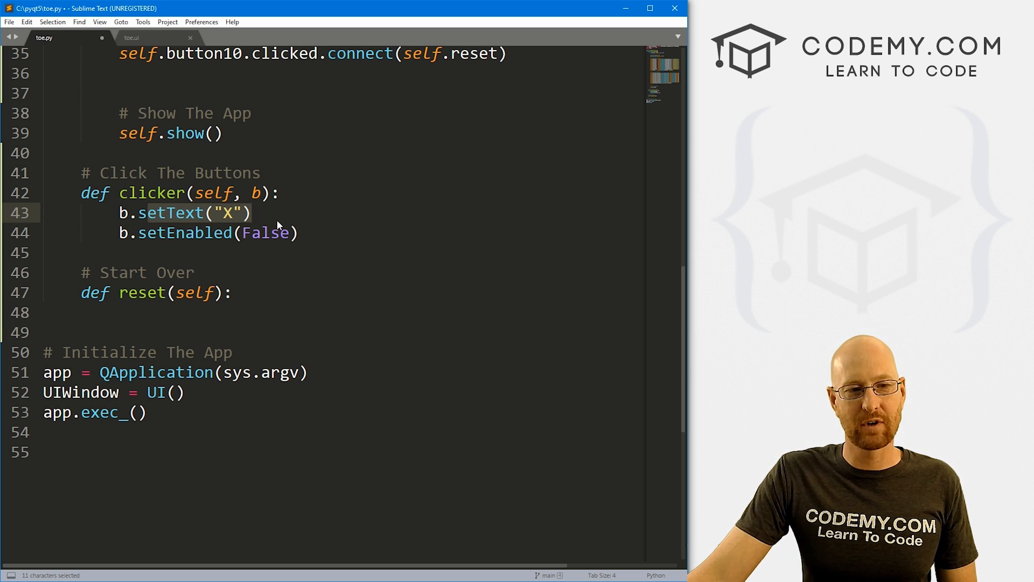
{"action": "left_click", "coordinate": [251, 212]}
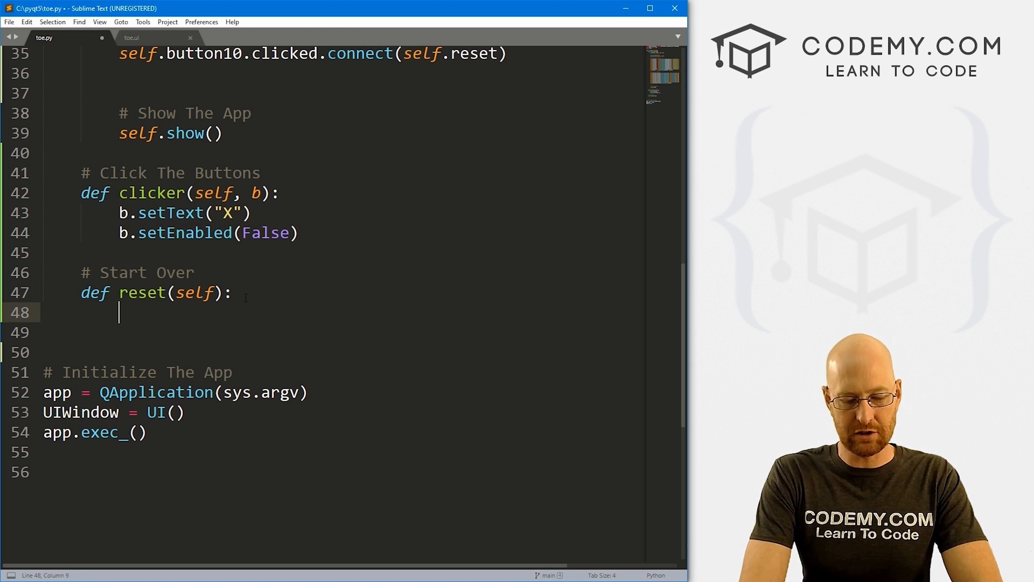
- Build button_list of button1–9 and loop over it calling setText("") and setEnabled(True)
{"action": "type", "text": "button_list = ["}
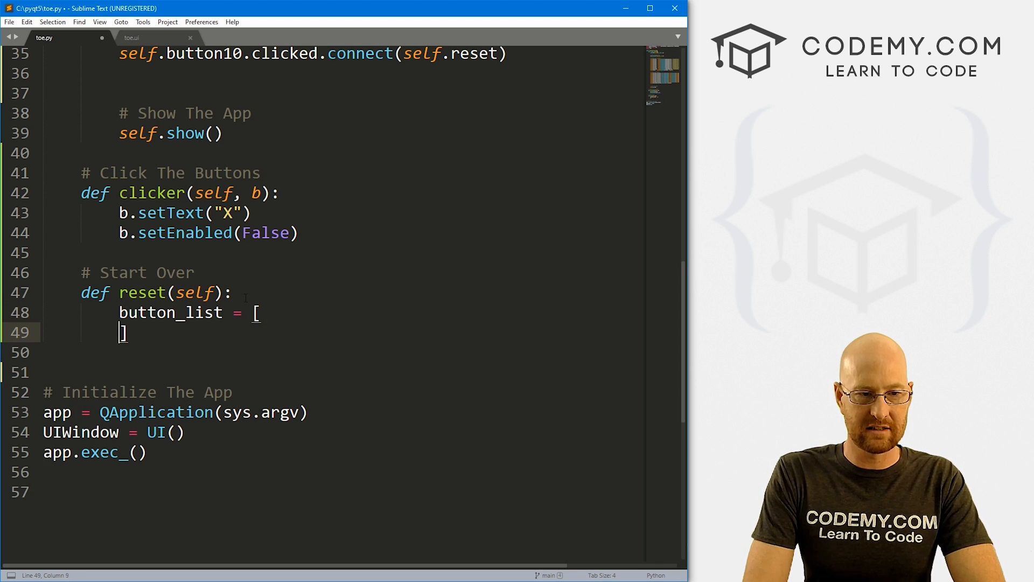
{"action": "type", "text": "self.button9,"}
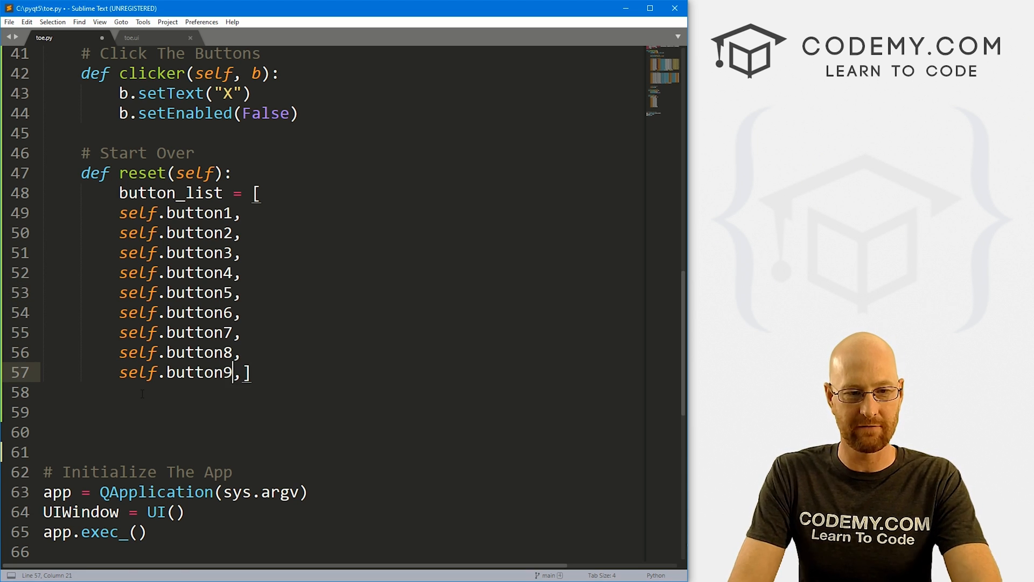
{"action": "key", "text": "Enter"}
{"action": "type", "text": "for b"}
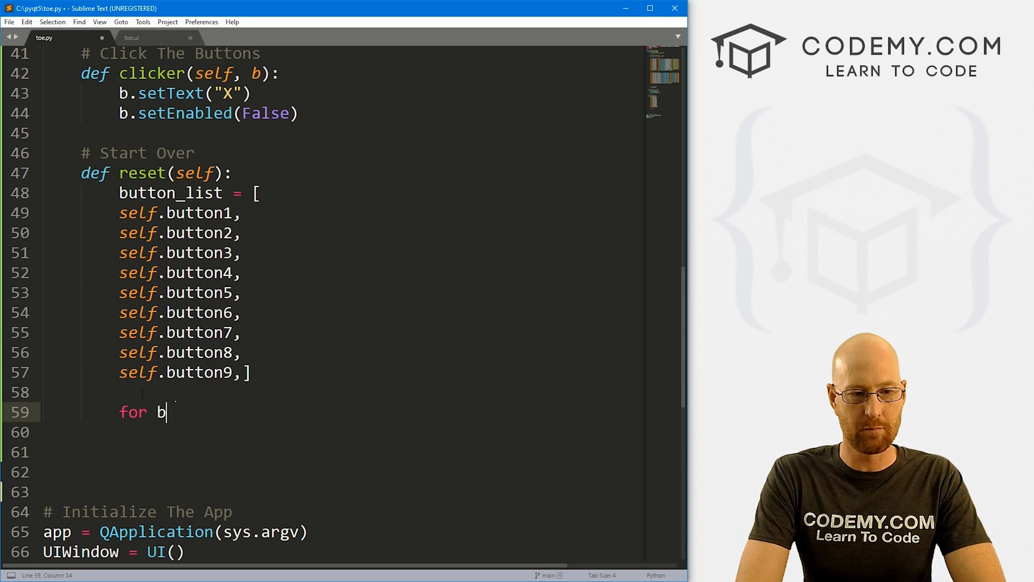
{"action": "type", "text": "in button_list:"}
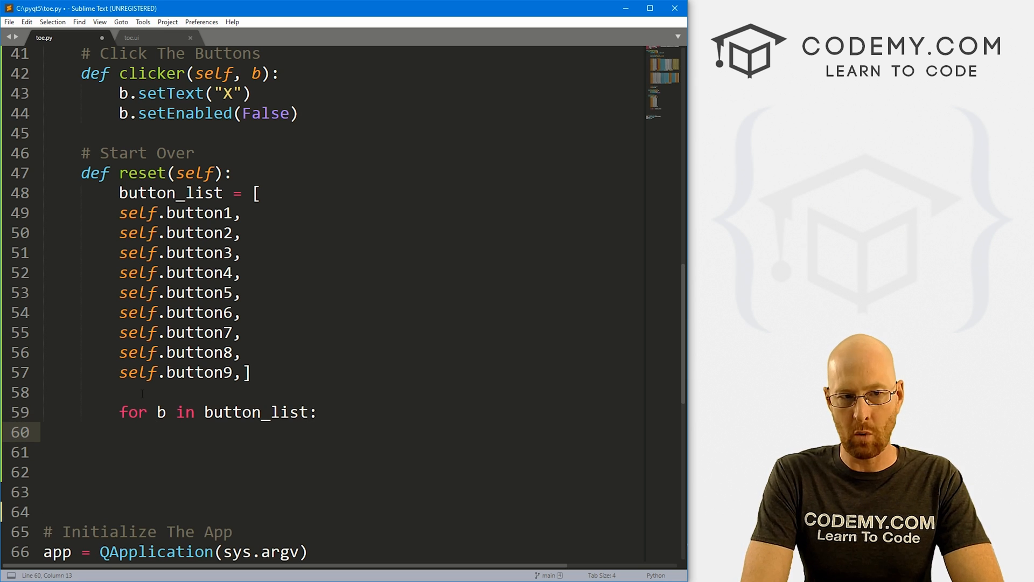
{"action": "type", "text": "b.setText(\""}
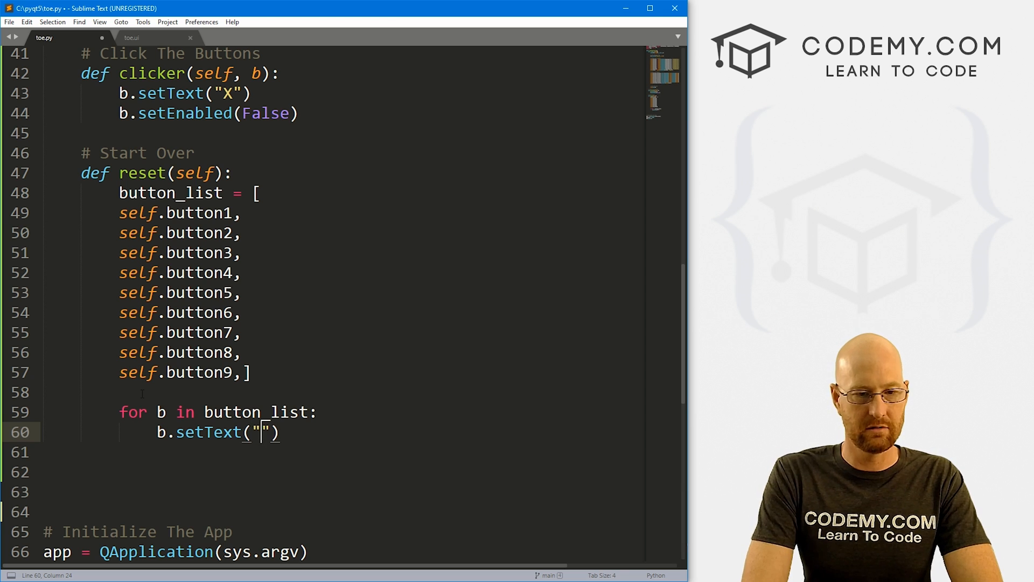
{"action": "key", "text": "enter"}
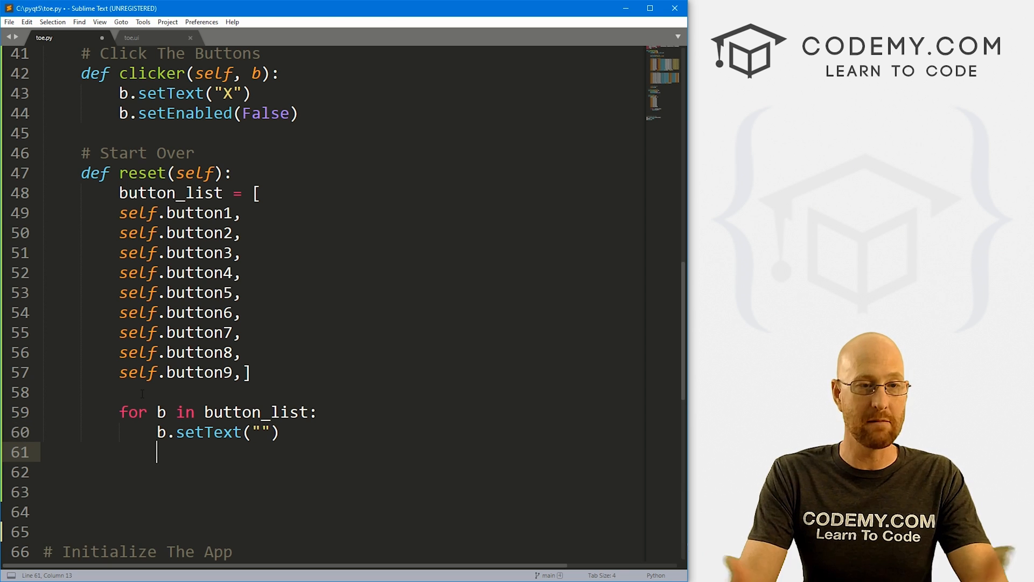
{"action": "type", "text": "b."}
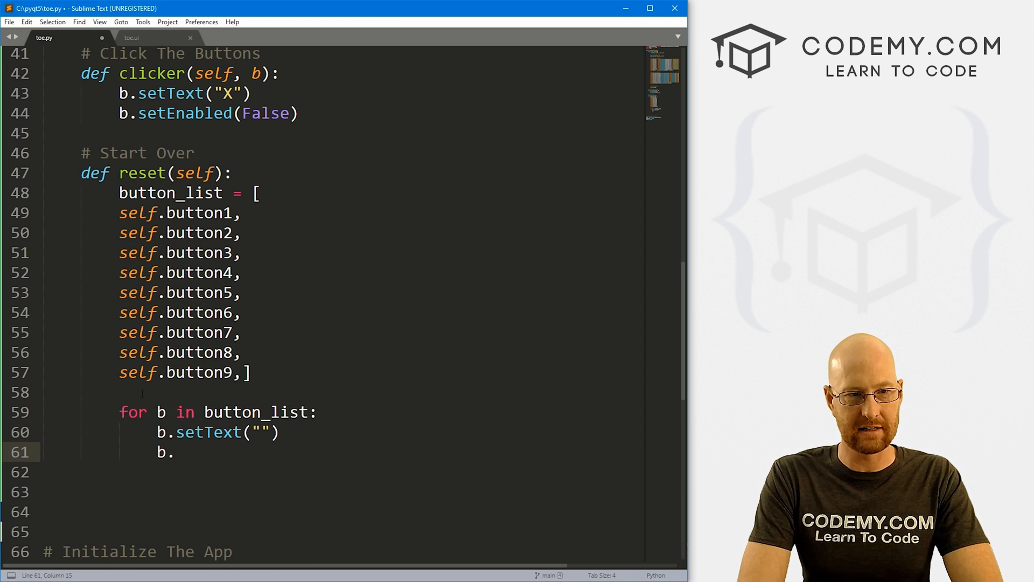
{"action": "type", "text": "setEnabled("}
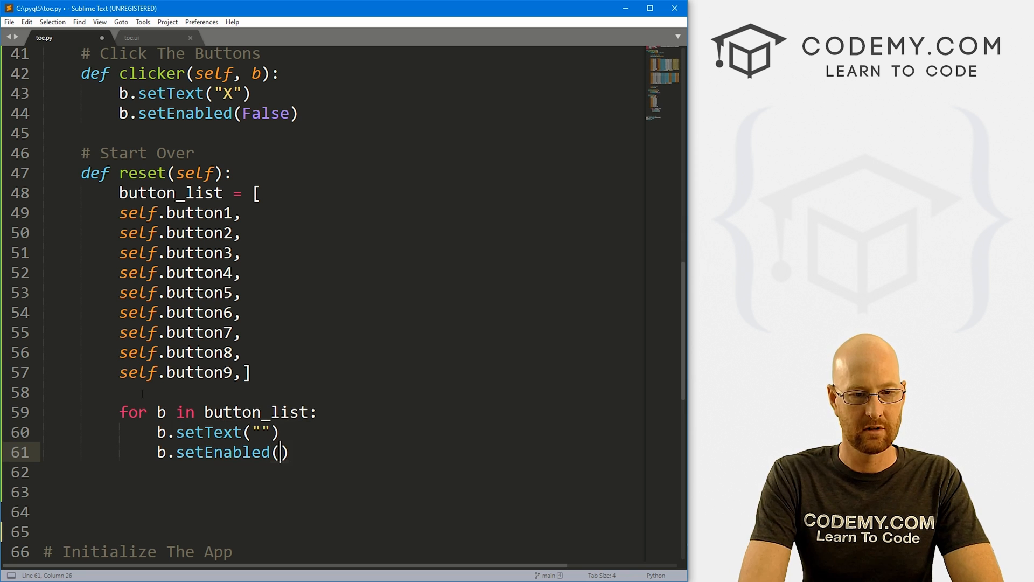
{"action": "type", "text": "True"}
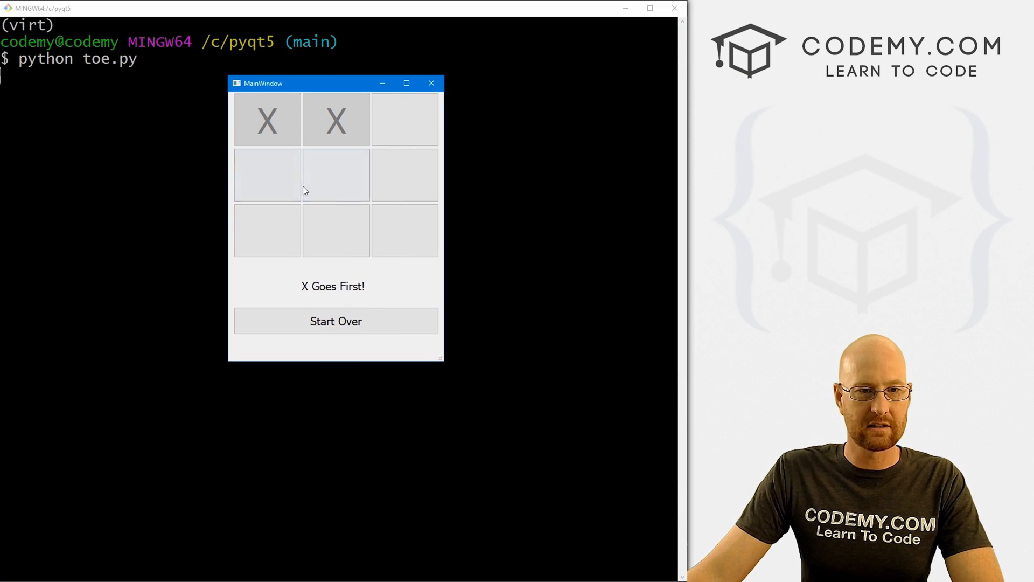
- Place X marks, clear them with Start Over, mark the top-left square, then close the app
{"action": "left_click", "coordinate": [335, 321]}
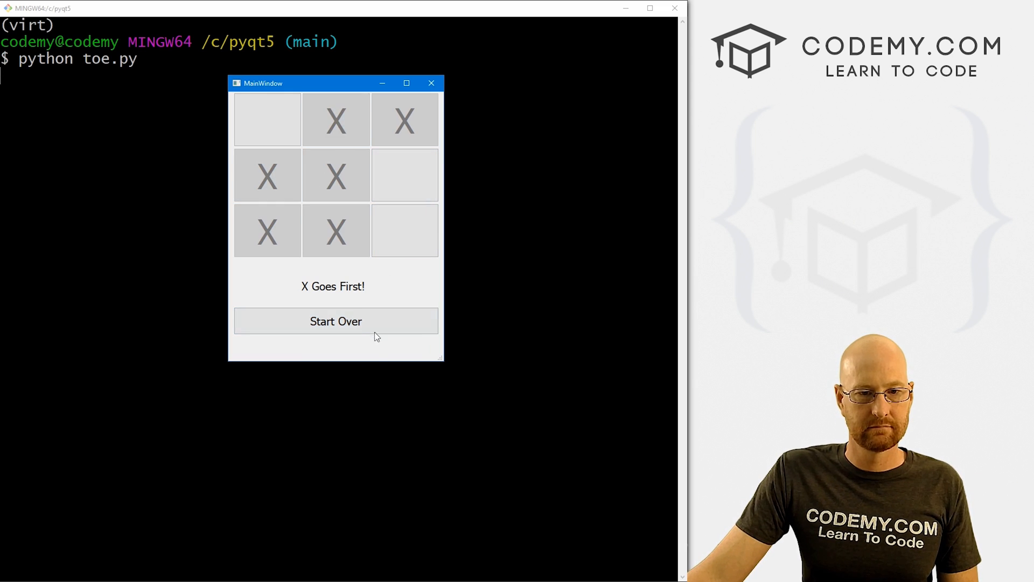
{"action": "left_click", "coordinate": [336, 321]}
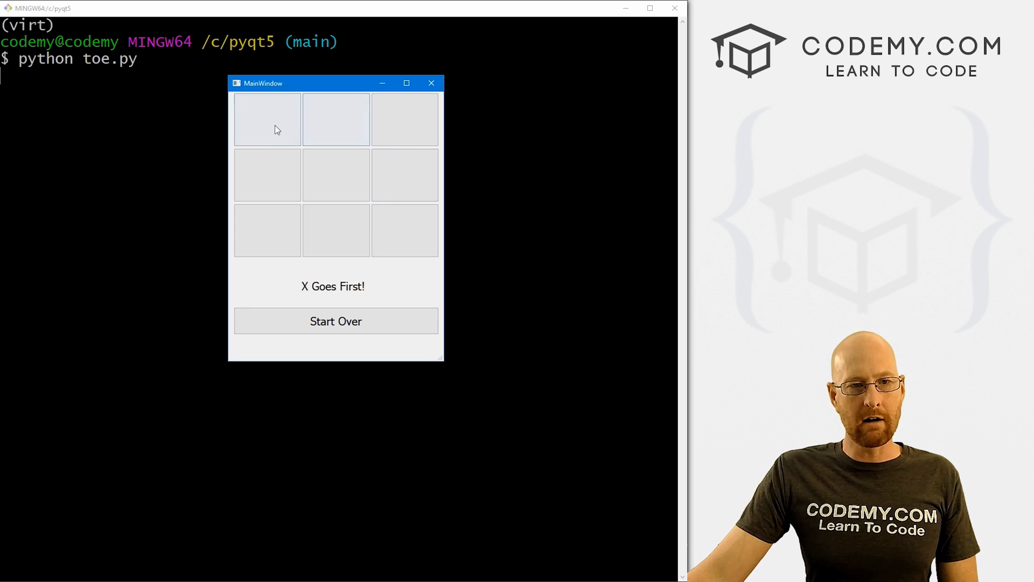
{"action": "left_click", "coordinate": [266, 230]}
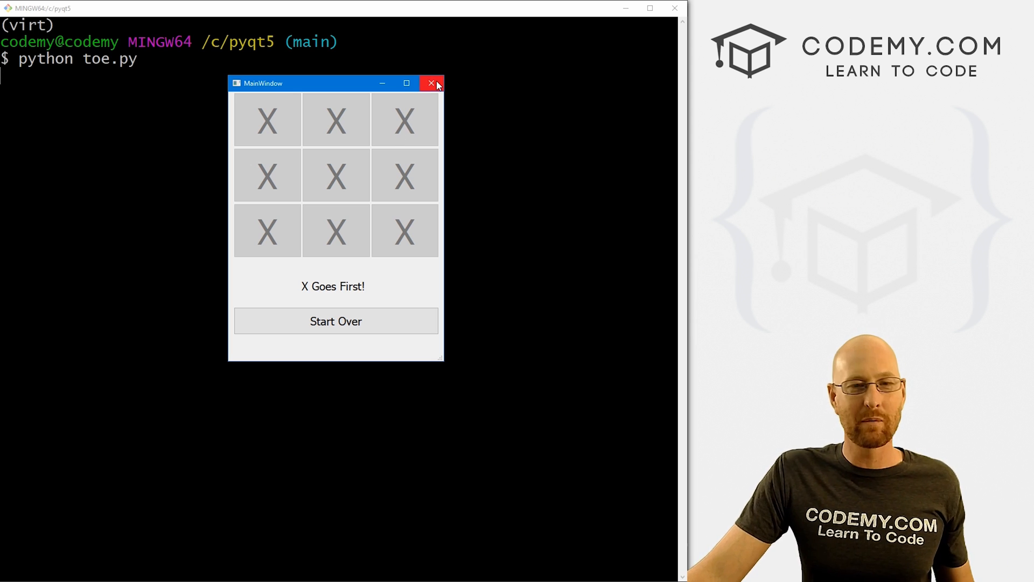
{"action": "mouse_move", "coordinate": [432, 84]}
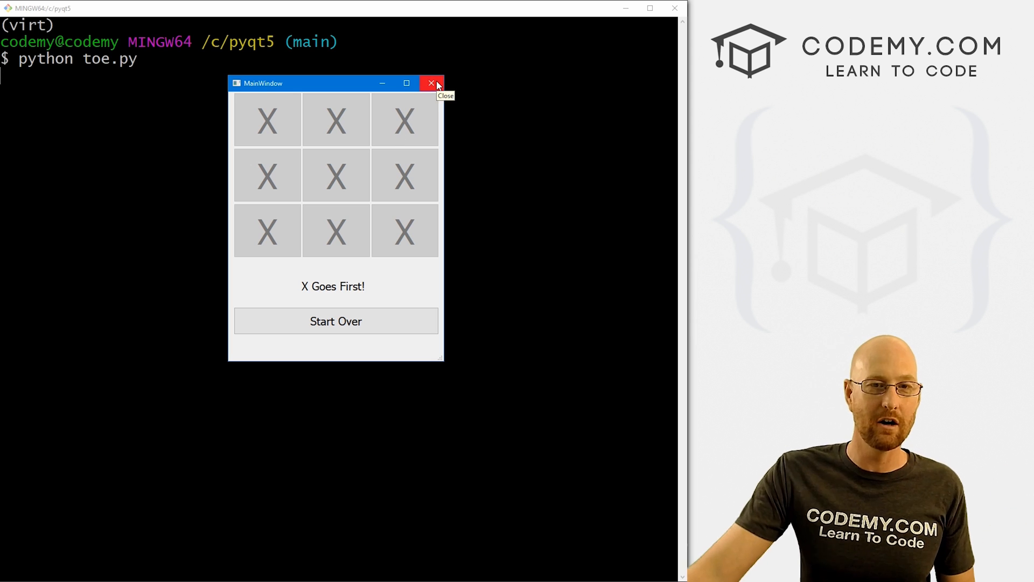
{"action": "left_click", "coordinate": [431, 83]}
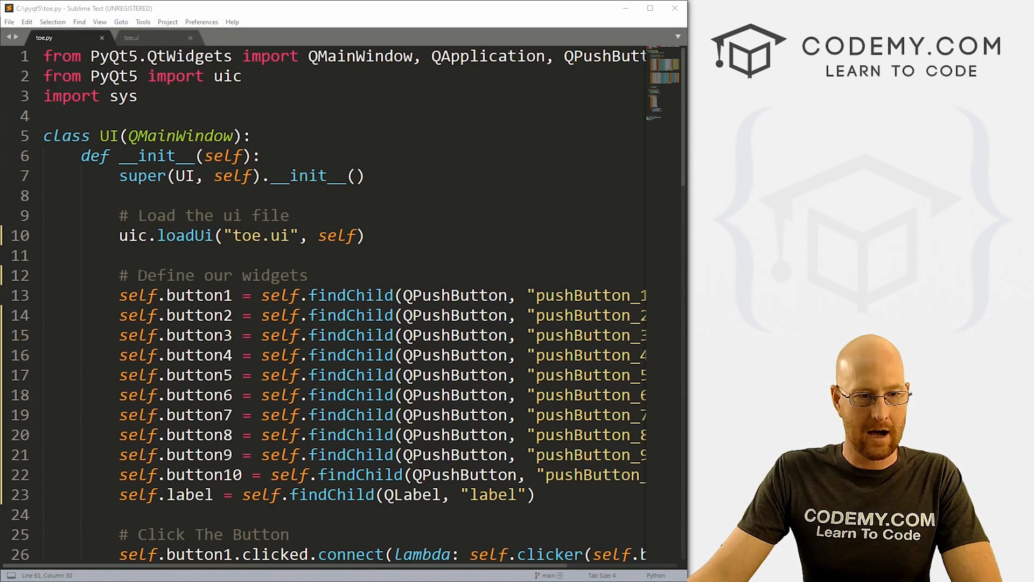
- Define self.counter = 0 with a turn-tracking comment in __init__ after loadUi
{"action": "key", "text": "enter"}
{"action": "type", "text": "self.counter = 0"}
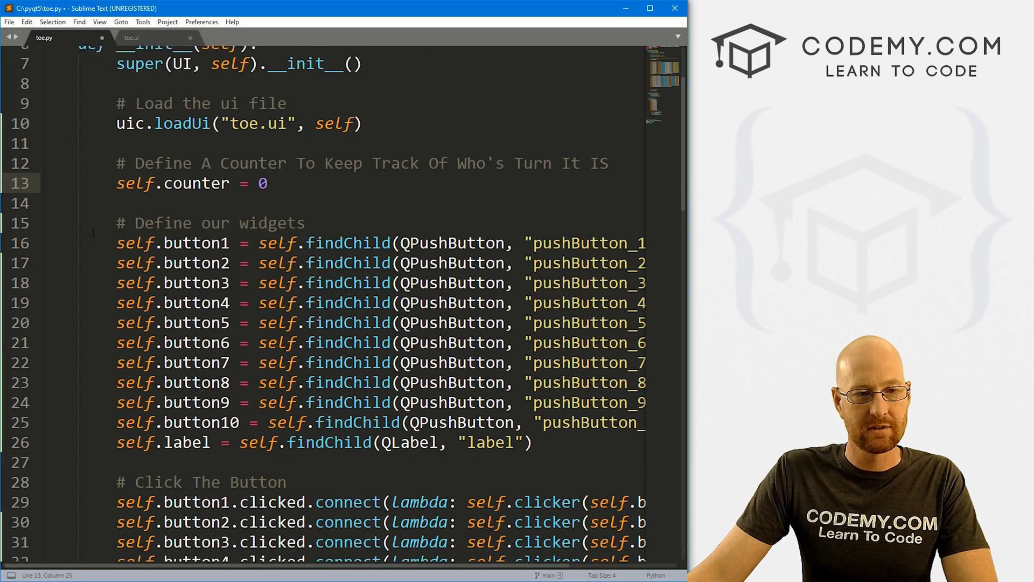
{"action": "scroll", "scroll_direction": "down", "scroll_amount": 3}
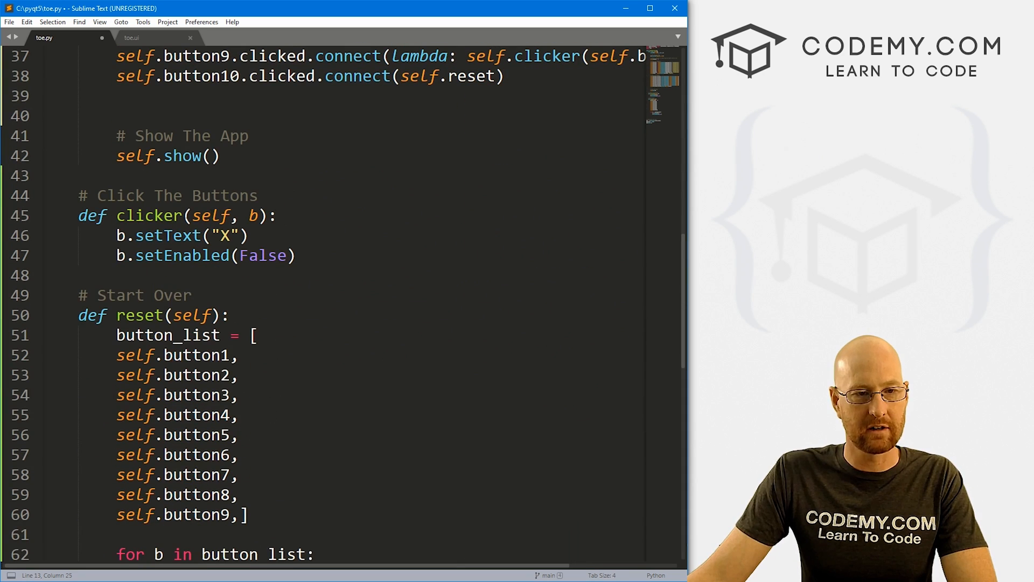
- Add an if self.counter % 2 == 0 branch in clicker that sets mark to "X"
{"action": "key", "text": "Return"}
{"action": "type", "text": "if self"}
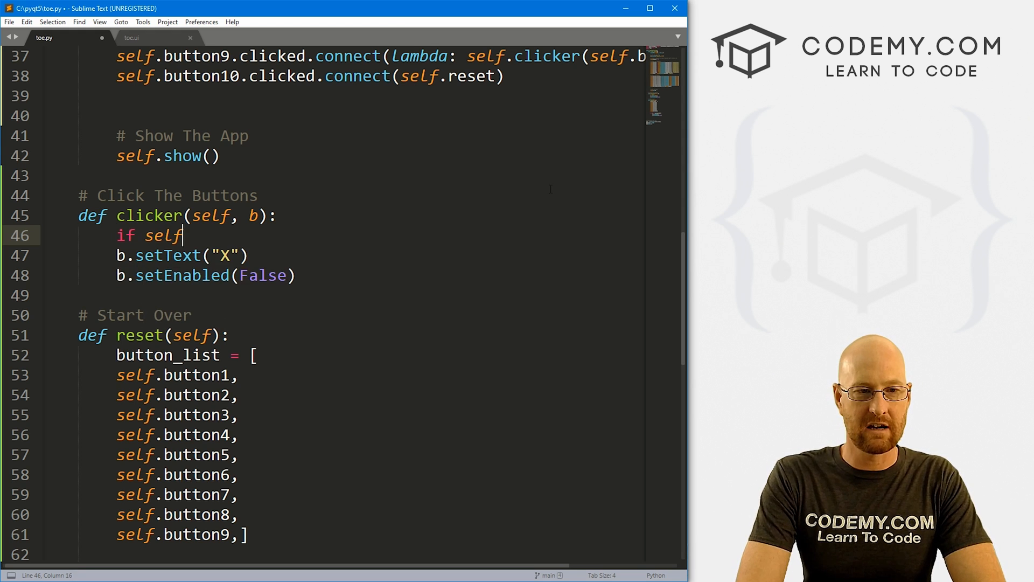
{"action": "type", "text": ".counter"}
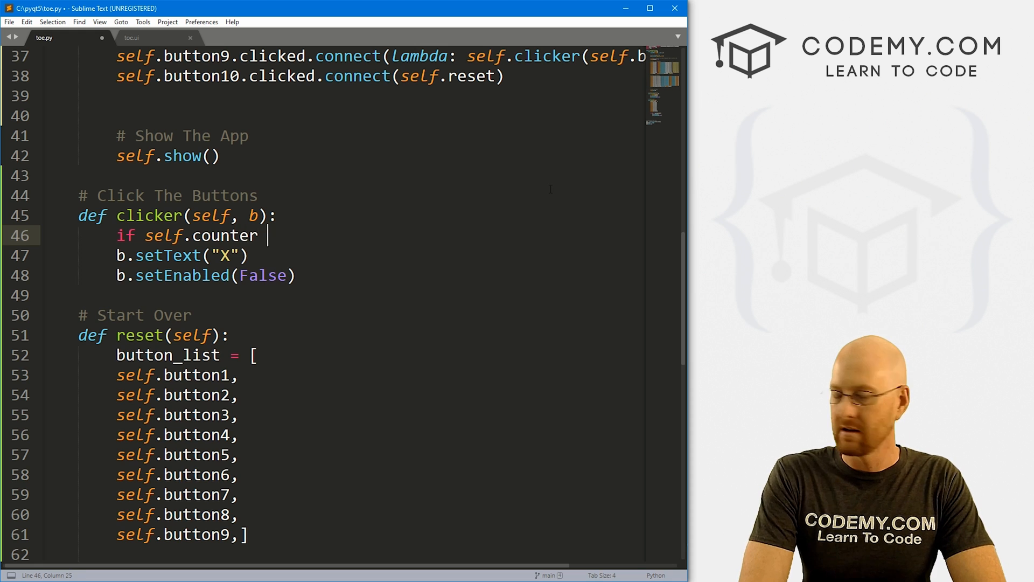
{"action": "type", "text": "% 2 == 0:"}
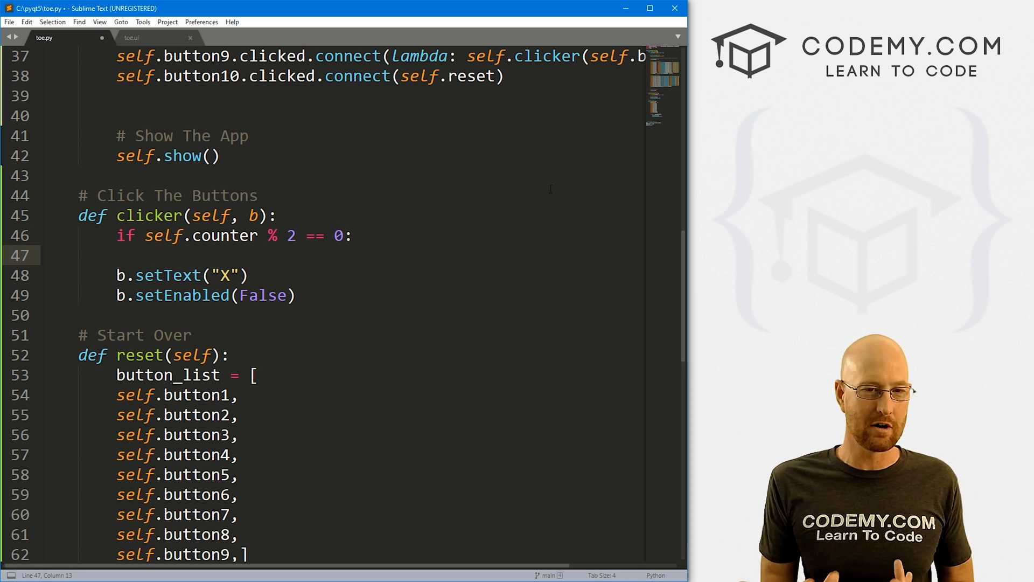
{"action": "left_click", "coordinate": [153, 255]}
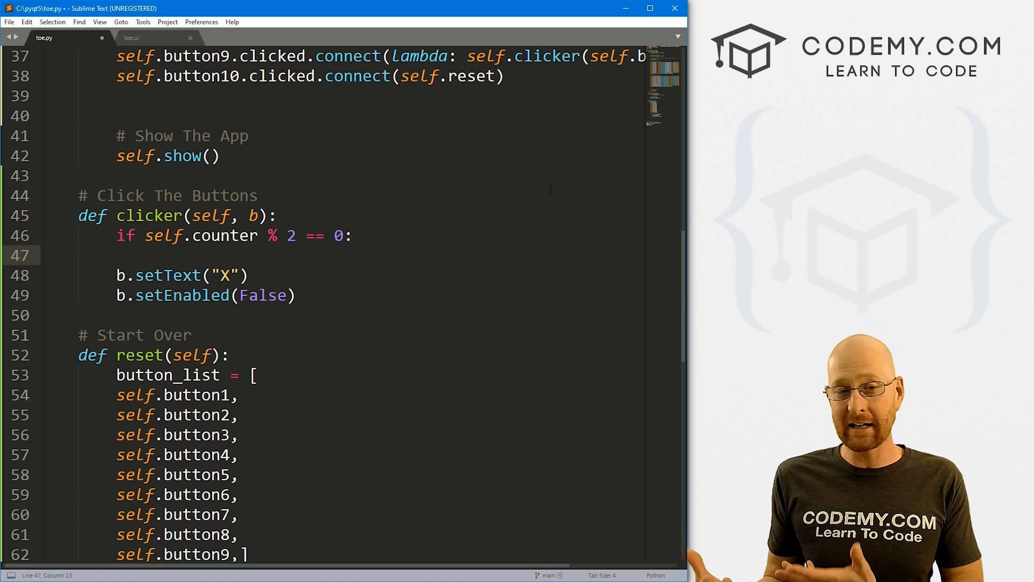
{"action": "double_click", "coordinate": [336, 236]}
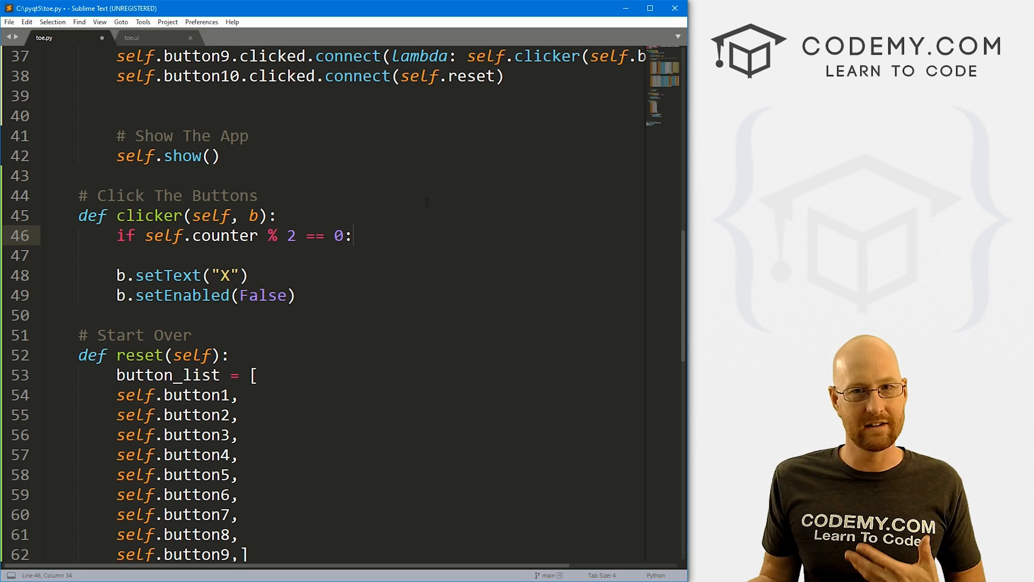
{"action": "key", "text": "enter"}
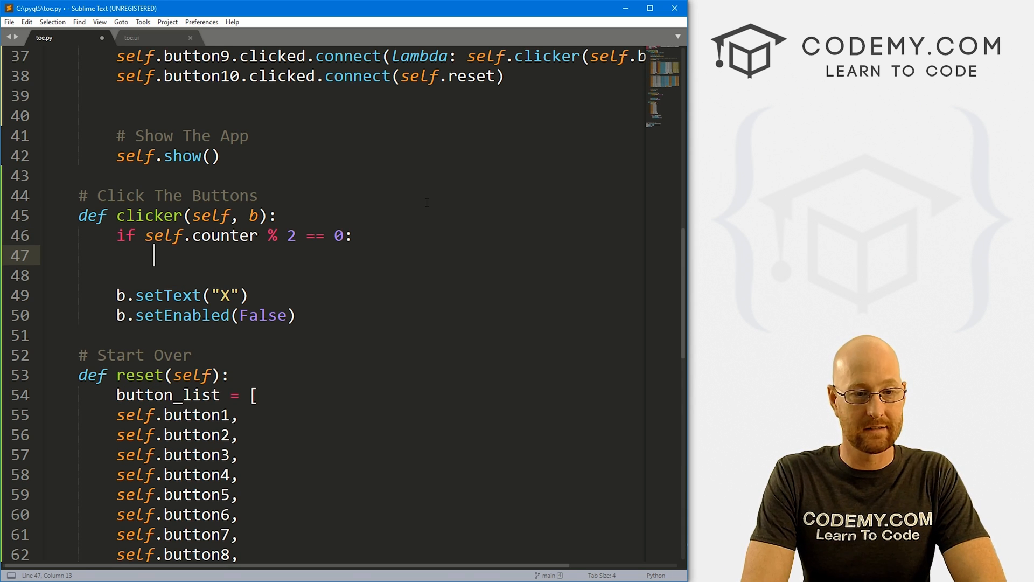
{"action": "type", "text": "mark ="}
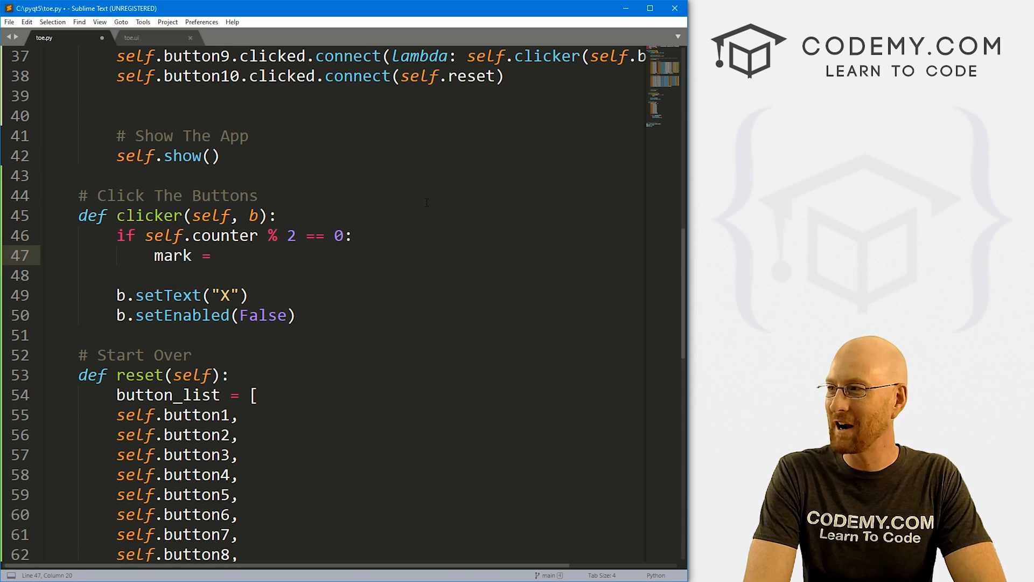
{"action": "type", "text": "\"\""}
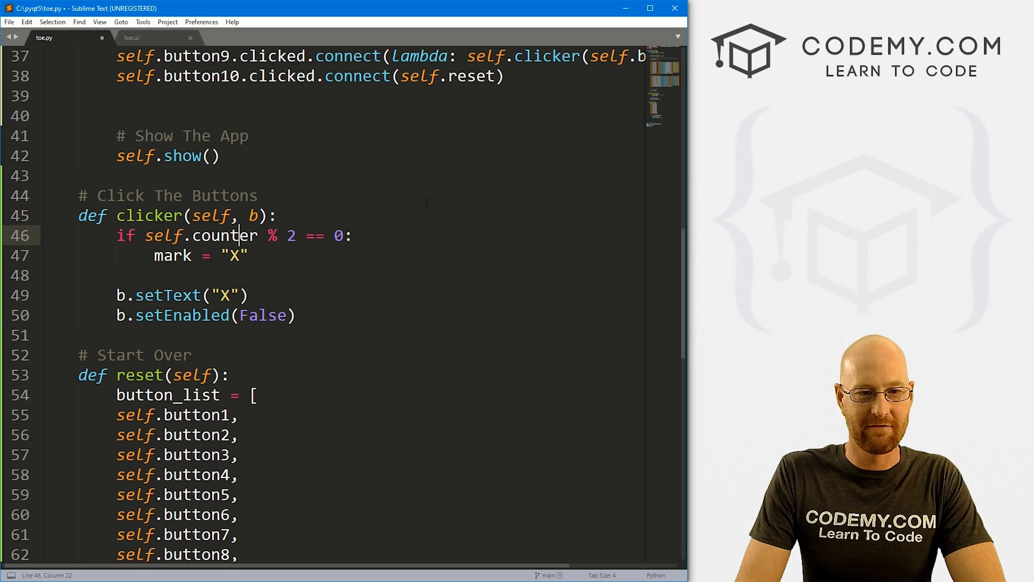
- Add else: mark = "O", change setText("X") to setText(mark), then save and test
{"action": "left_click", "coordinate": [247, 256]}
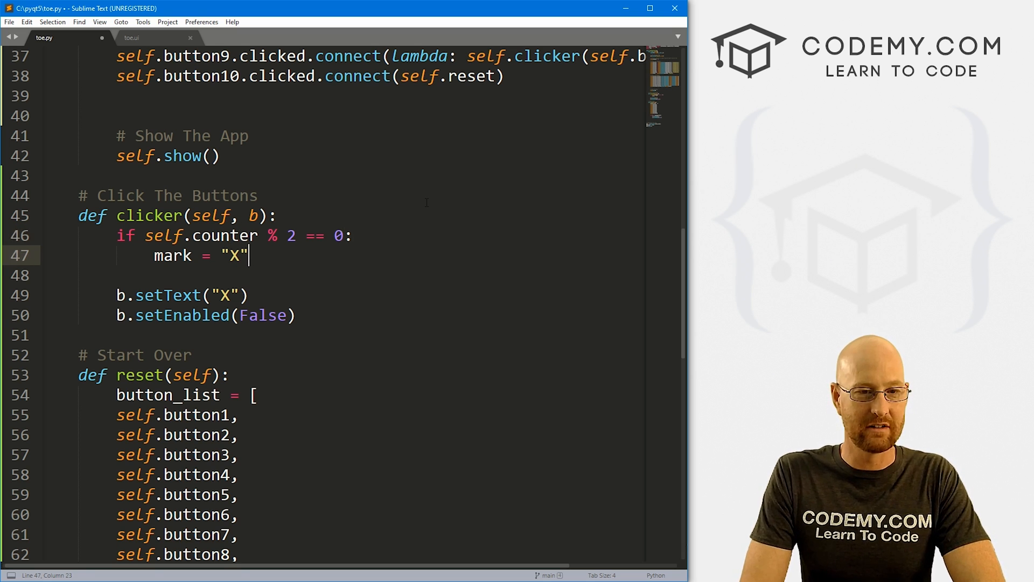
{"action": "type", "text": "else:"}
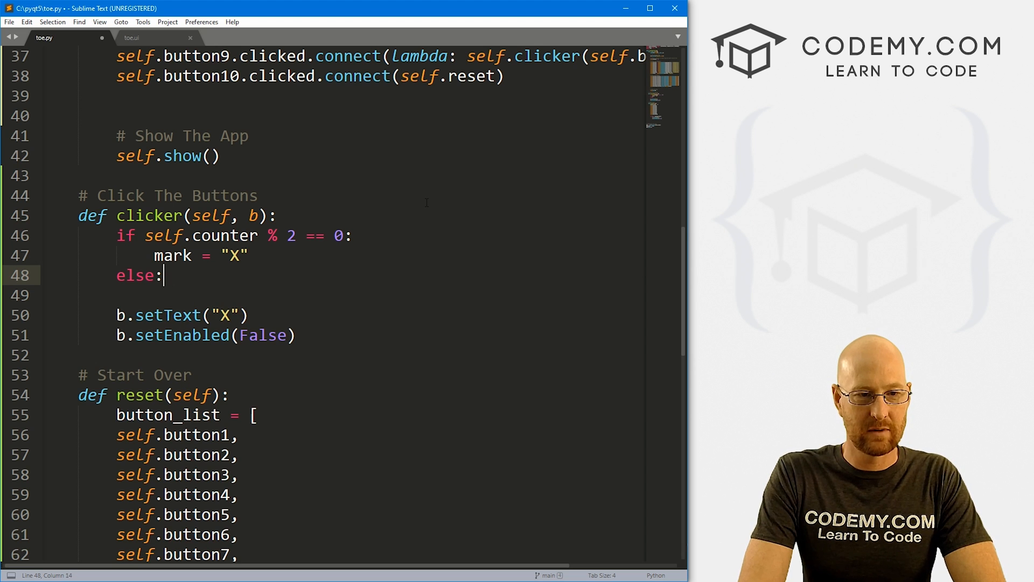
{"action": "type", "text": "mark = \"O"}
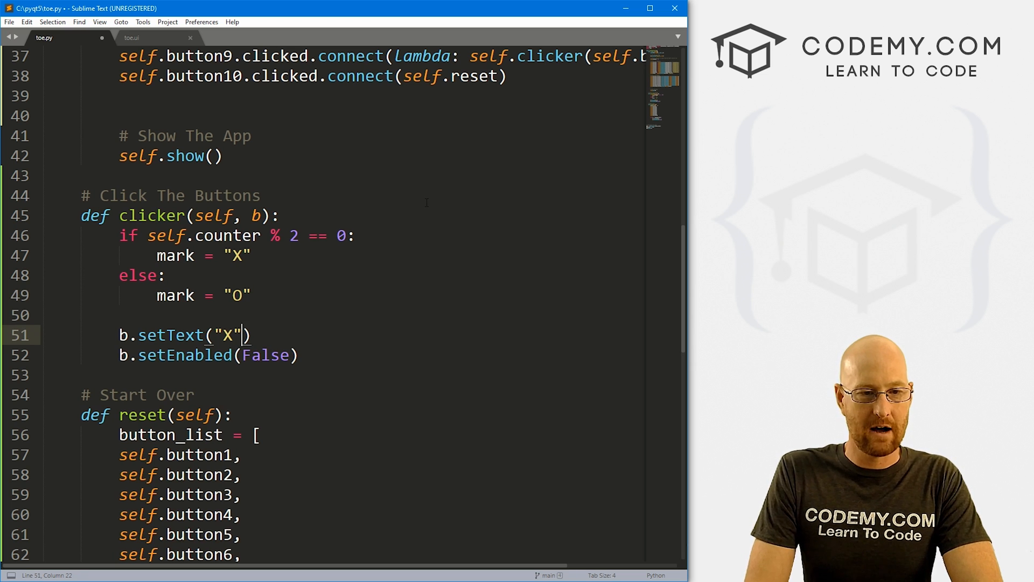
{"action": "key", "text": "BackSpace"}
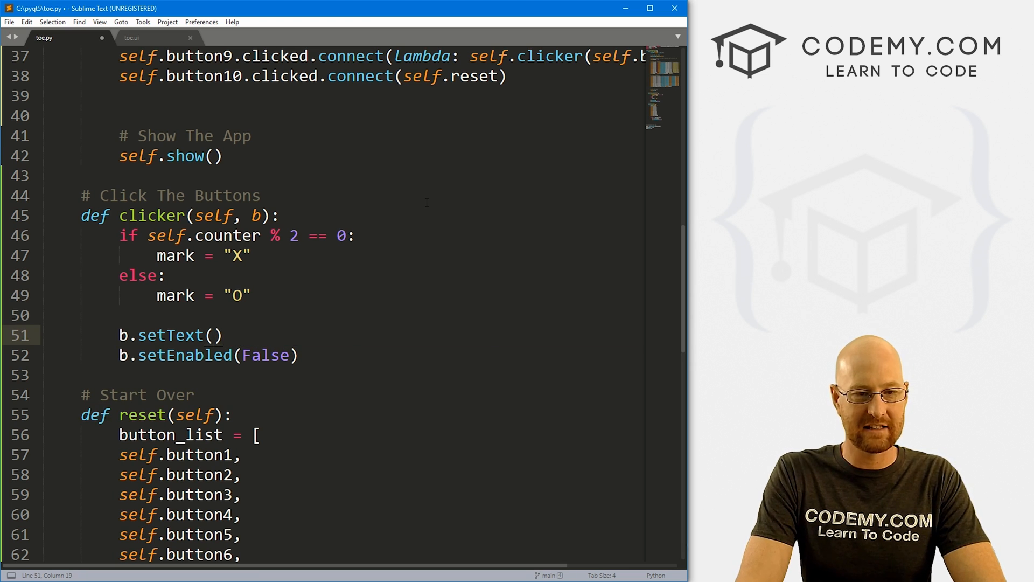
{"action": "type", "text": "mark"}
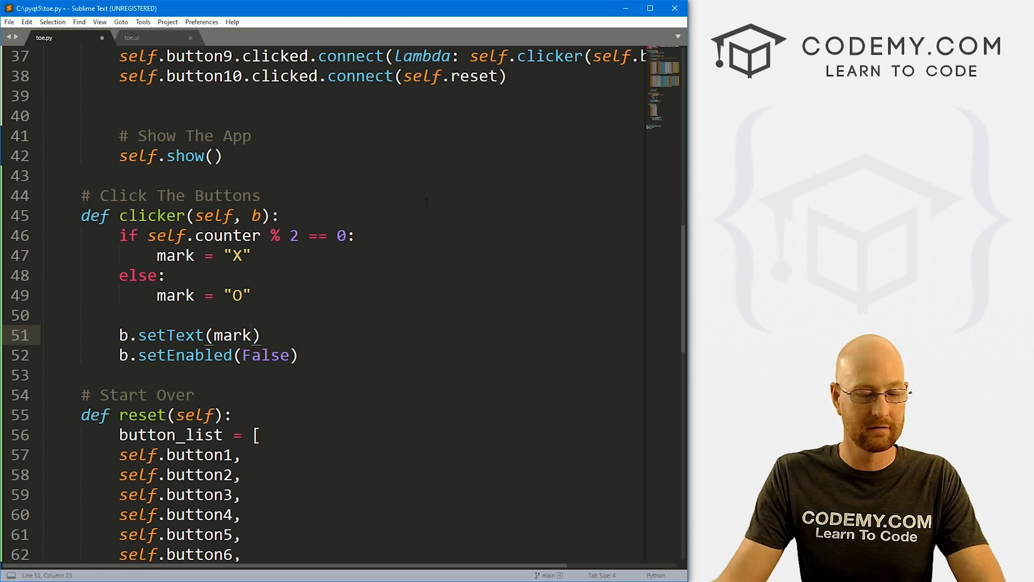
{"action": "key", "text": "ctrl+s"}
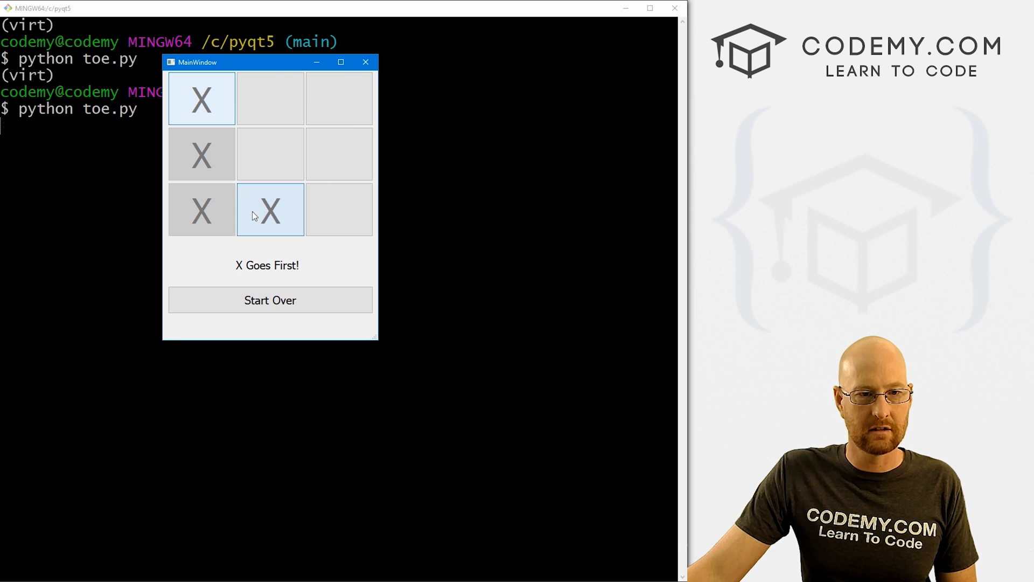
{"action": "left_click", "coordinate": [366, 62]}
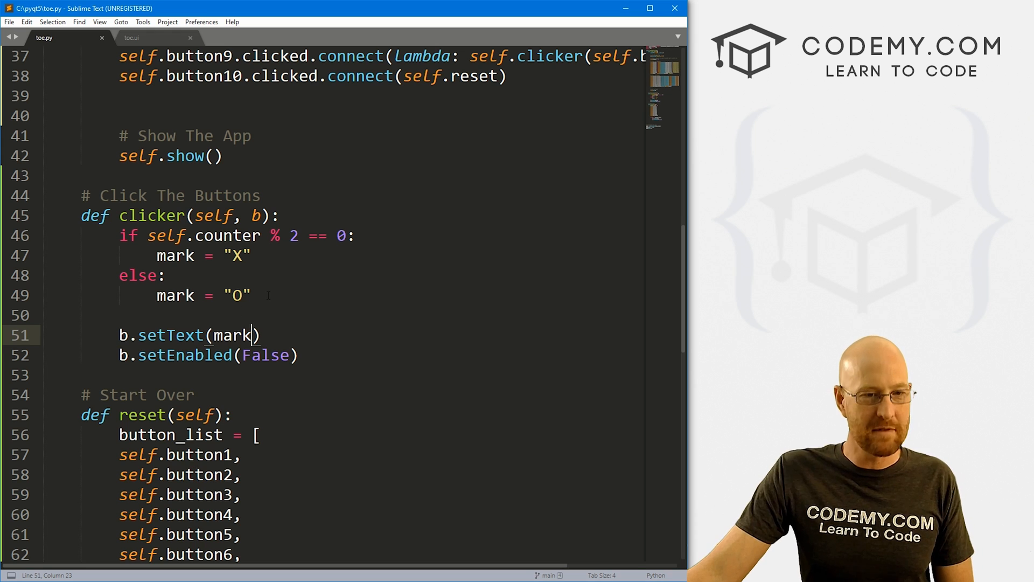
- Add '# Increment The Counter' and self.counter += 1 below setEnabled(False), then save
{"action": "left_click", "coordinate": [284, 294]}
{"action": "type", "text": "#"}
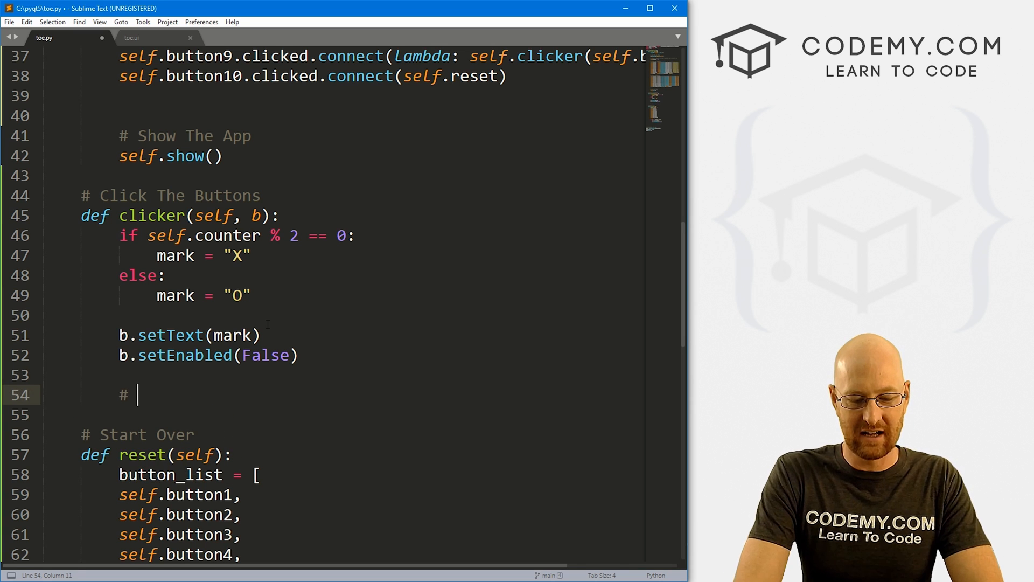
{"action": "type", "text": "Increment The Counter"}
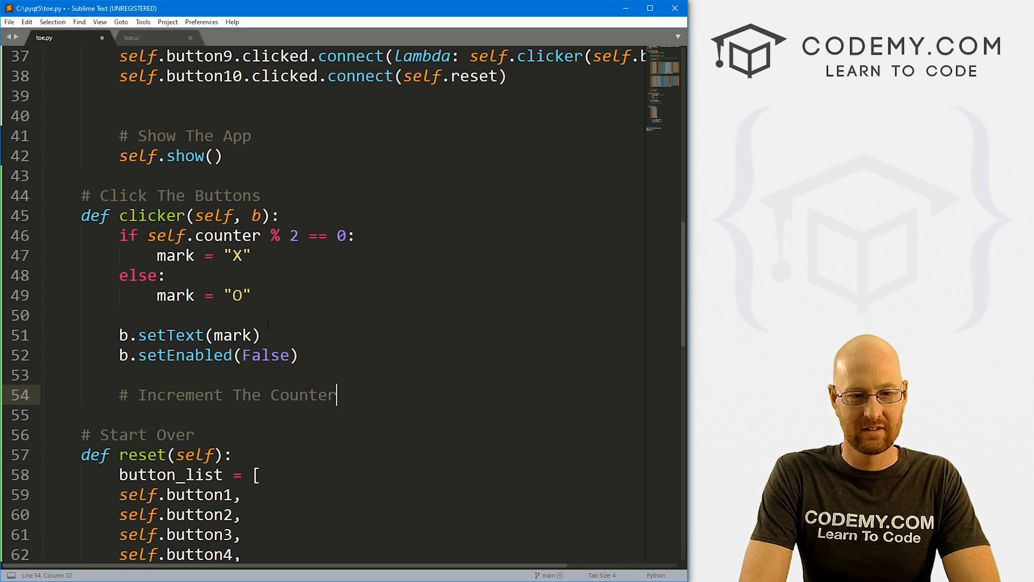
{"action": "type", "text": "self.counter"}
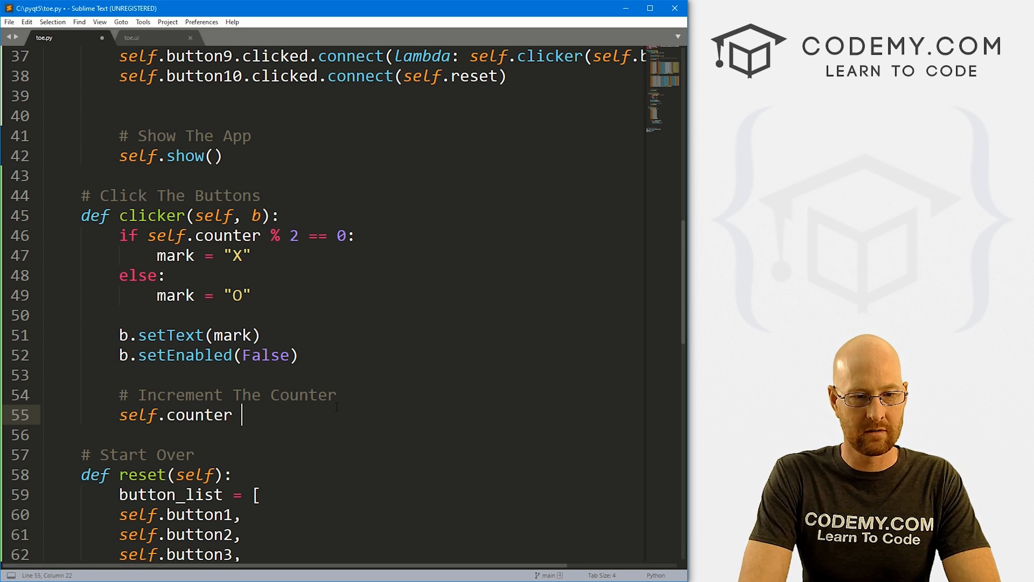
{"action": "type", "text": "+= 1"}
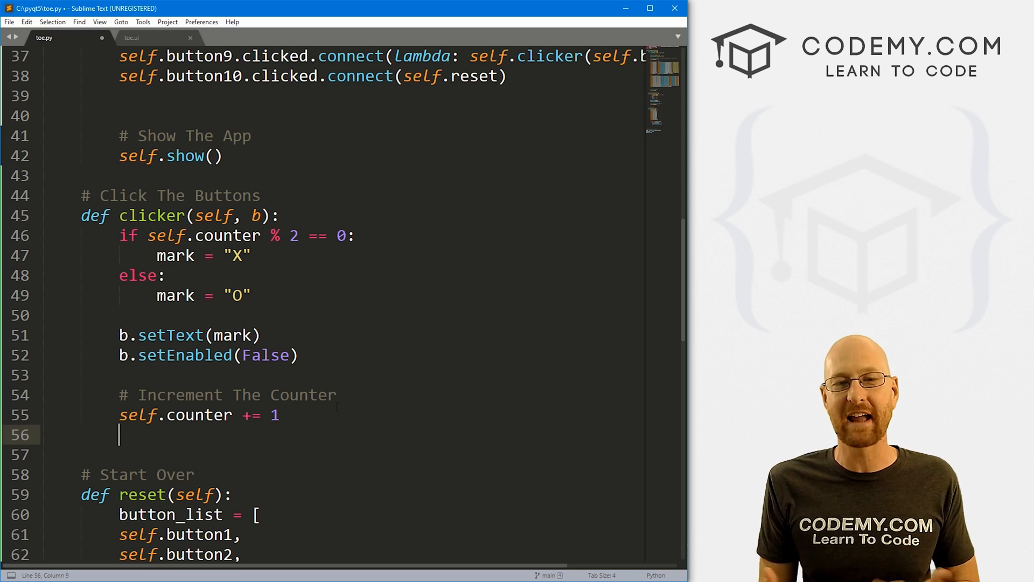
{"action": "key", "text": "ctrl+s"}
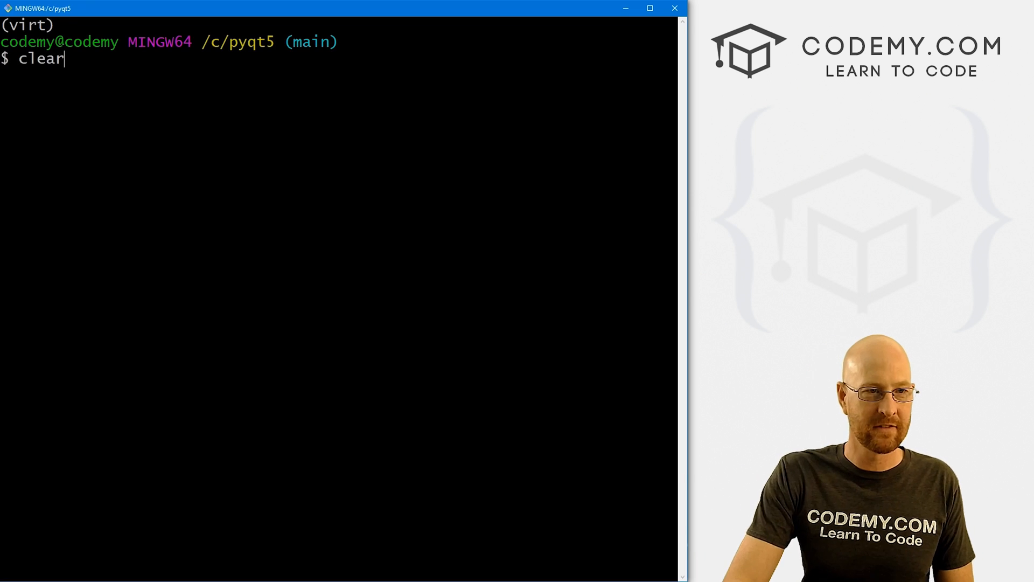
- Run python toe.py, clicking squares and Start Over to confirm marks alternate X and O
{"action": "type", "text": "python toe.py"}
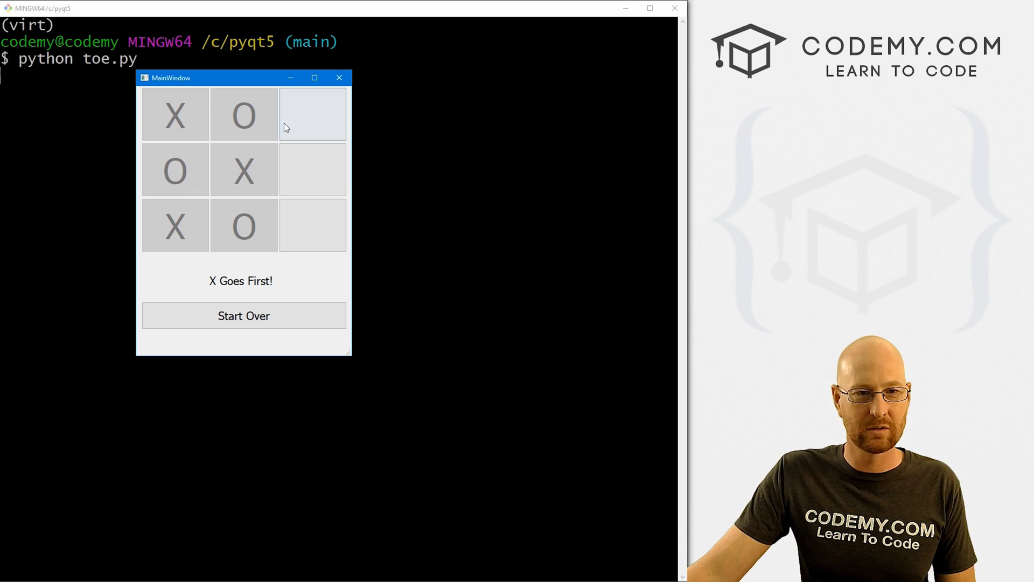
{"action": "left_click", "coordinate": [312, 115]}
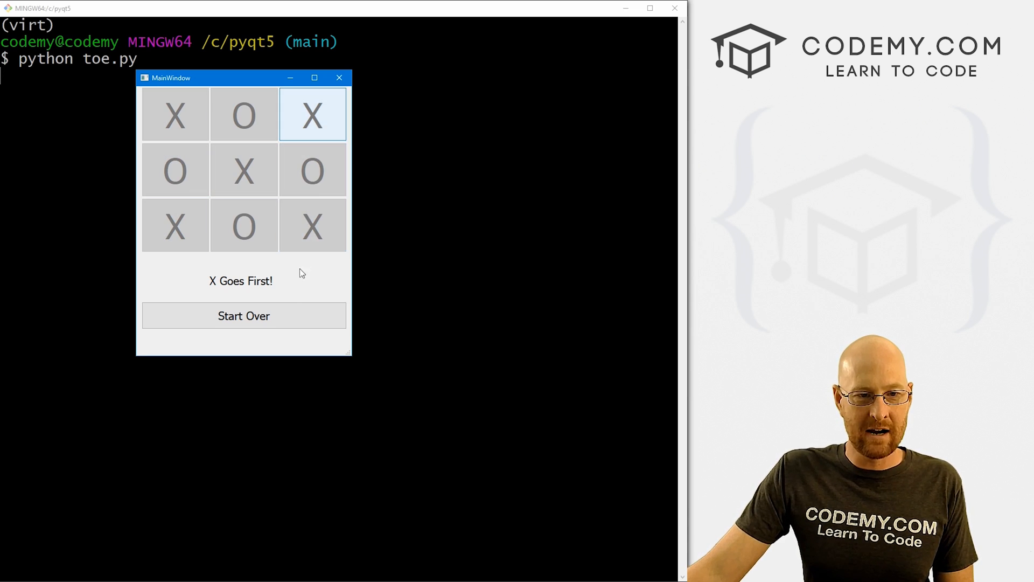
{"action": "left_click", "coordinate": [244, 315]}
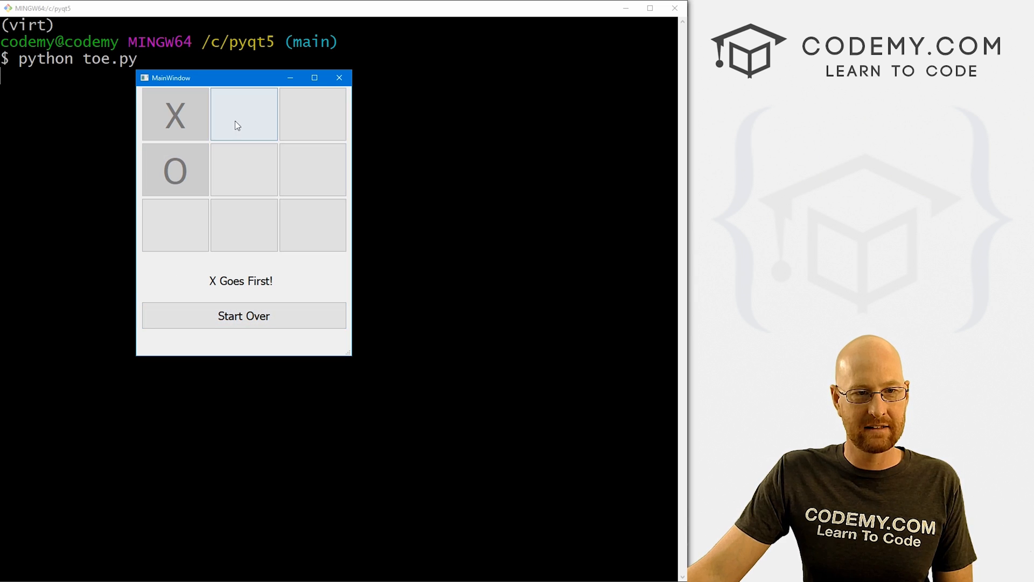
{"action": "left_click", "coordinate": [244, 115]}
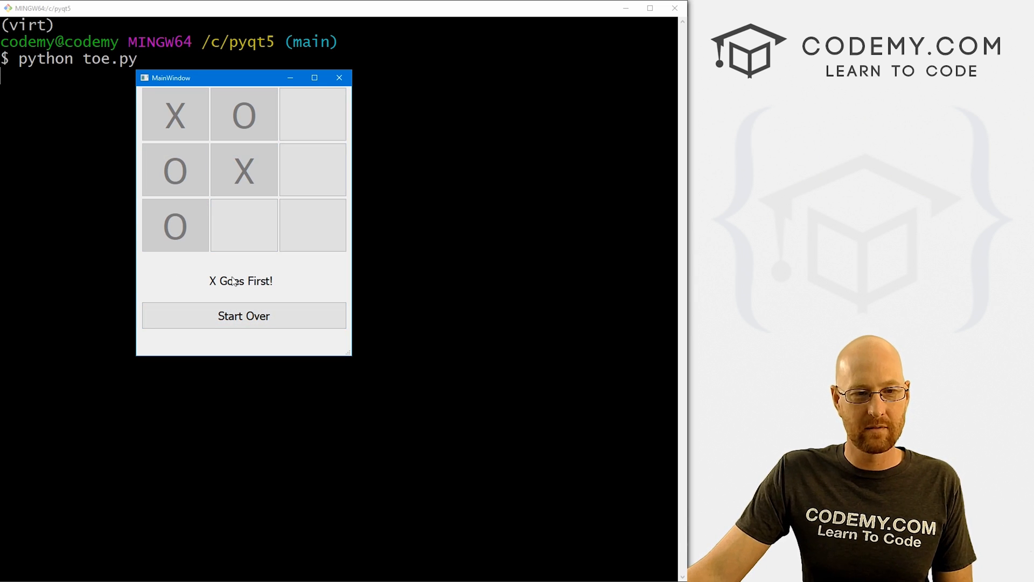
{"action": "left_click", "coordinate": [243, 225]}
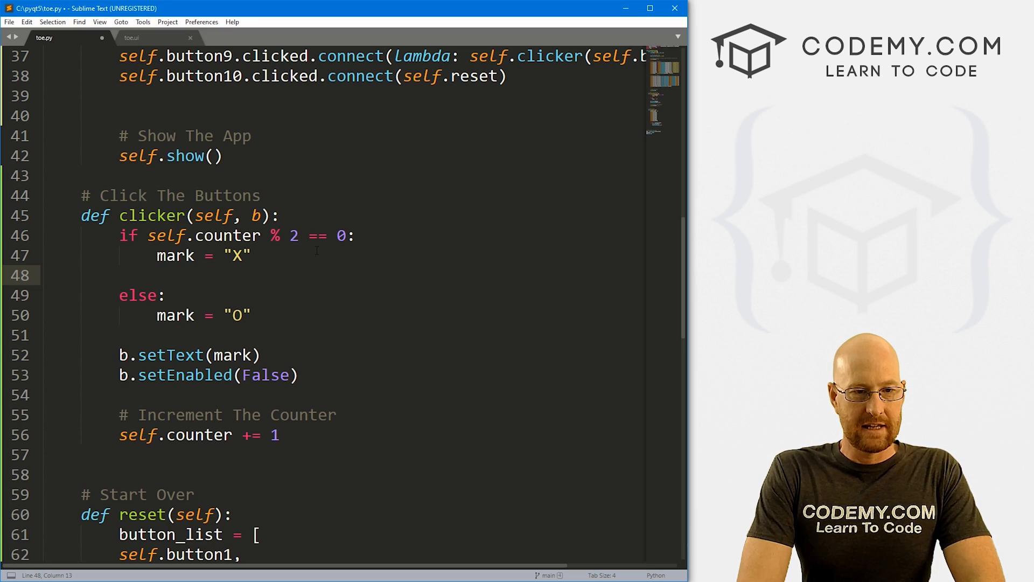
- Set the label to "O's Turn" in the if branch and "X's Turn" in the else branch
{"action": "type", "text": "self.1"}
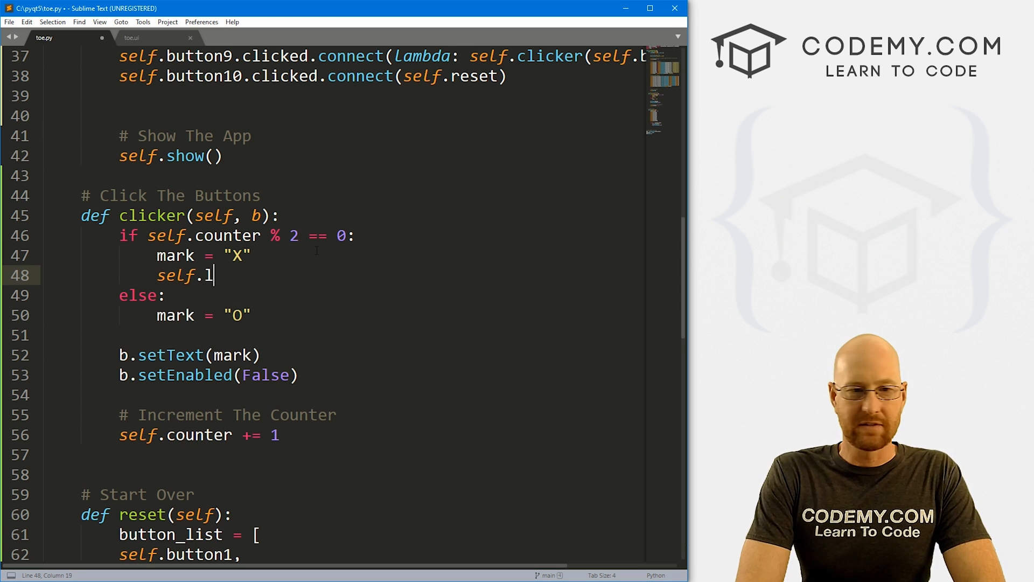
{"action": "type", "text": "abel.setText("}
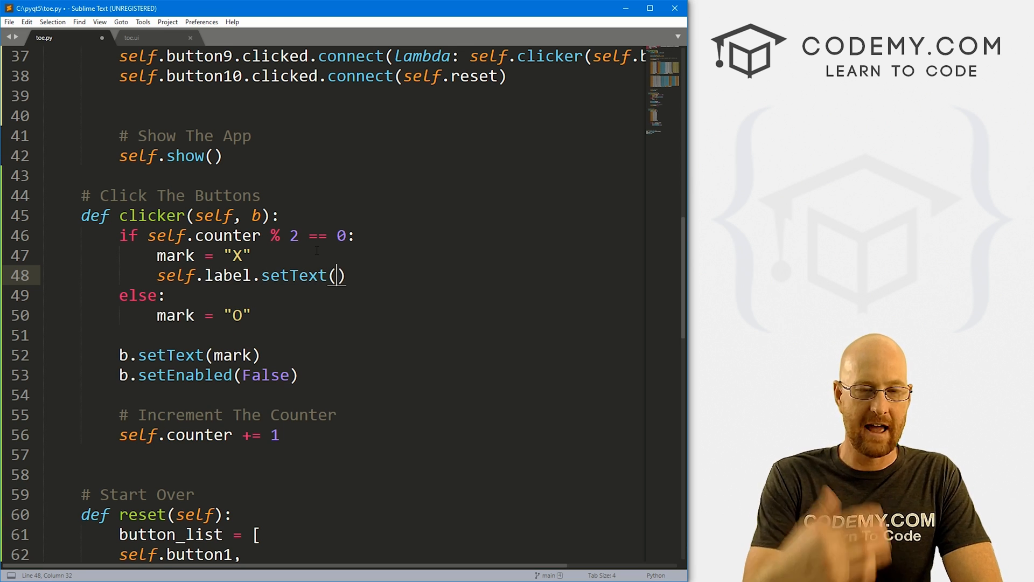
{"action": "left_click", "coordinate": [251, 255]}
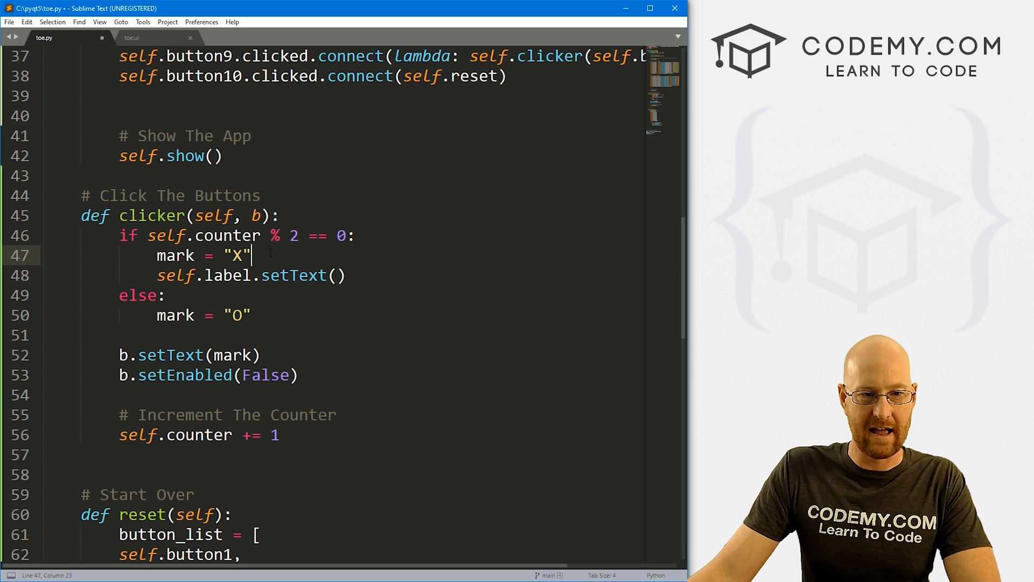
{"action": "left_click", "coordinate": [343, 275]}
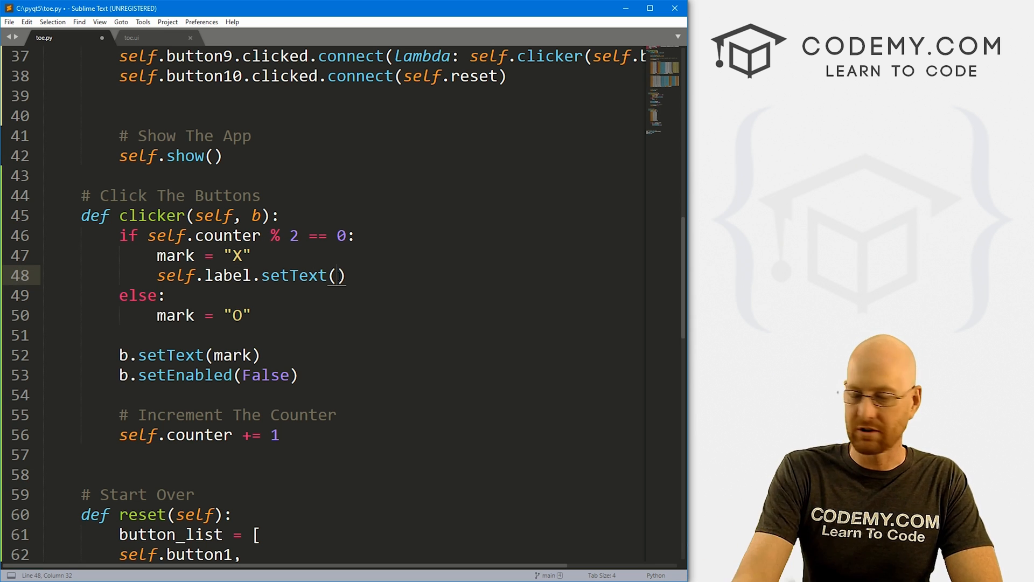
{"action": "type", "text": "O's T\""}
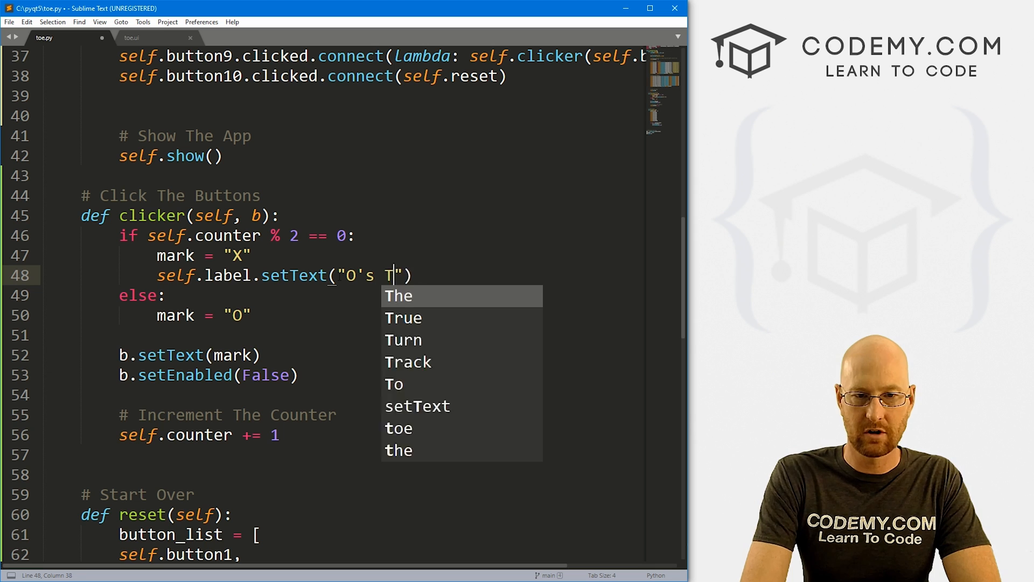
{"action": "type", "text": "urn"}
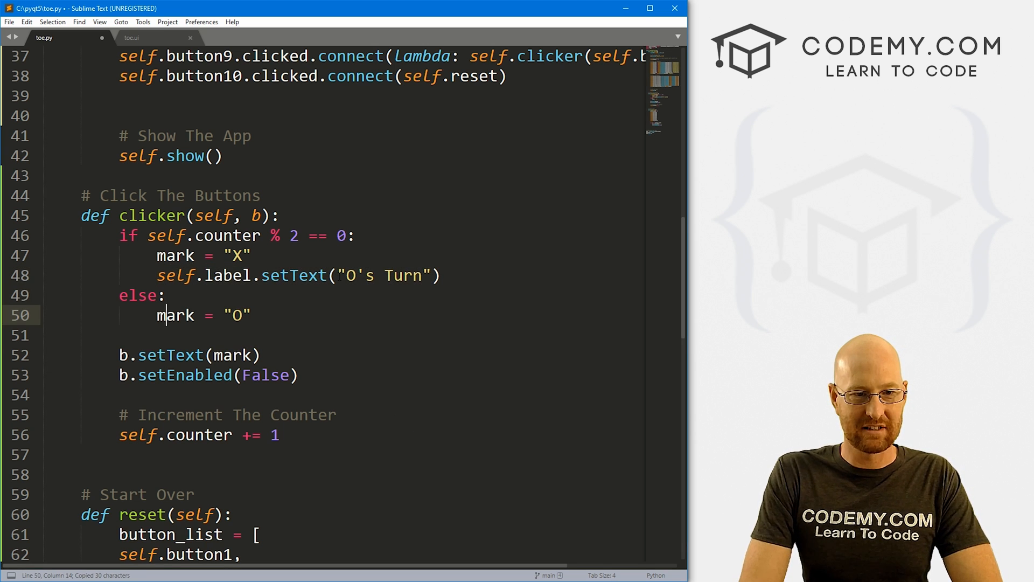
{"action": "type", "text": "self.label.setText(\"O's Turn\")"}
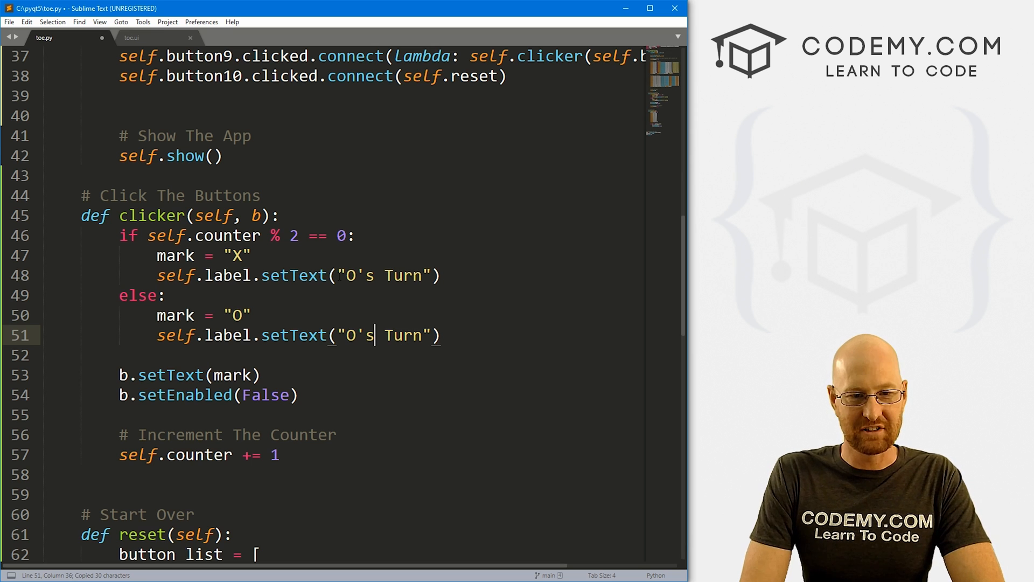
{"action": "type", "text": "X"}
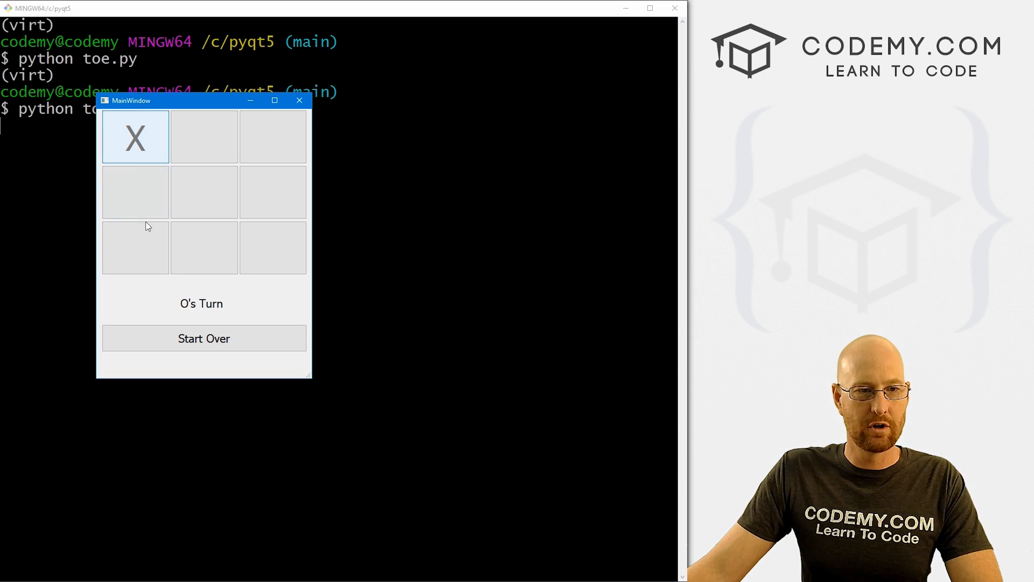
- Place alternating marks in the remaining empty squares, then use Start Over to clear the board
{"action": "left_click", "coordinate": [203, 137]}
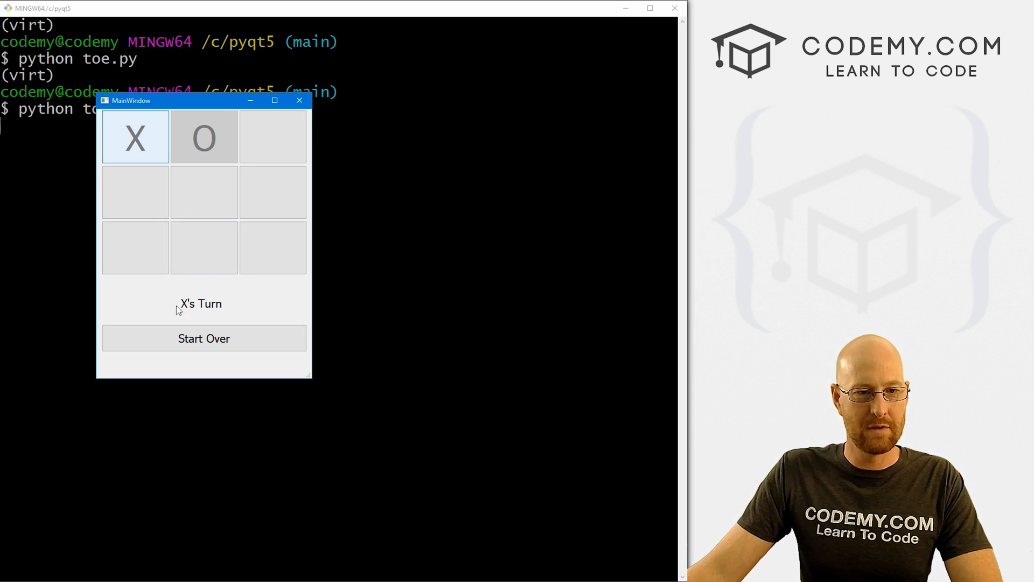
{"action": "left_click", "coordinate": [135, 192]}
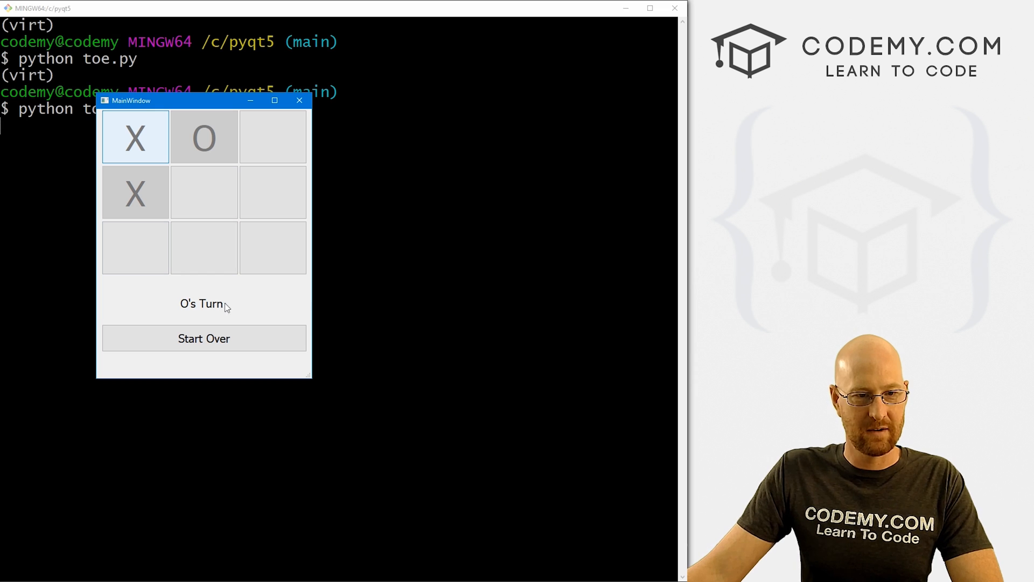
{"action": "left_click", "coordinate": [203, 192]}
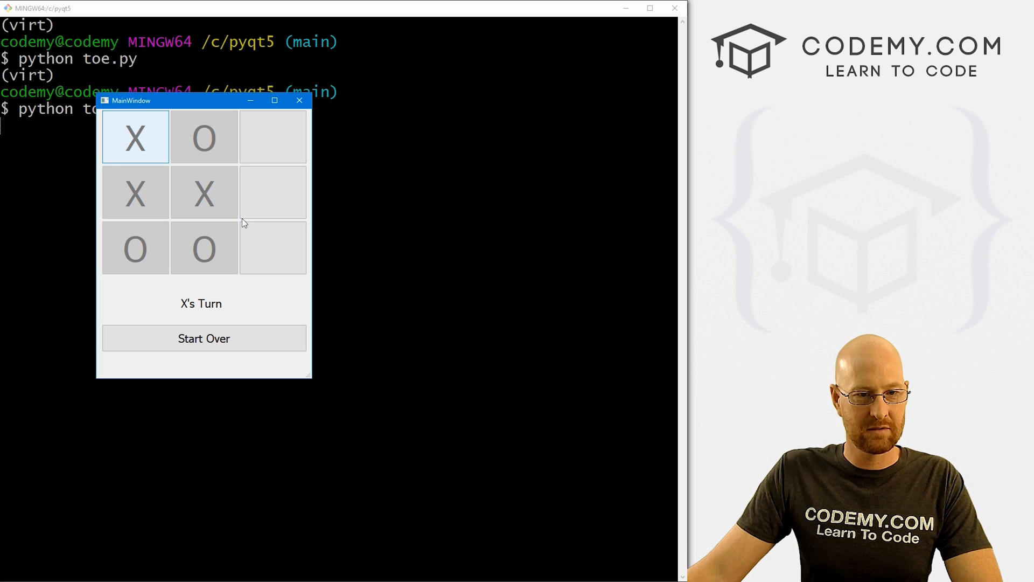
{"action": "left_click", "coordinate": [272, 192]}
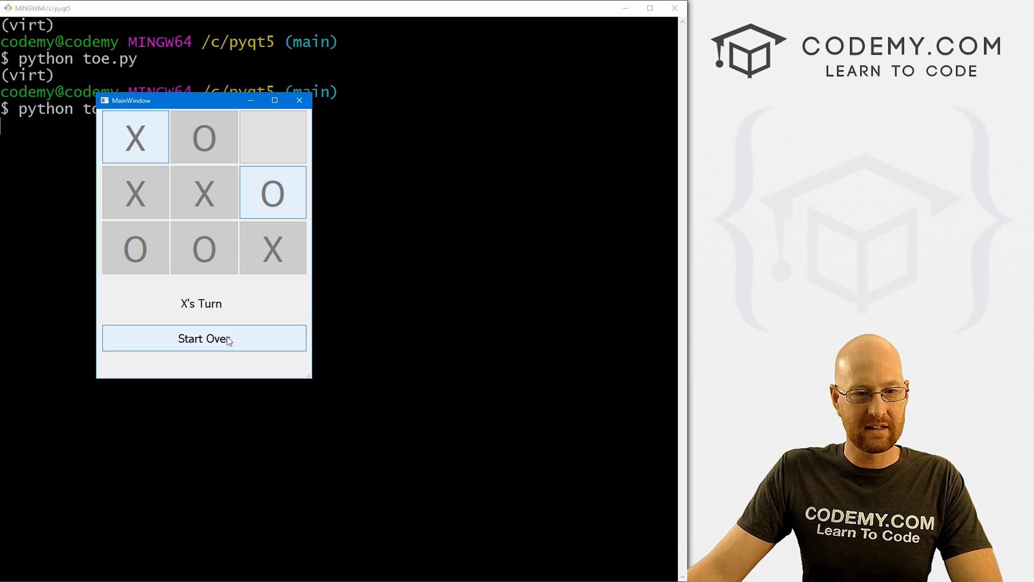
{"action": "left_click", "coordinate": [204, 338]}
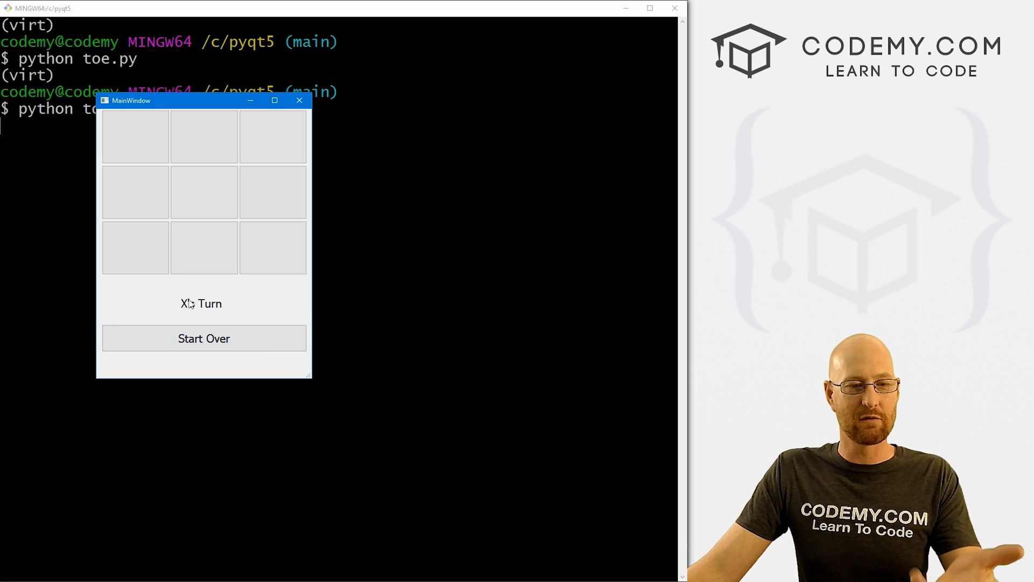
{"action": "left_click", "coordinate": [300, 100]}
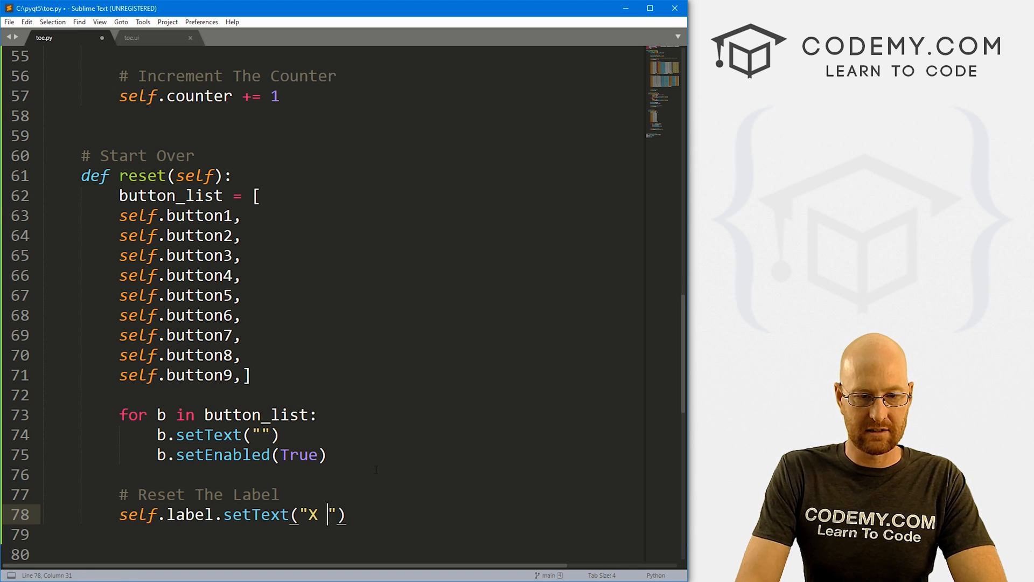
- Change the reset label to "X Goes First!" and add a '# Create a List of all our buttons' comment
{"action": "type", "text": "Goes First!"}
{"action": "type", "text": "# Reset The Buttons"}
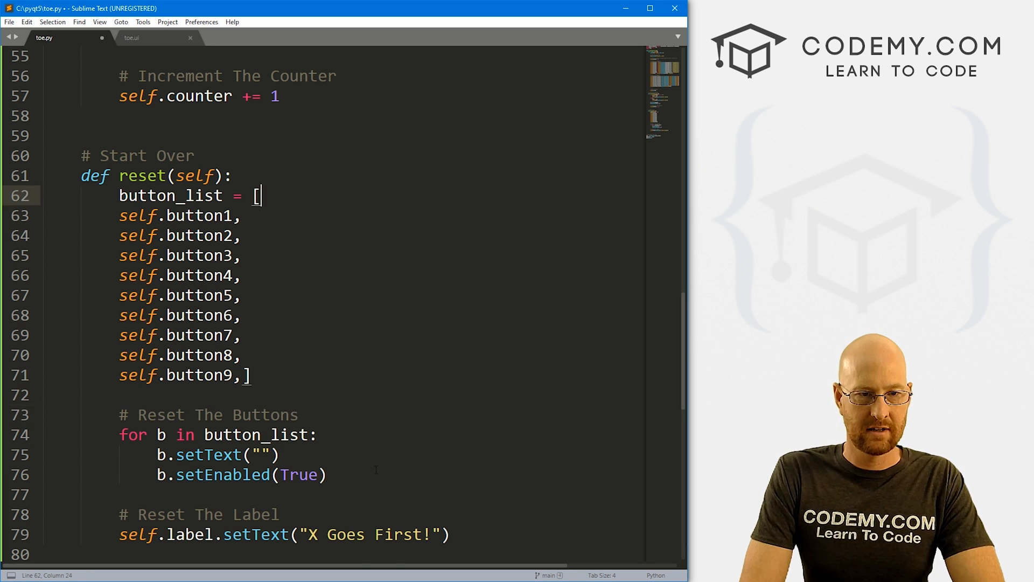
{"action": "type", "text": "# Create"}
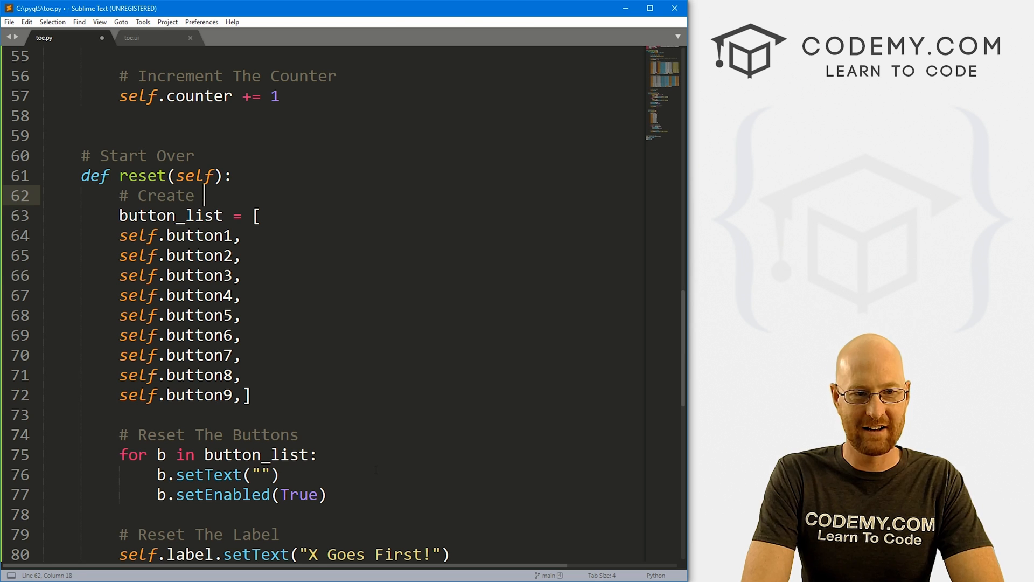
{"action": "type", "text": "a List of all our"}
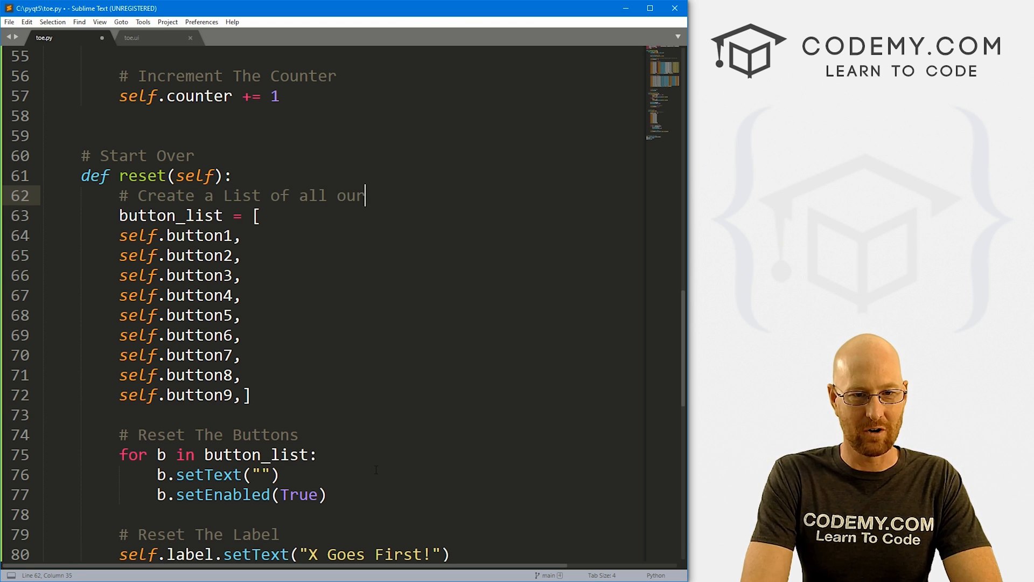
{"action": "type", "text": "buttons"}
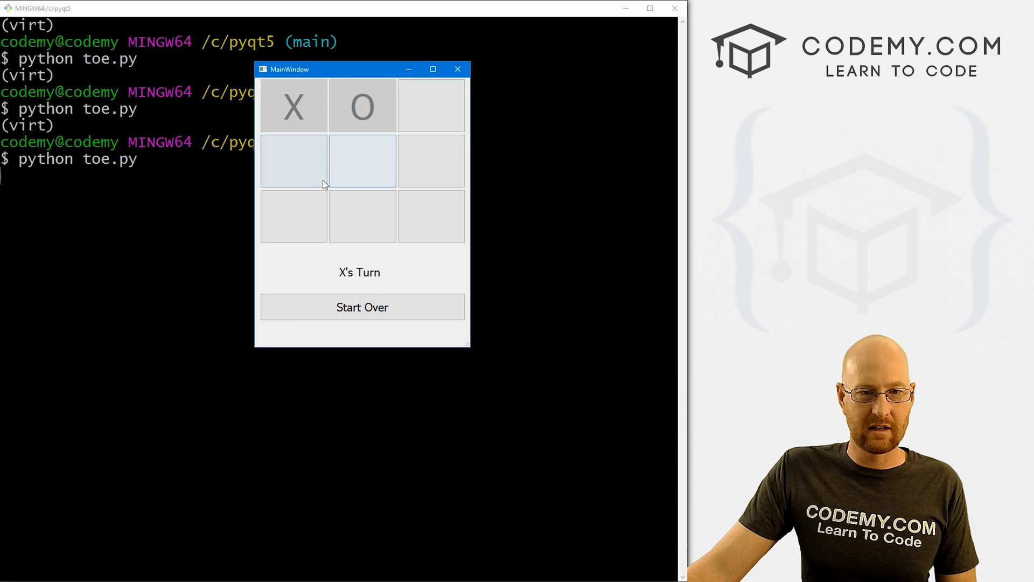
- Check Start Over shows "X Goes First!", place a mark, reset again, and close the game
{"action": "left_click", "coordinate": [362, 307]}
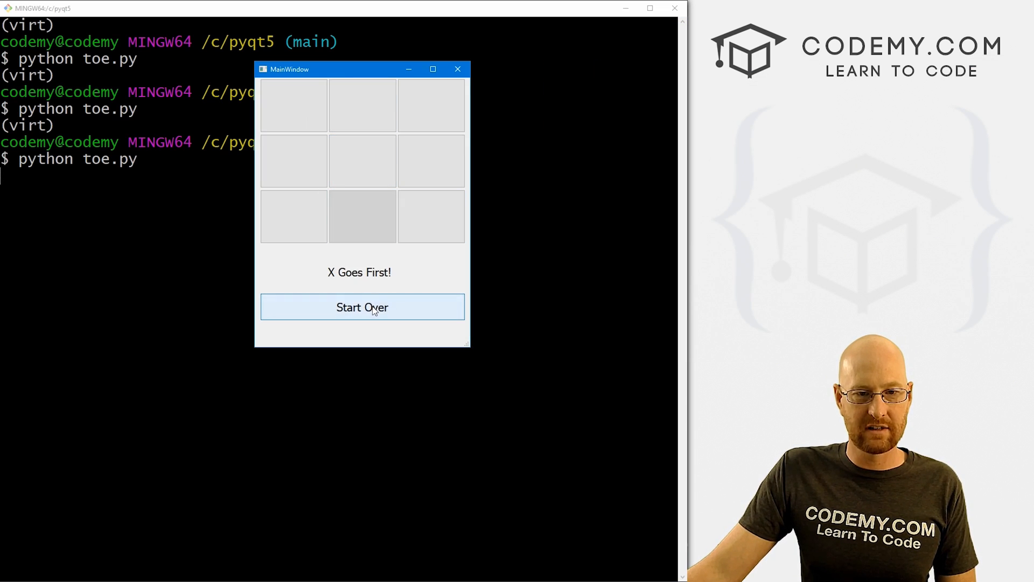
{"action": "left_click", "coordinate": [293, 106]}
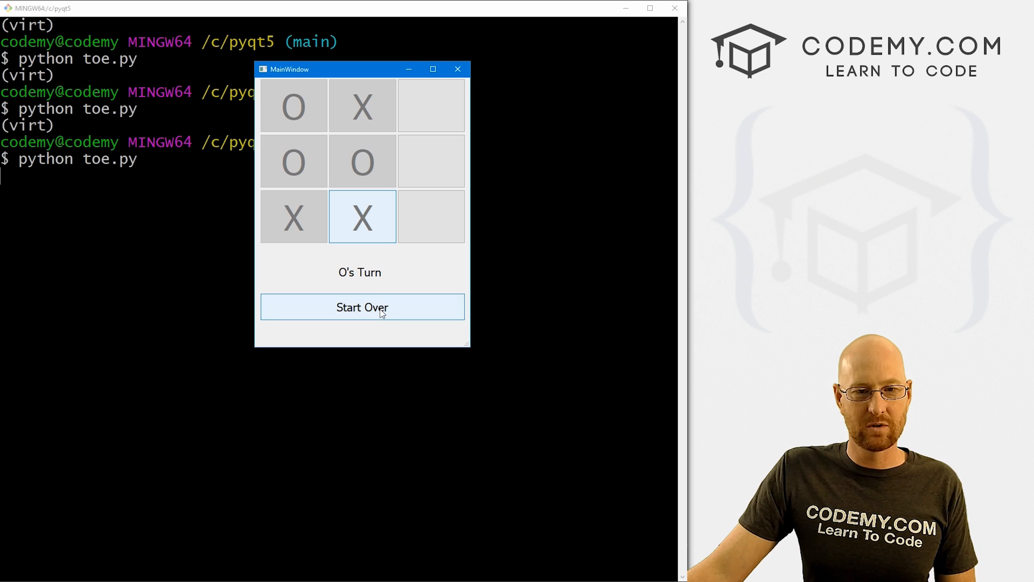
{"action": "left_click", "coordinate": [362, 307]}
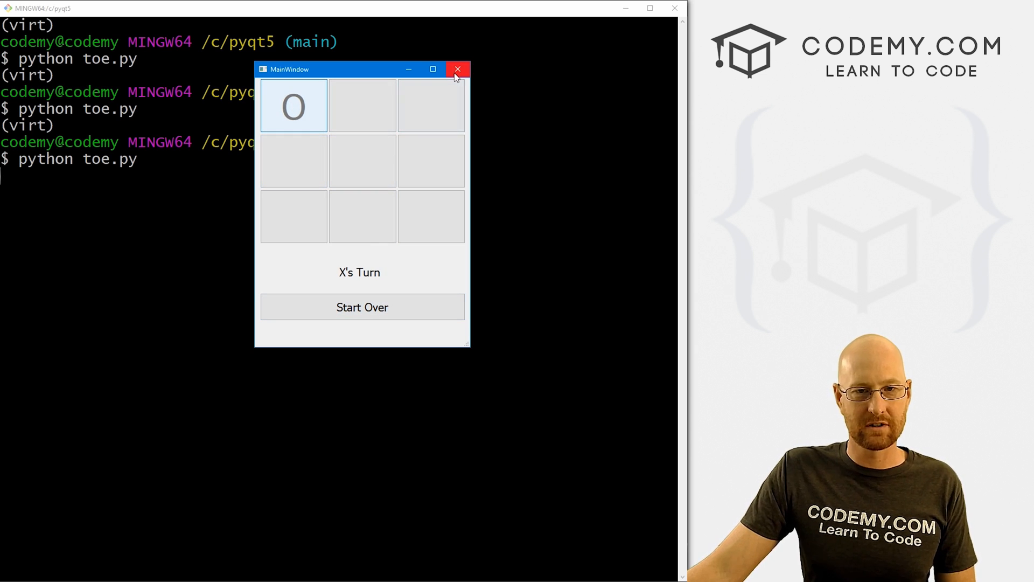
{"action": "left_click", "coordinate": [456, 69]}
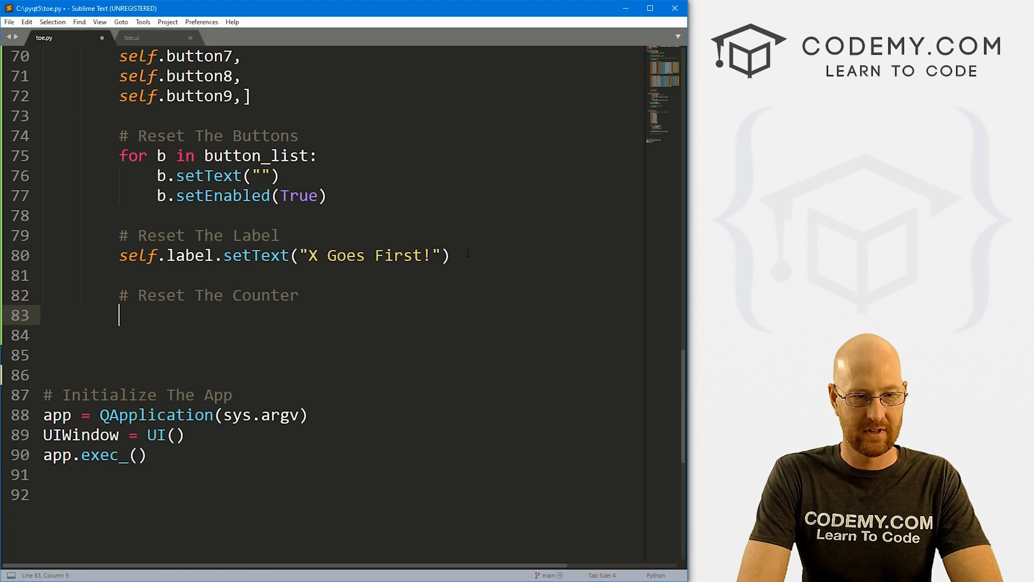
- Add a '# Reset The Counter' comment in reset and begin typing self.counter
{"action": "type", "text": "self.counte"}
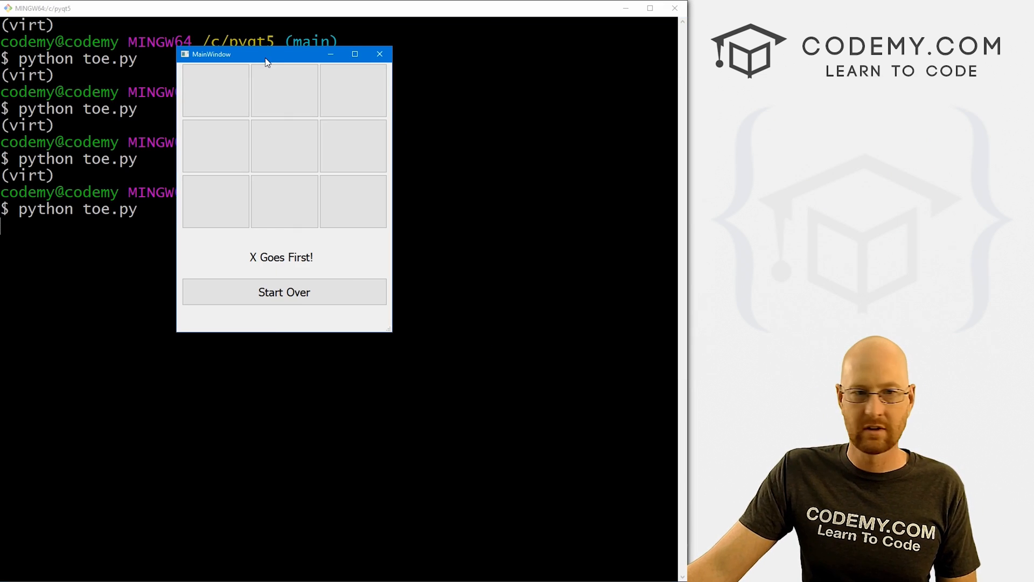
- Place X in the top-left square, then alternating marks in the following squares
{"action": "left_click", "coordinate": [212, 91]}
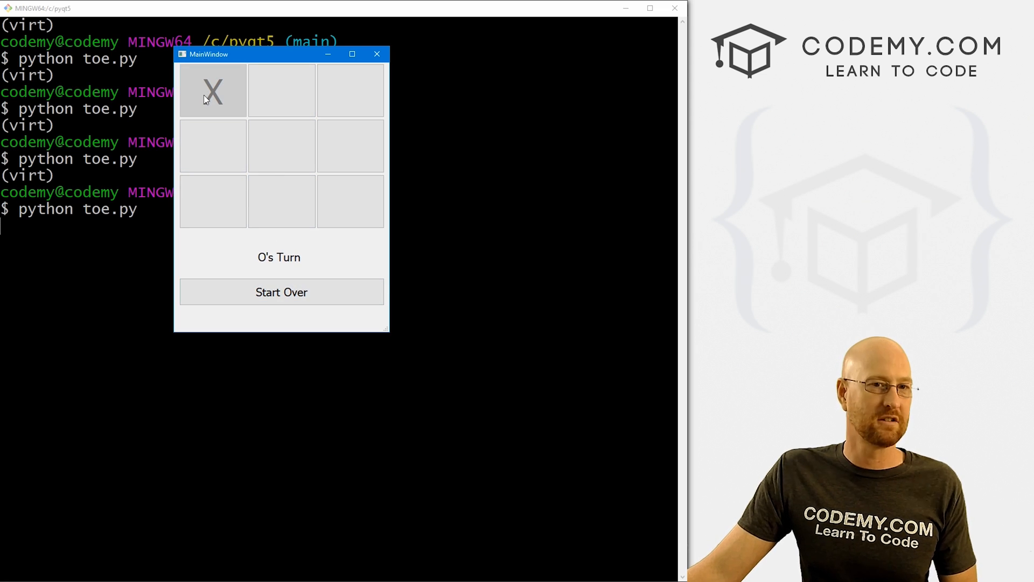
{"action": "left_click", "coordinate": [212, 146]}
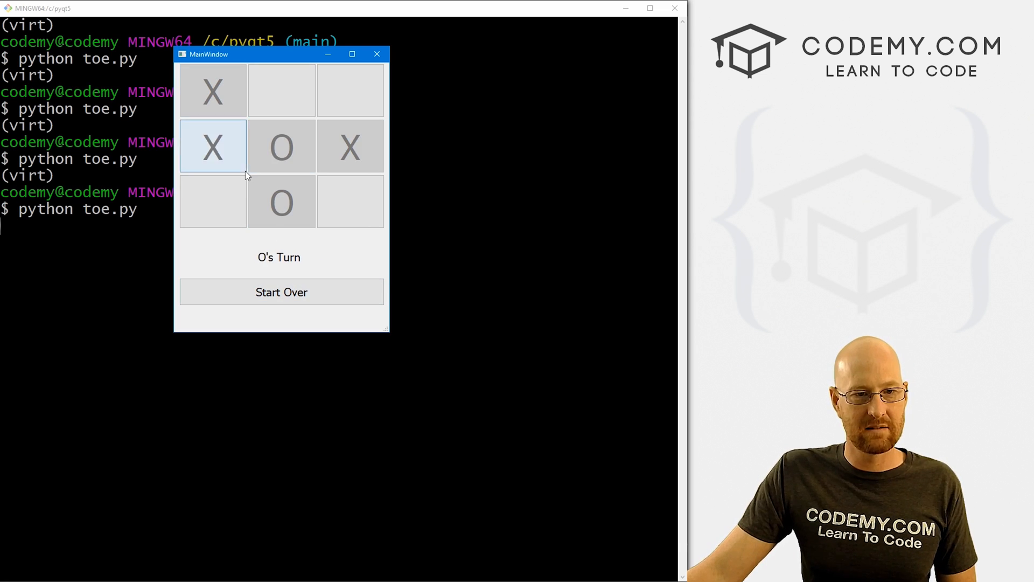
{"action": "left_click", "coordinate": [281, 91]}
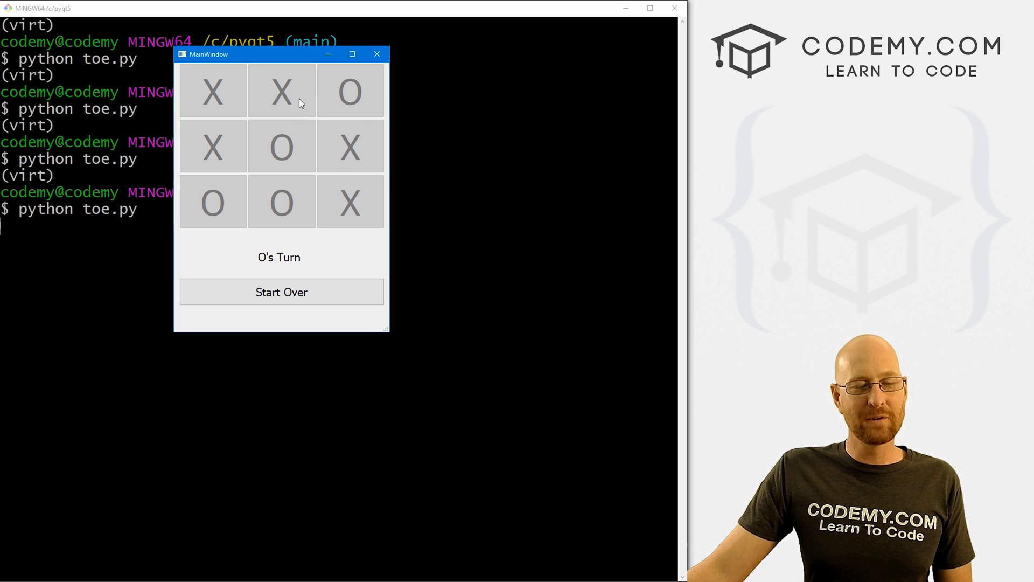
{"action": "mouse_move", "coordinate": [319, 135]}
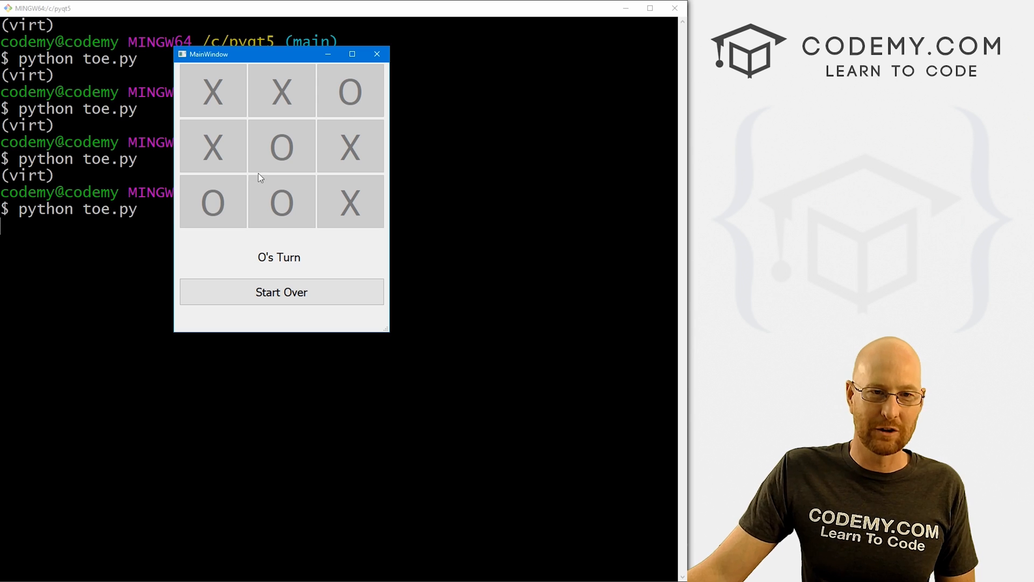
{"action": "mouse_move", "coordinate": [231, 183]}
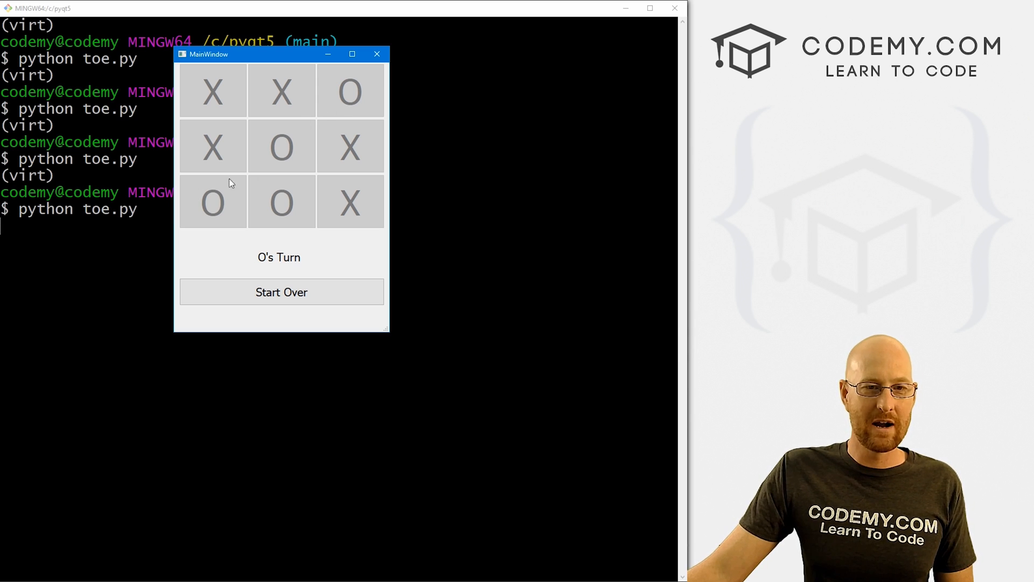
{"action": "mouse_move", "coordinate": [259, 164]}
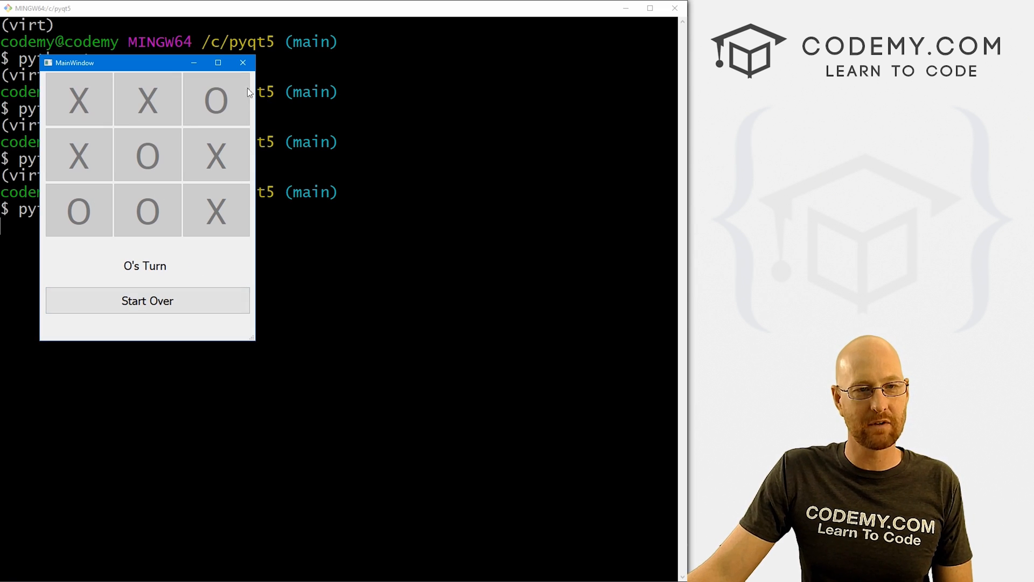
- Reset with Start Over and place a mark, then reset again and place three marks
{"action": "left_click", "coordinate": [147, 301]}
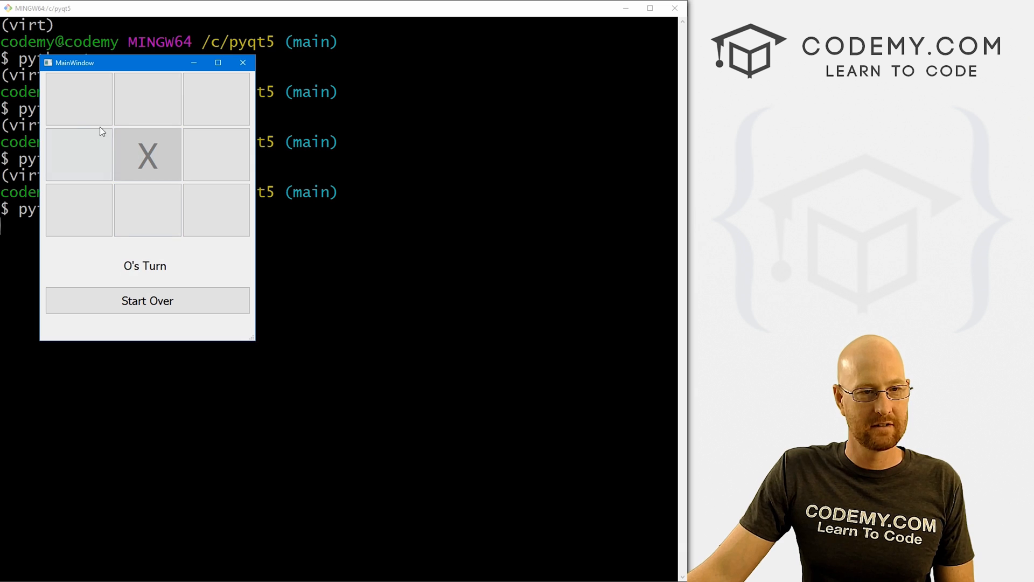
{"action": "left_click", "coordinate": [216, 100]}
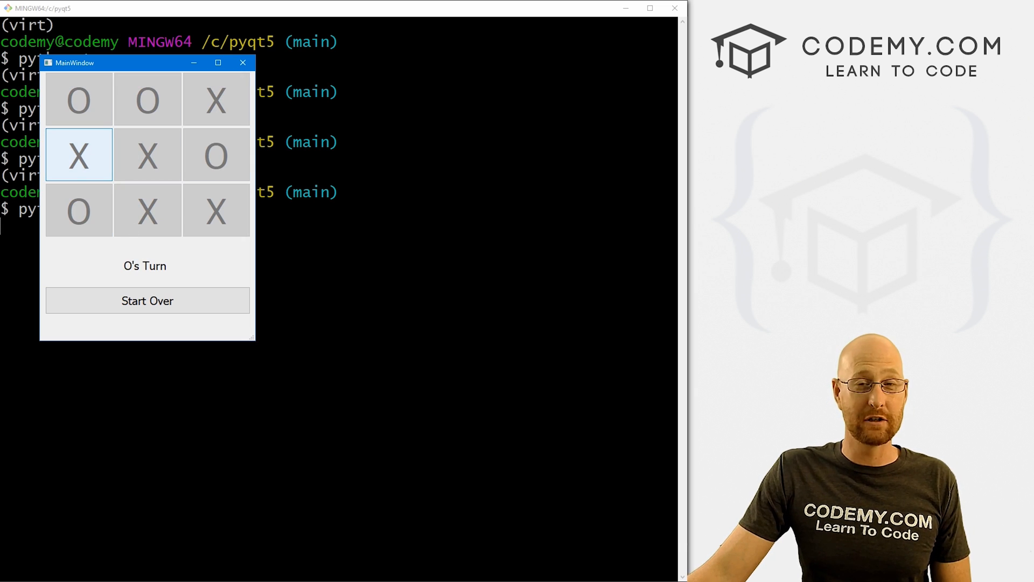
{"action": "left_click", "coordinate": [148, 300]}
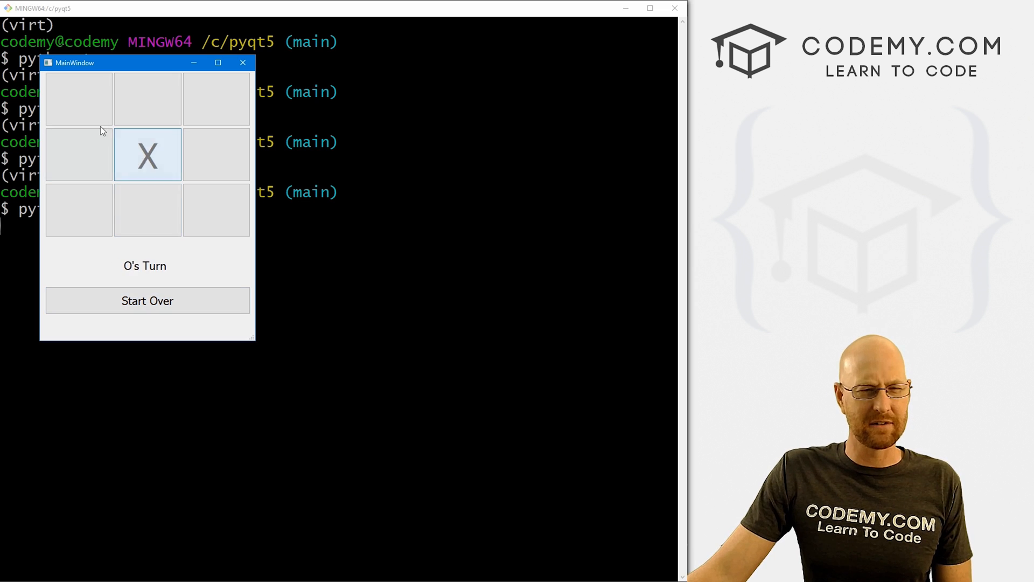
{"action": "left_click", "coordinate": [217, 100]}
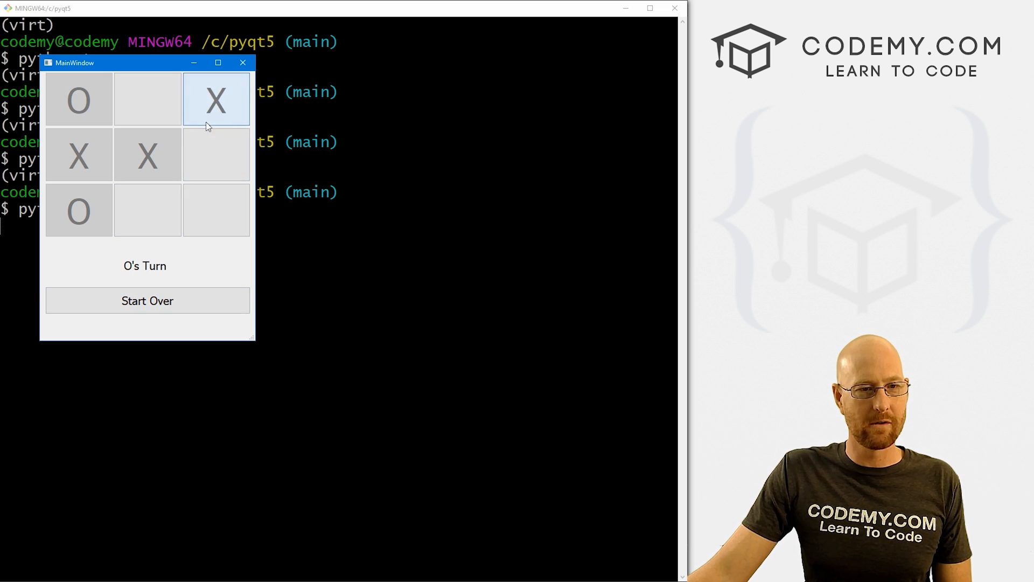
{"action": "left_click", "coordinate": [147, 100]}
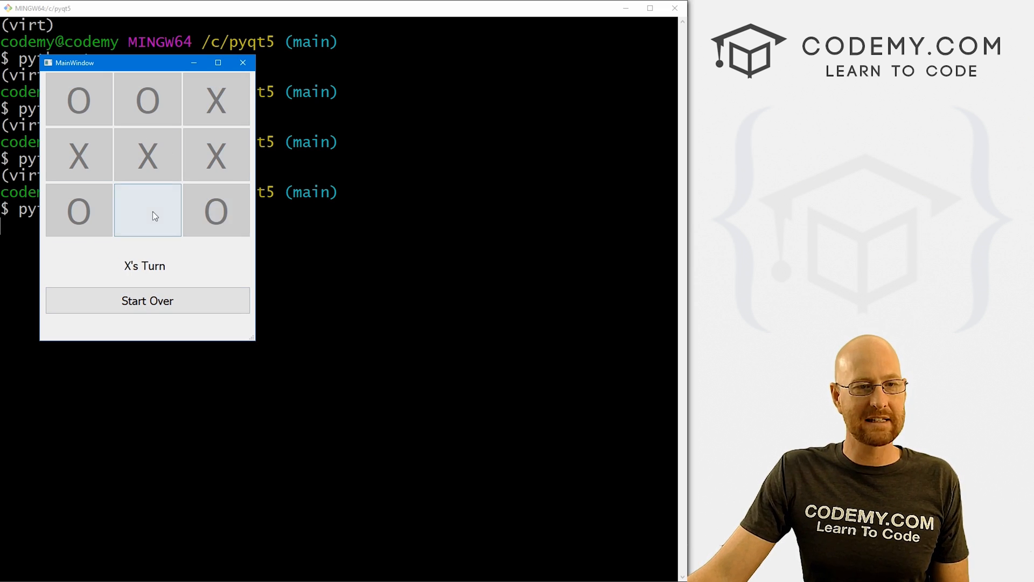
{"action": "left_click", "coordinate": [147, 210]}
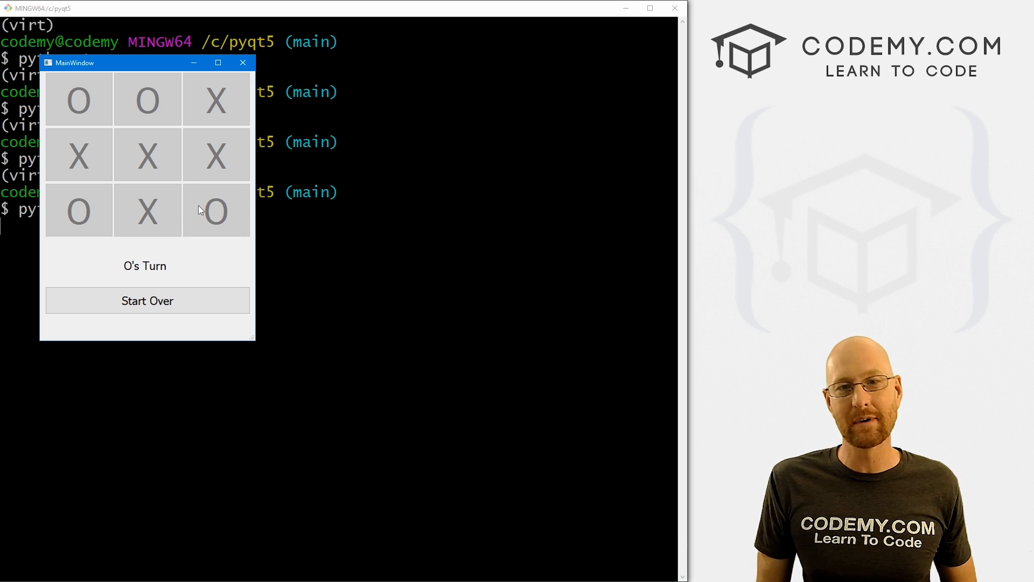